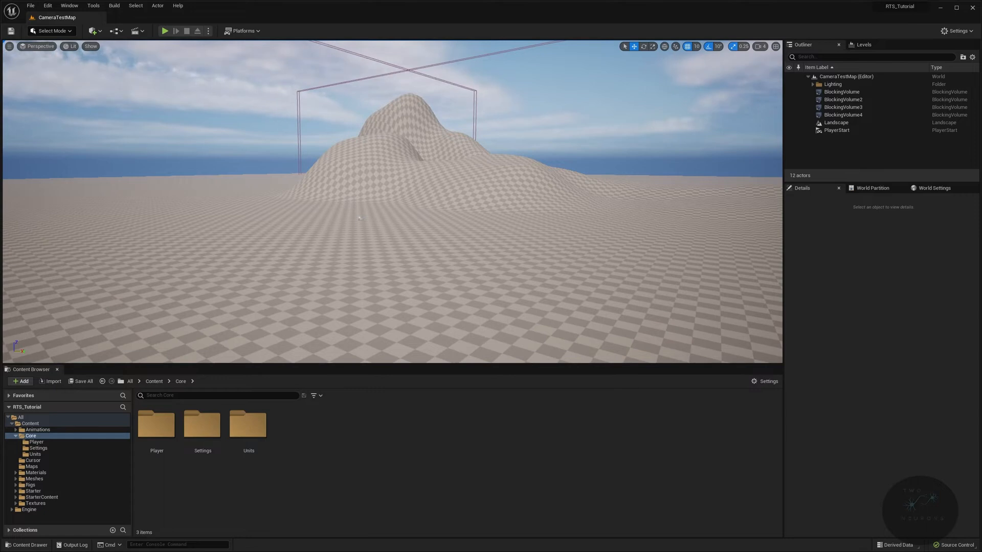
mouse_move(807, 544)
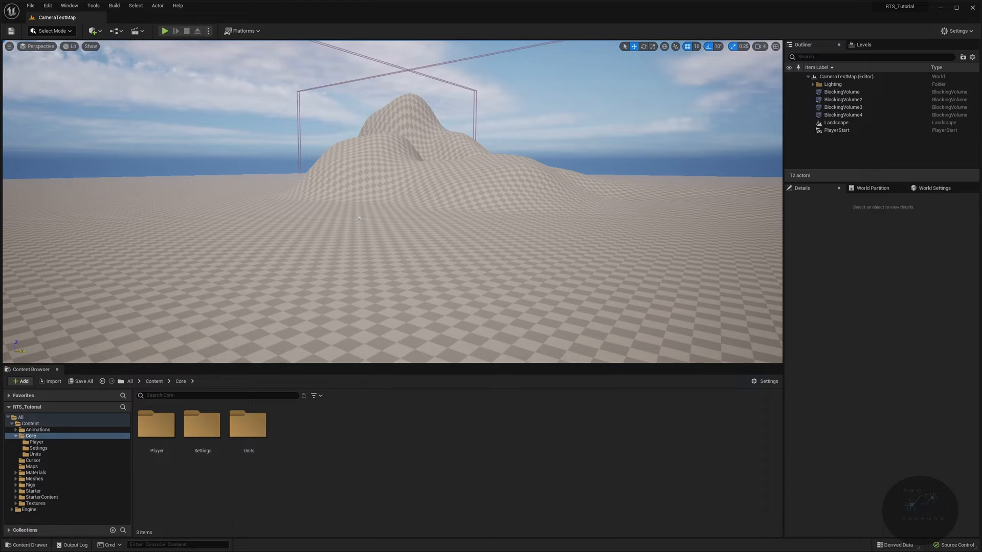
mouse_move(560, 382)
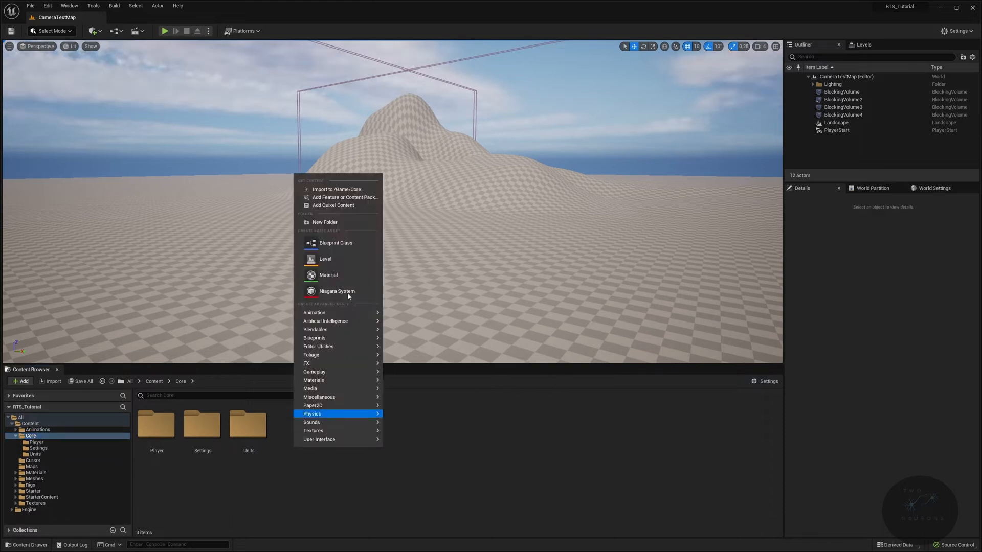
Create a new folder named Library inside the Core folder.
click(325, 222)
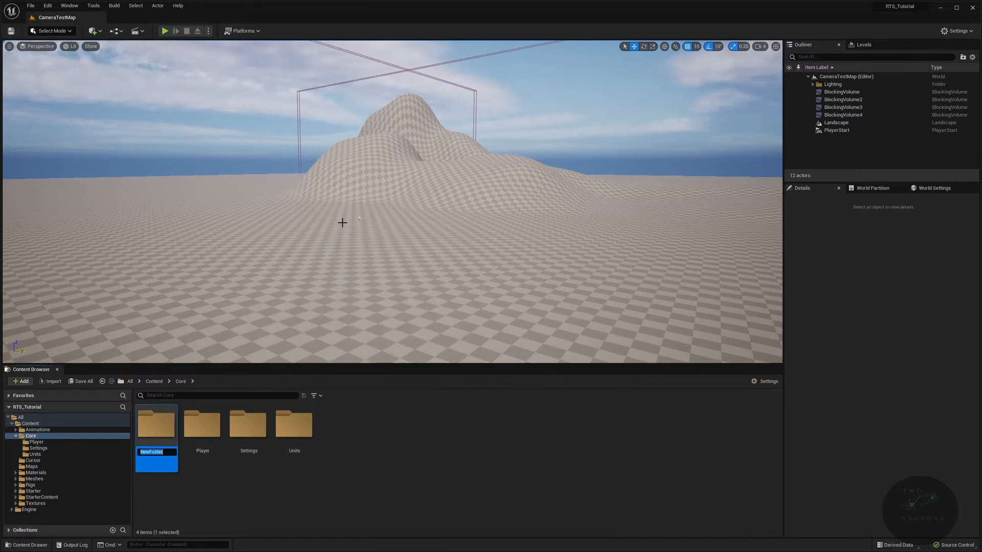
text(Libr)
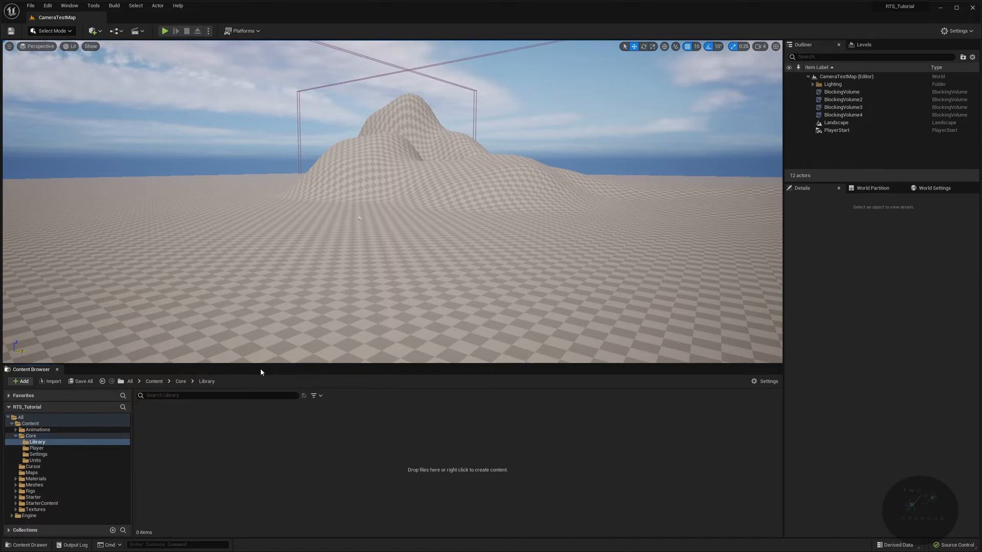
Create a Blueprint Function Library asset named BP_GameTimeLibrary in the Library folder.
right_click(260, 373)
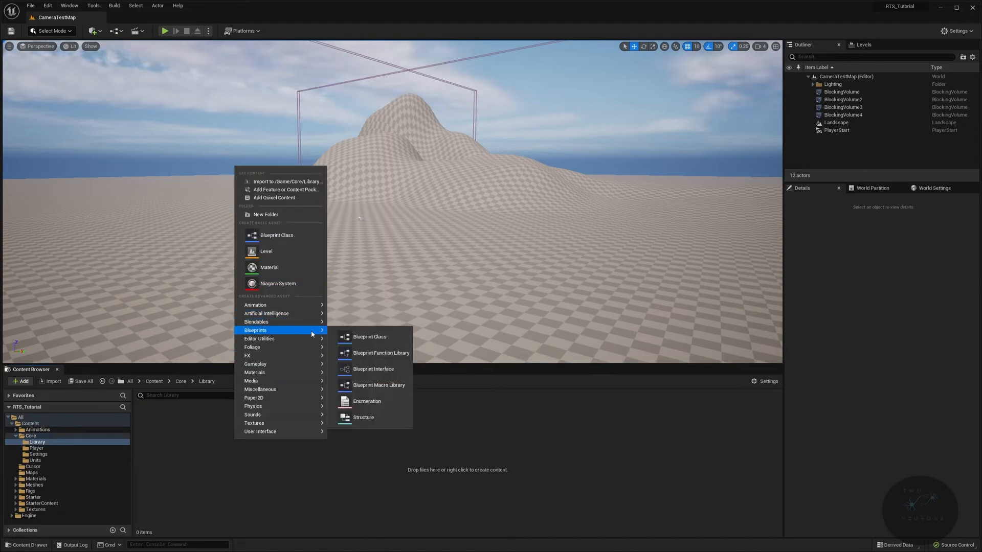
mouse_move(384, 357)
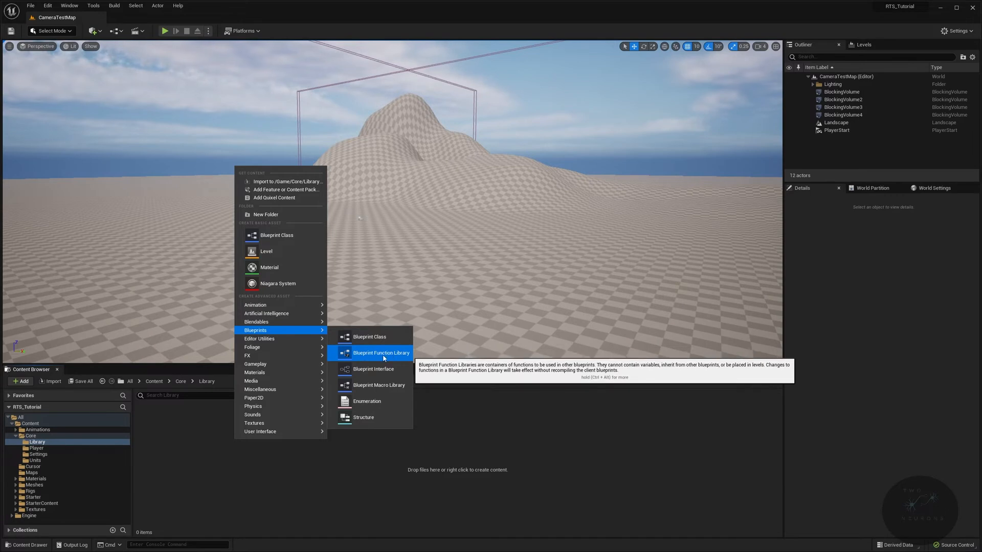
click(381, 353)
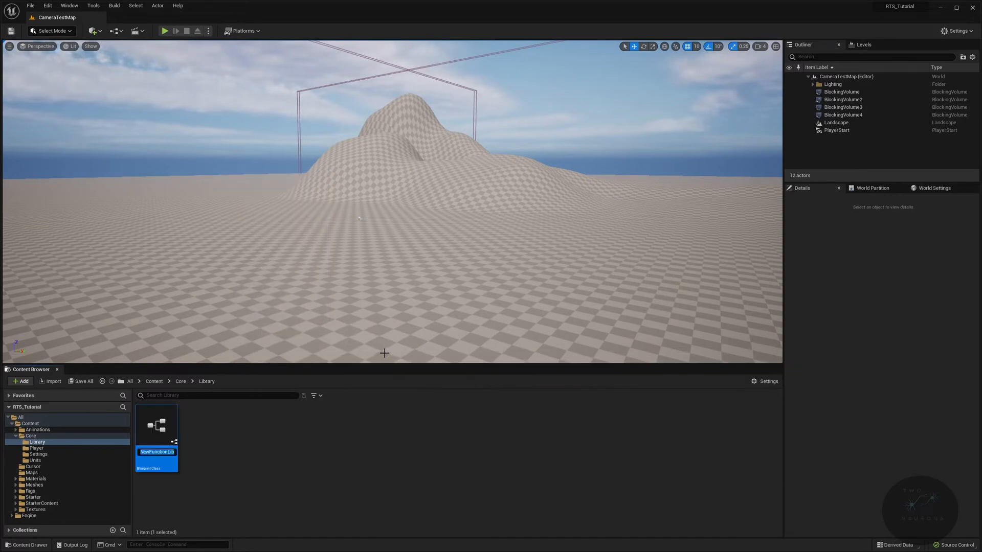
text(BP_GameTimeLibrary)
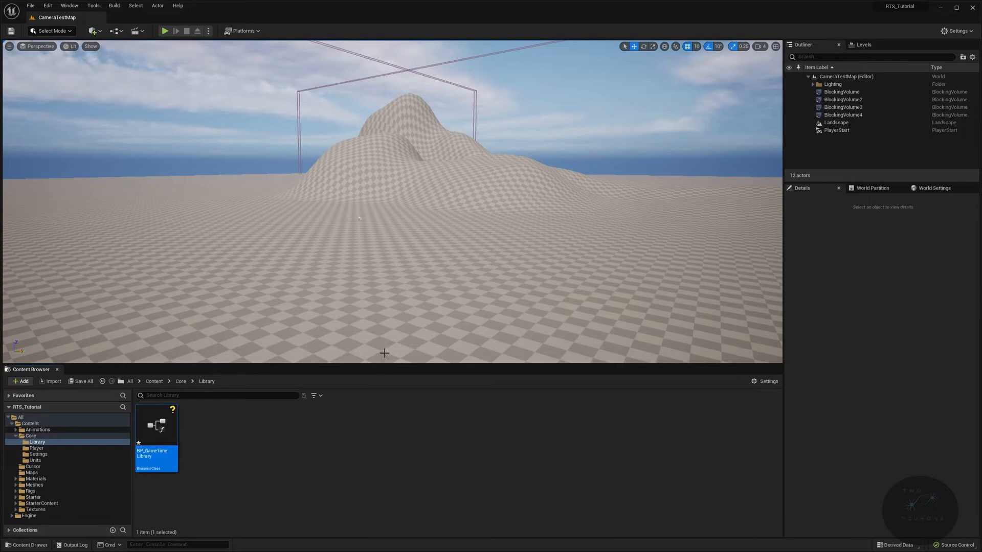
Rename the library's function to CalculateGameTime and mark it Pure.
double_click(155, 426)
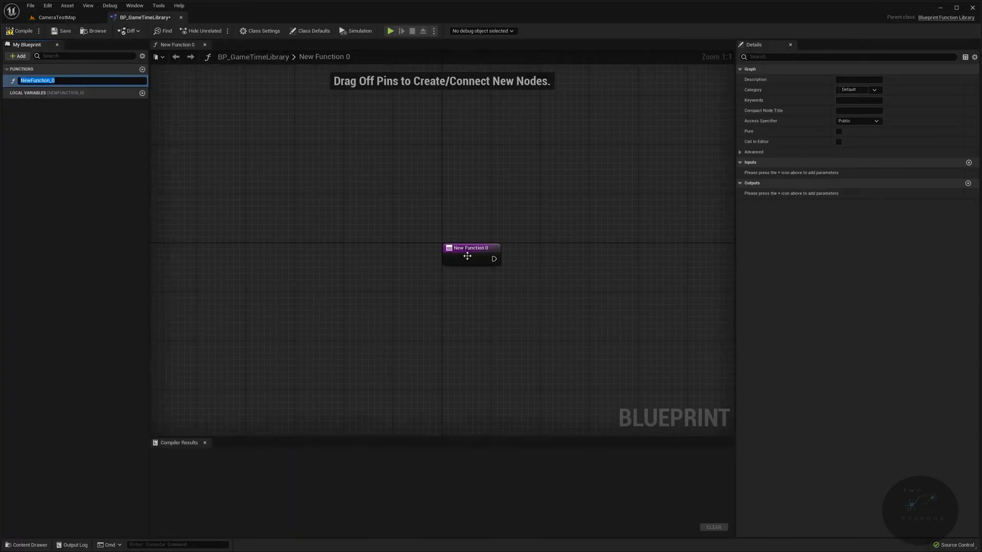
mouse_move(163, 119)
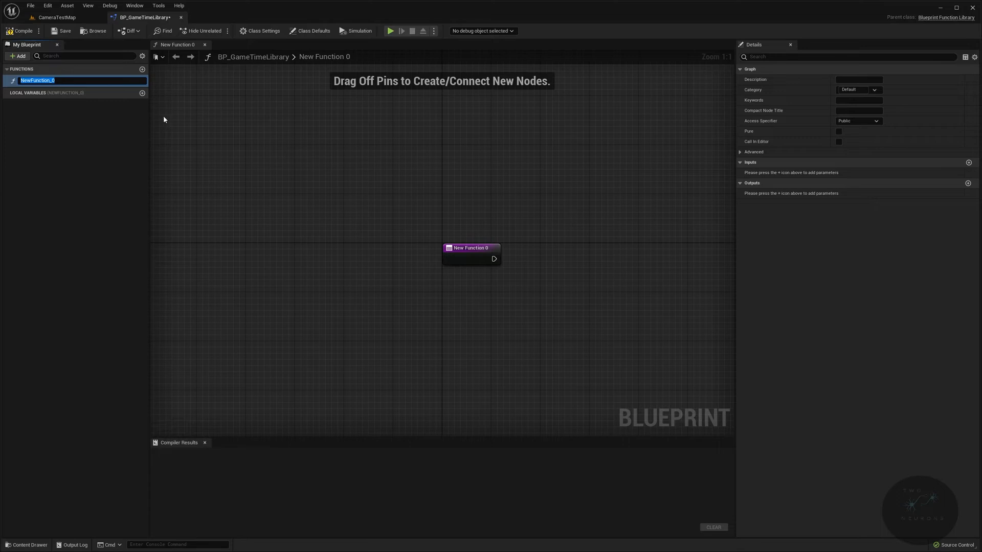
mouse_move(157, 122)
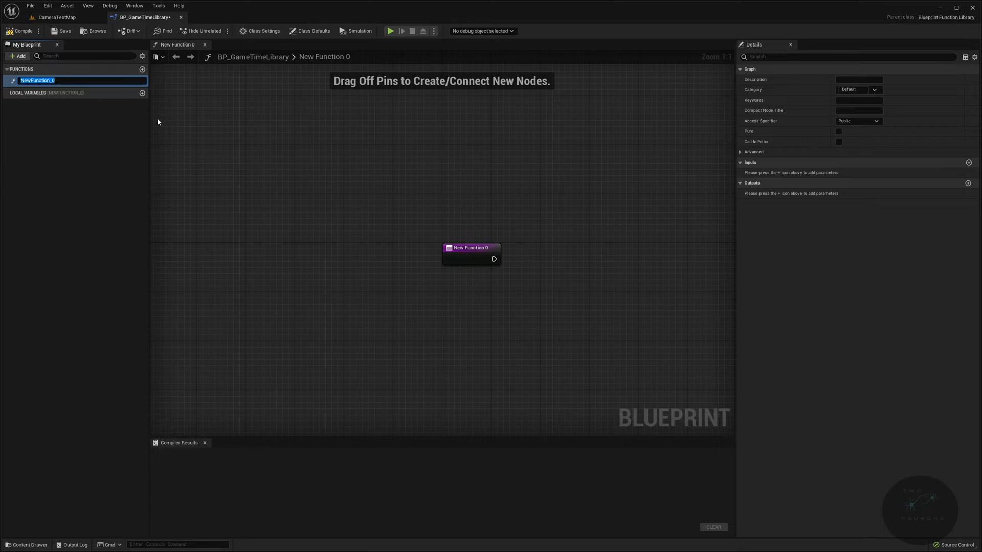
text(CalculateGameTime)
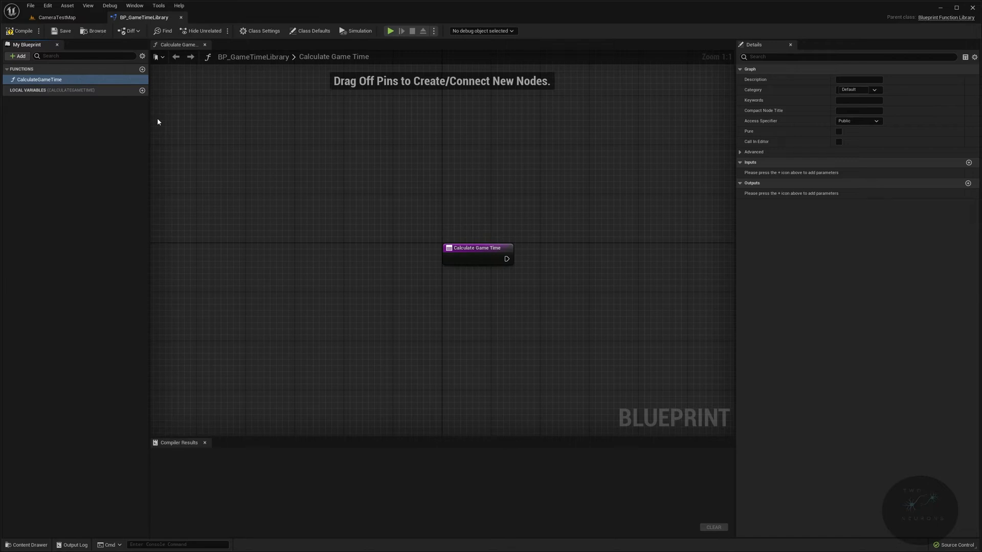
mouse_move(814, 121)
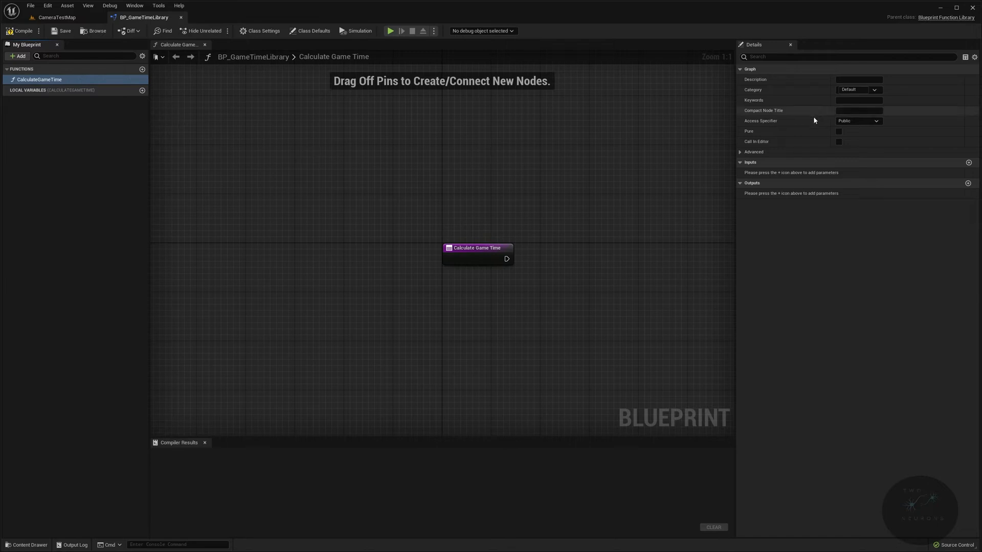
click(838, 131)
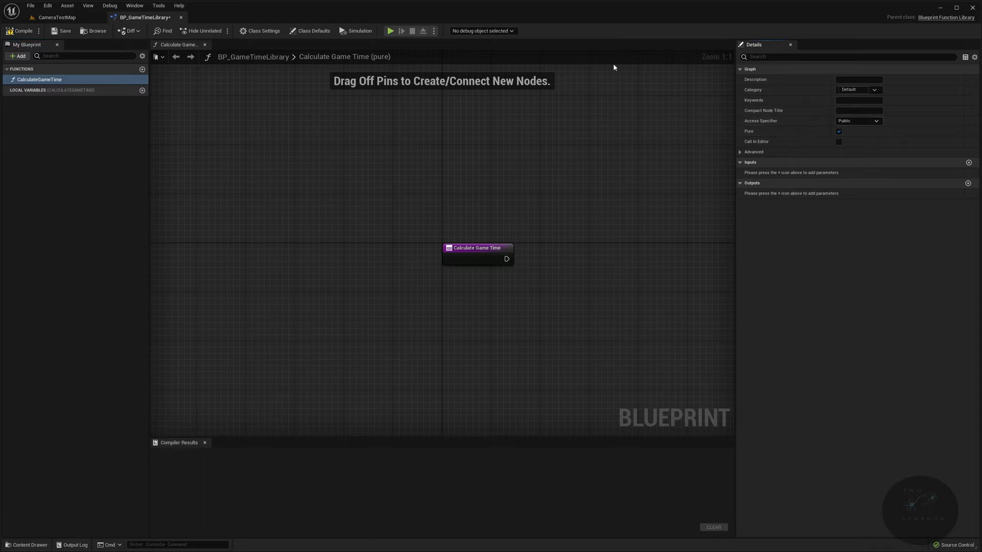
mouse_move(955, 164)
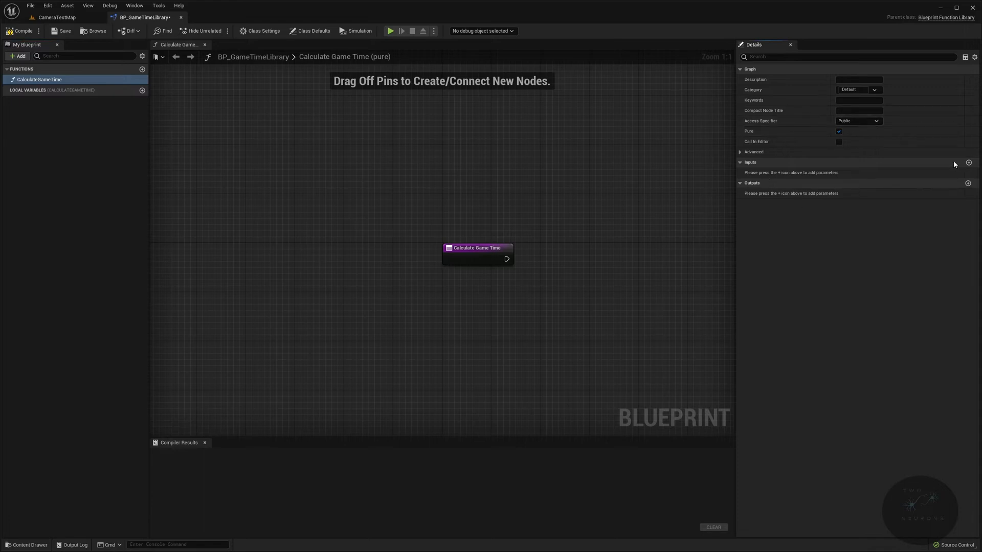
Add a float input InDeltaTime and begin a second input parameter.
click(967, 162)
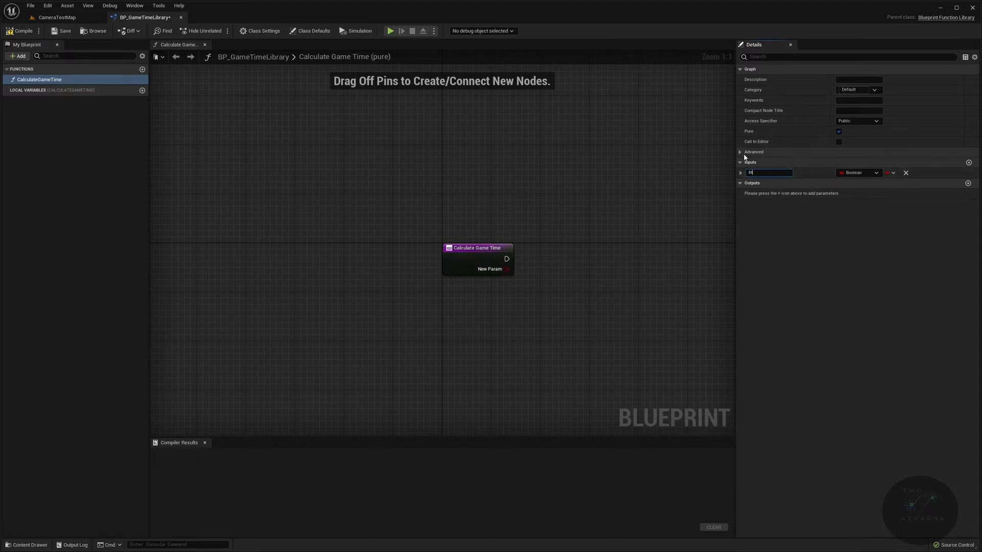
text(InDeltaTime)
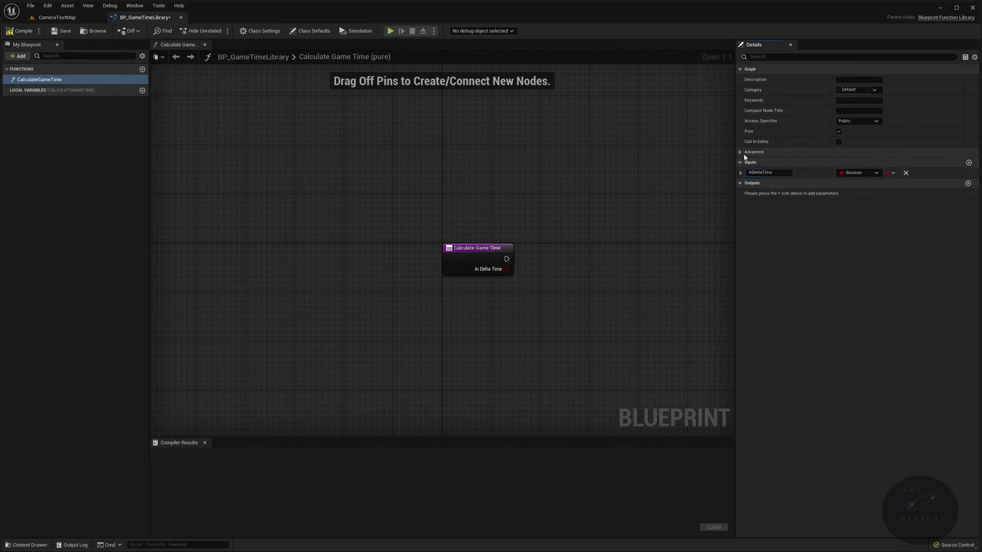
click(873, 172)
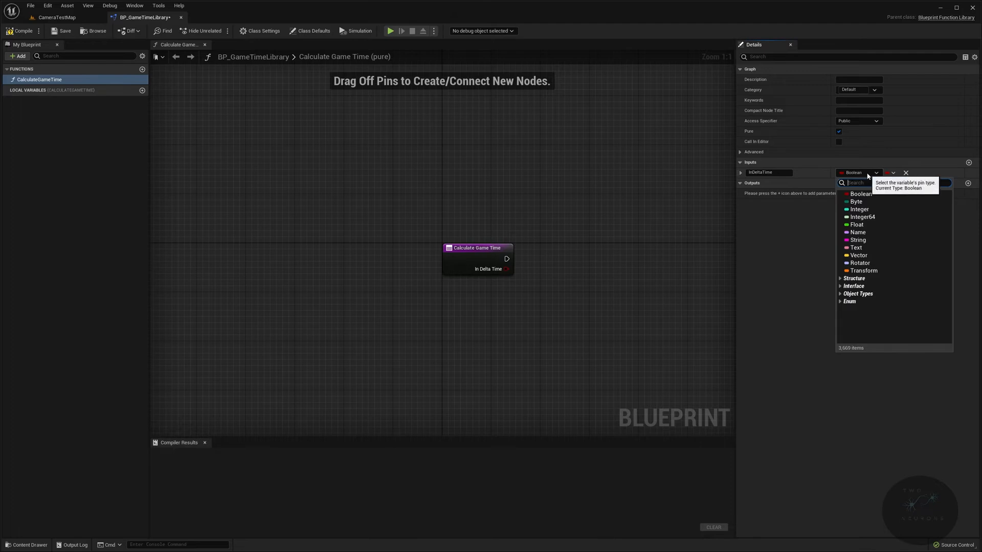
mouse_move(856, 224)
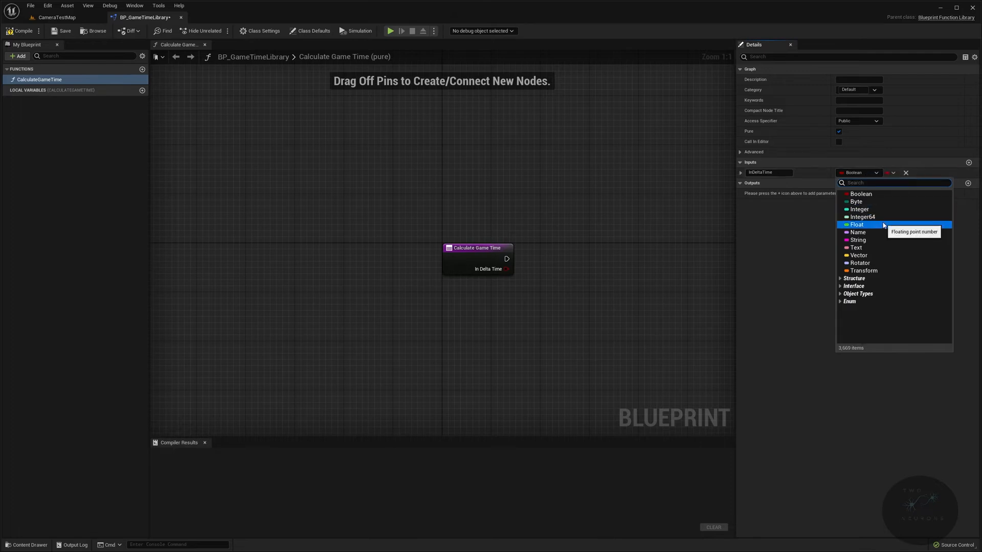
click(857, 224)
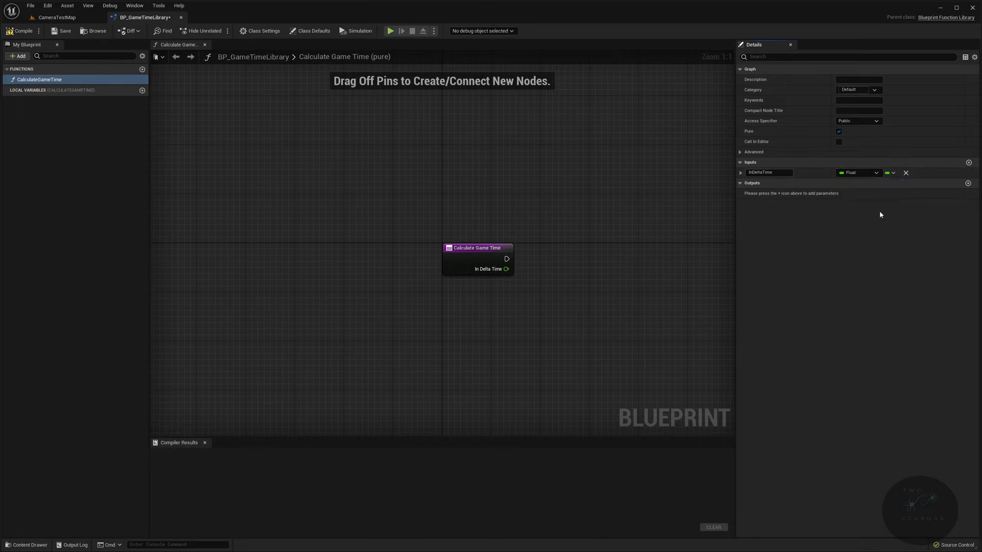
click(968, 163)
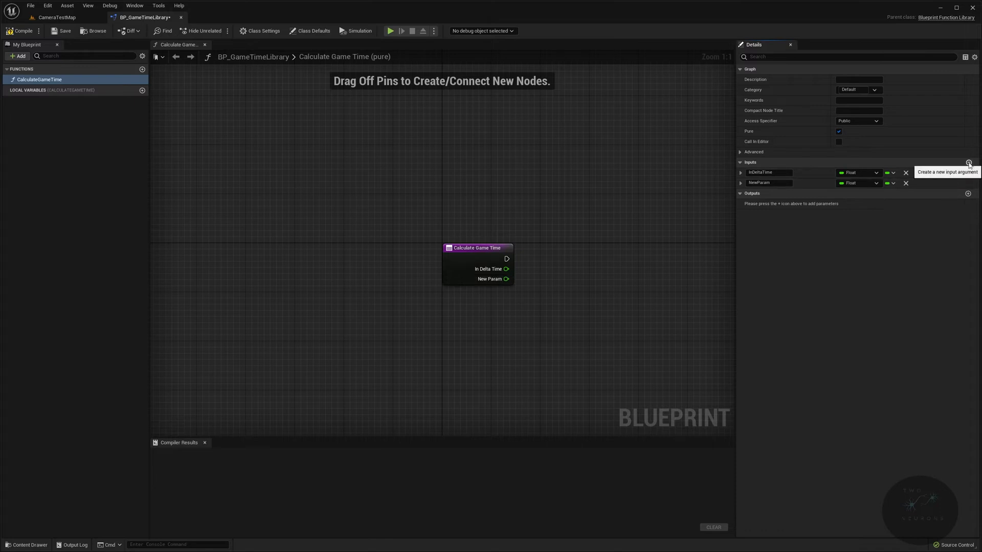
click(970, 162)
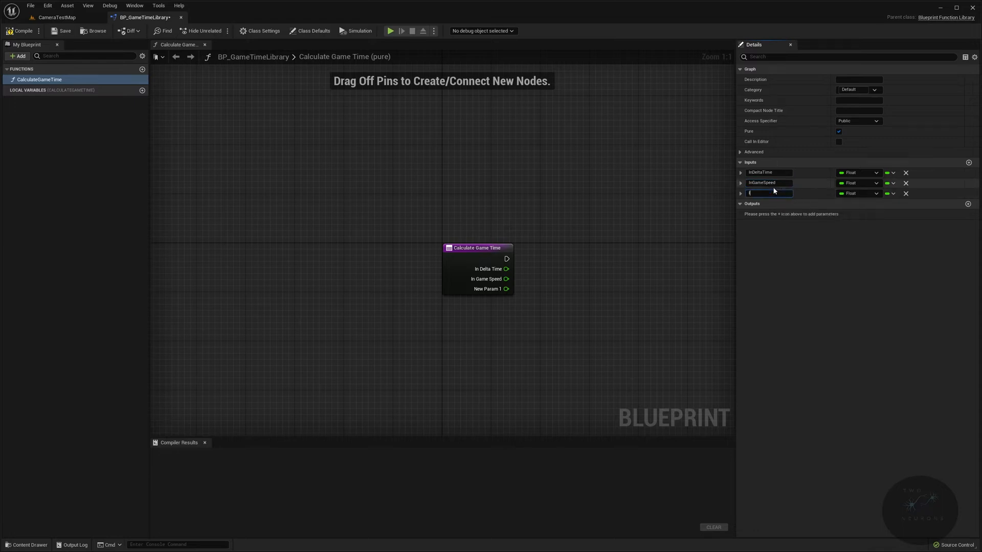
Name the input InGameeTime and divide In Delta Time by In Game Speed.
text(InGameeTime)
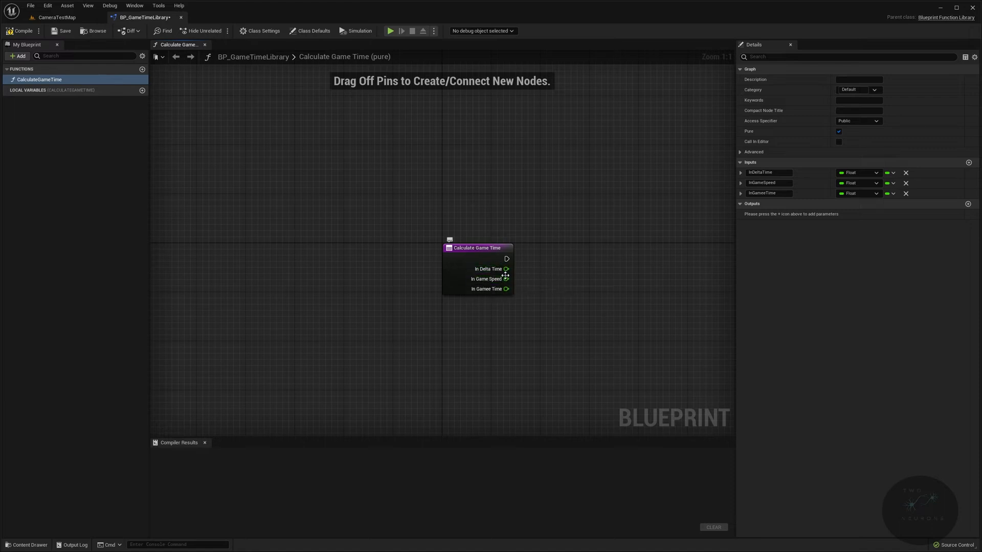
mouse_move(486, 294)
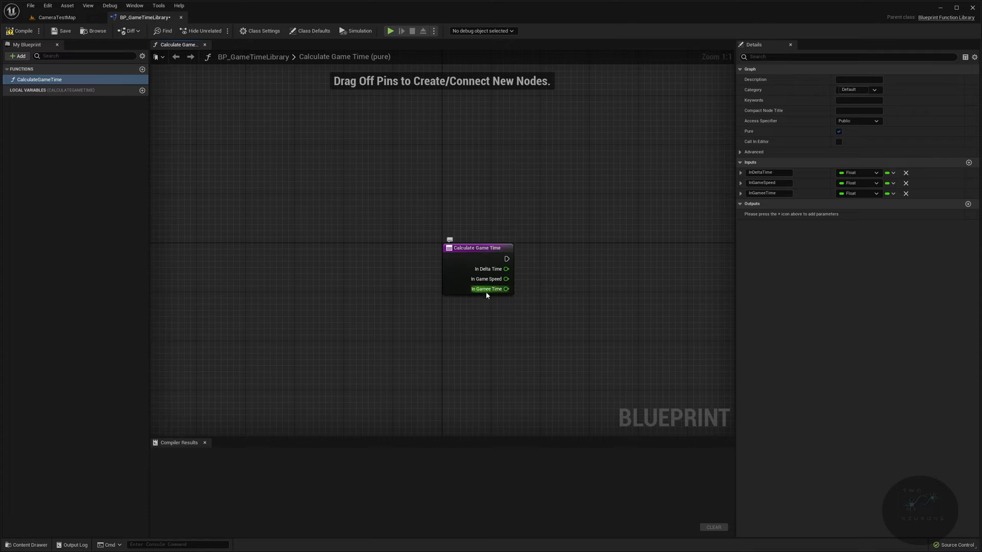
mouse_move(496, 292)
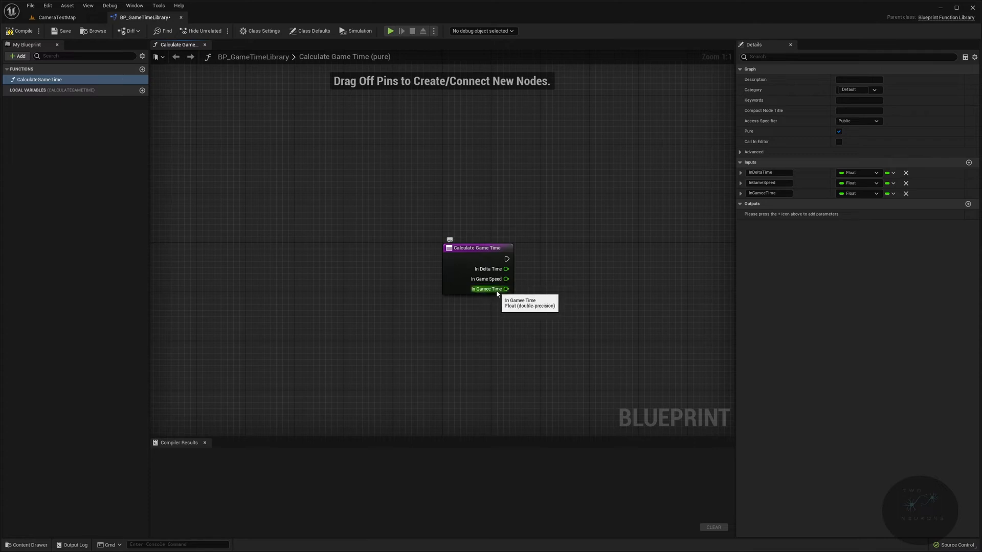
mouse_move(499, 301)
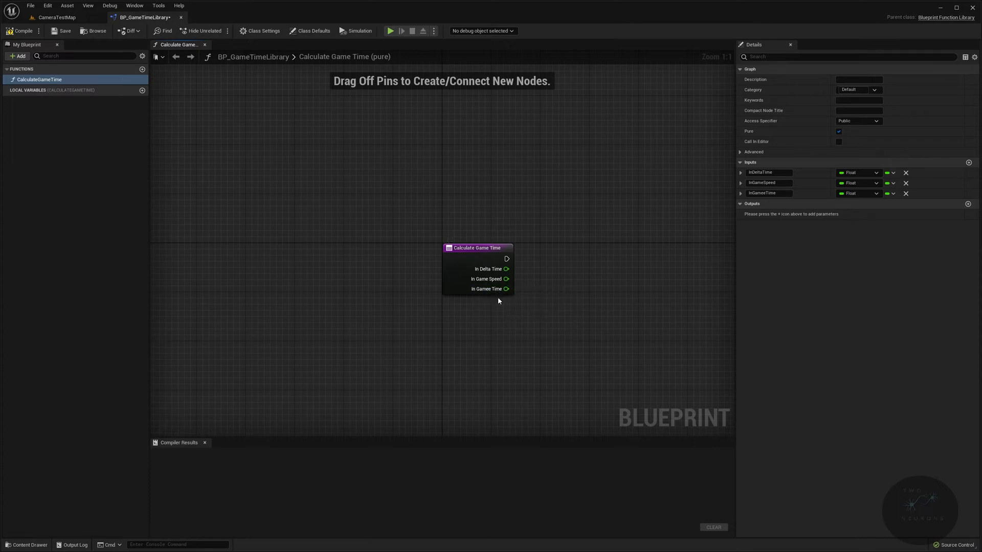
mouse_move(501, 293)
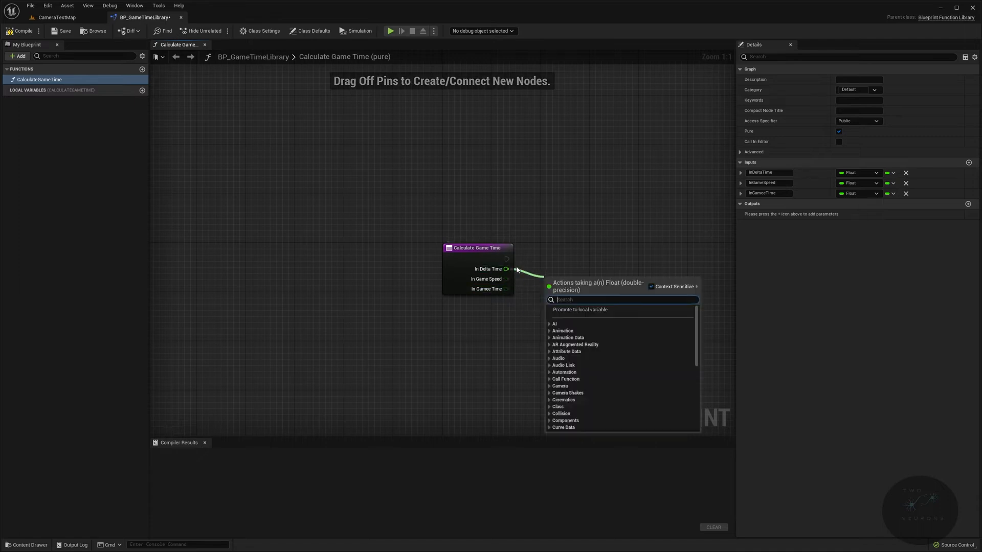
text(/)
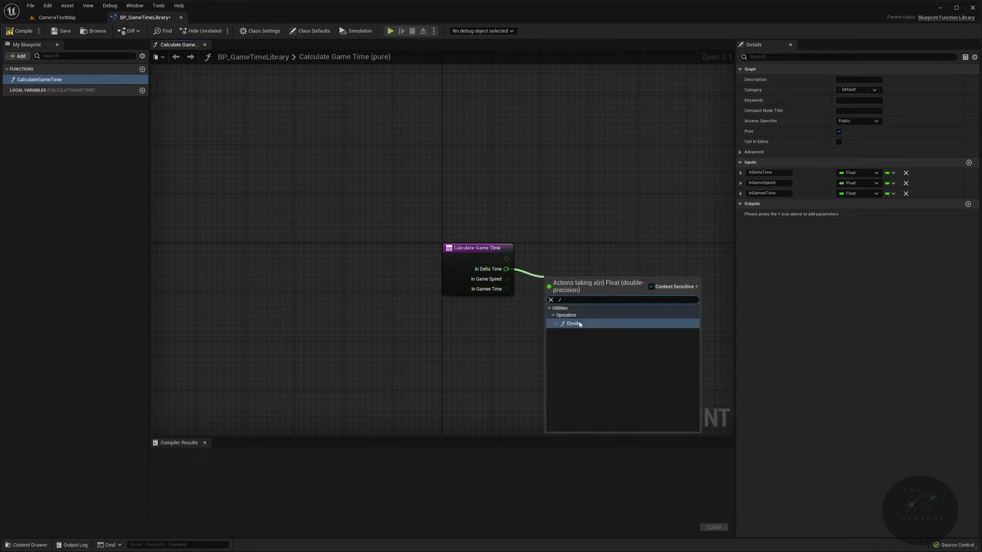
click(573, 323)
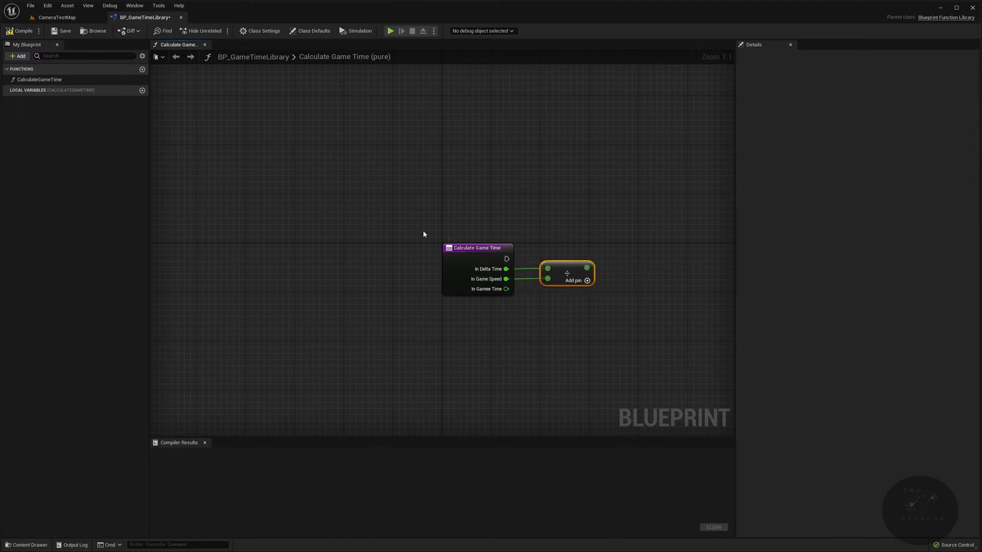
click(477, 247)
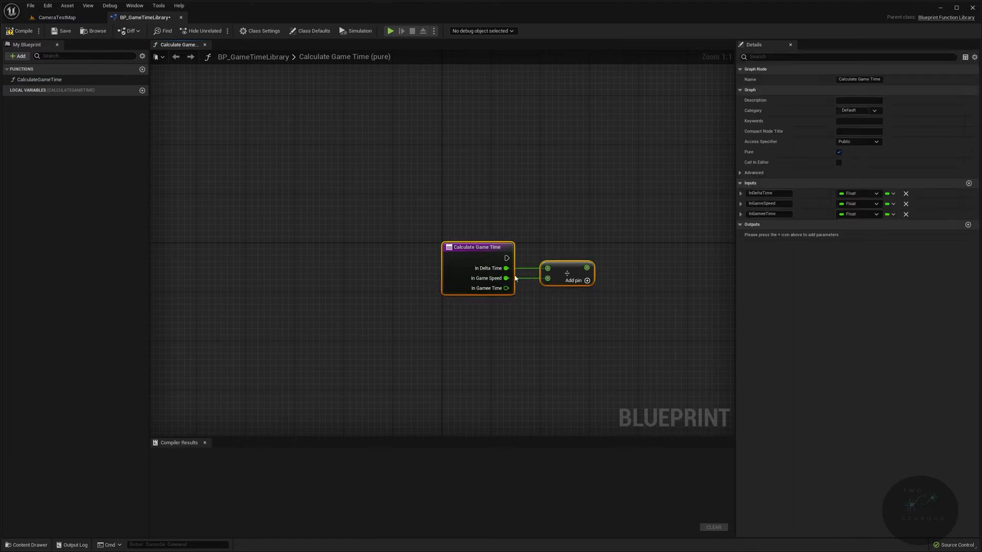
mouse_move(507, 300)
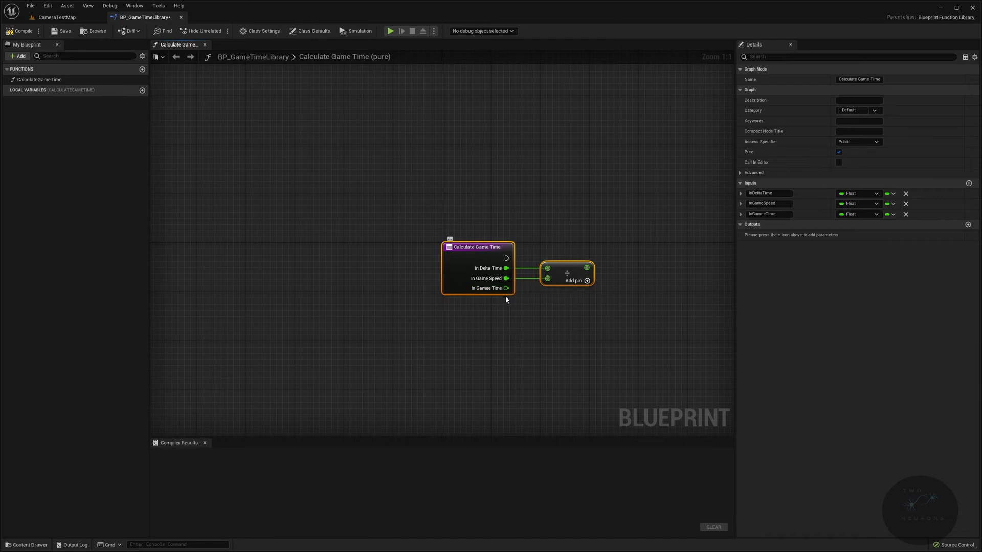
Feed the division result into an Add node with In Game Time.
drag(585, 267, 631, 289)
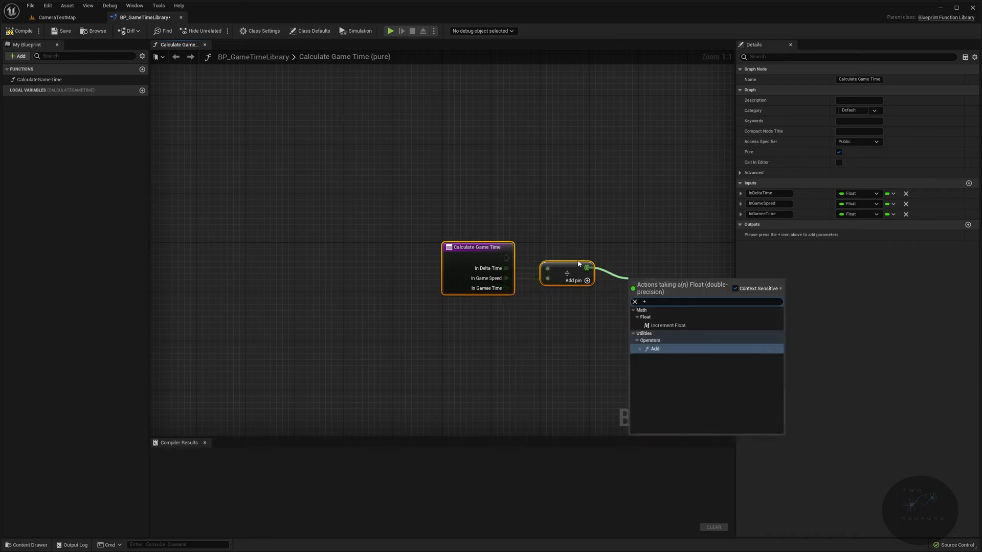
click(654, 348)
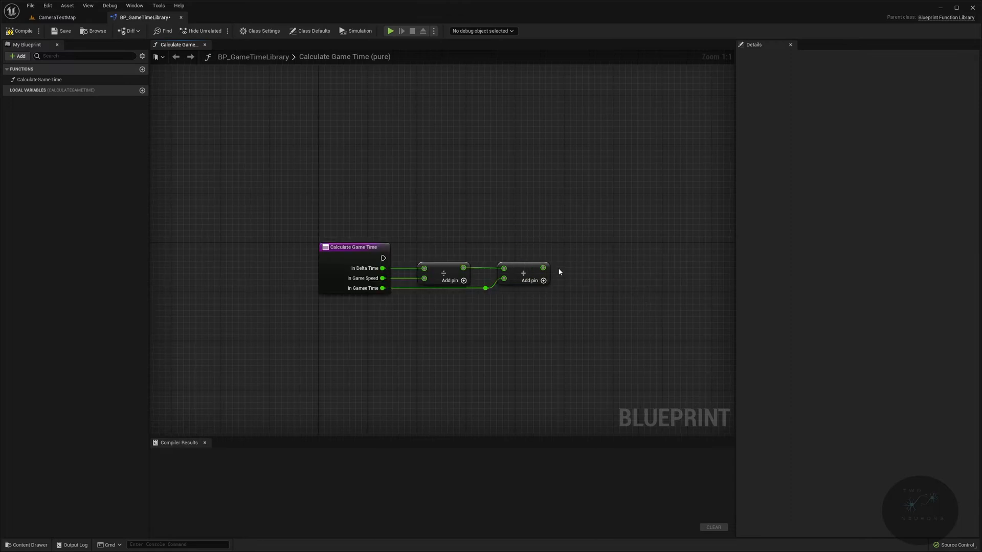
Divide the summed time by 24 with a Division (Whole and Remainder) node and add a Return Node.
drag(544, 270, 595, 254)
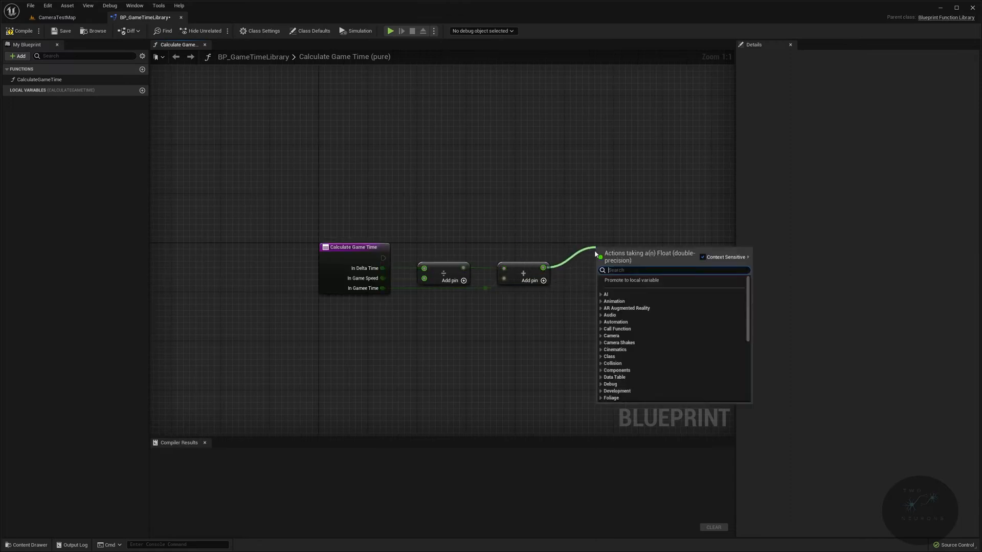
text(division)
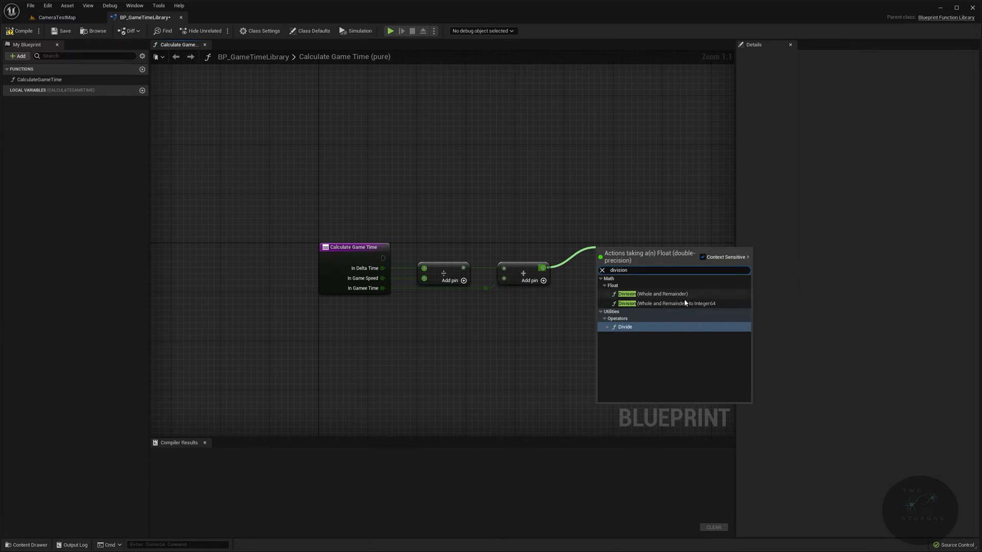
mouse_move(682, 305)
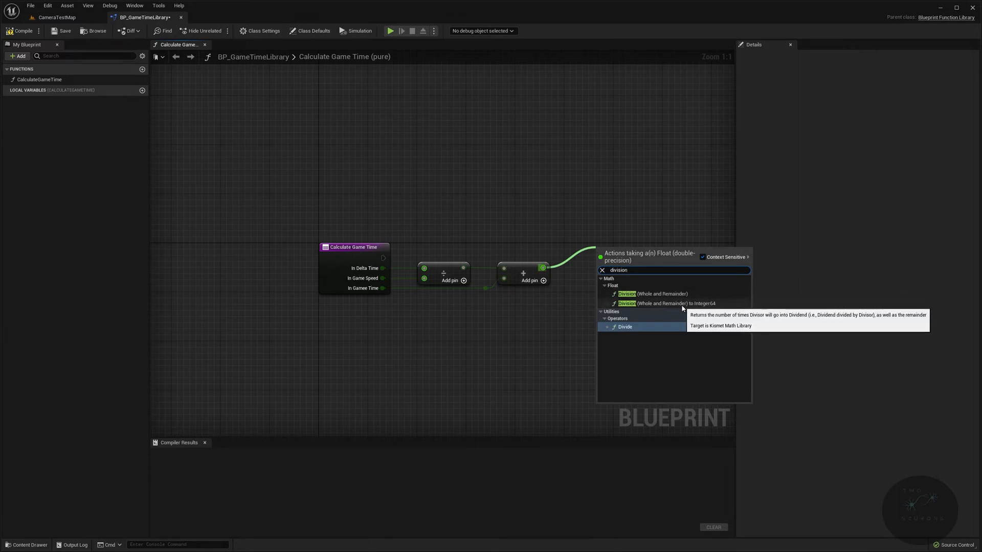
text(div)
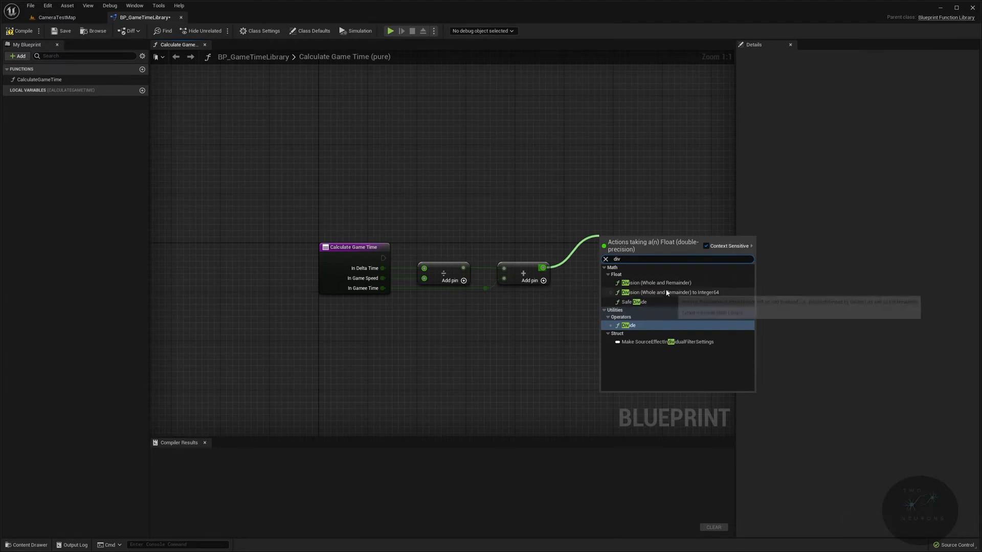
click(651, 282)
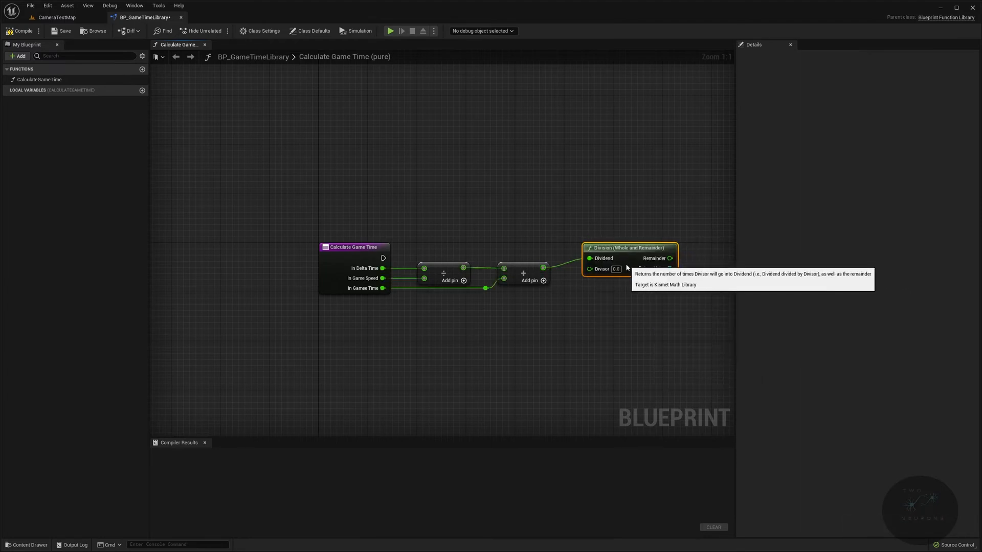
click(354, 248)
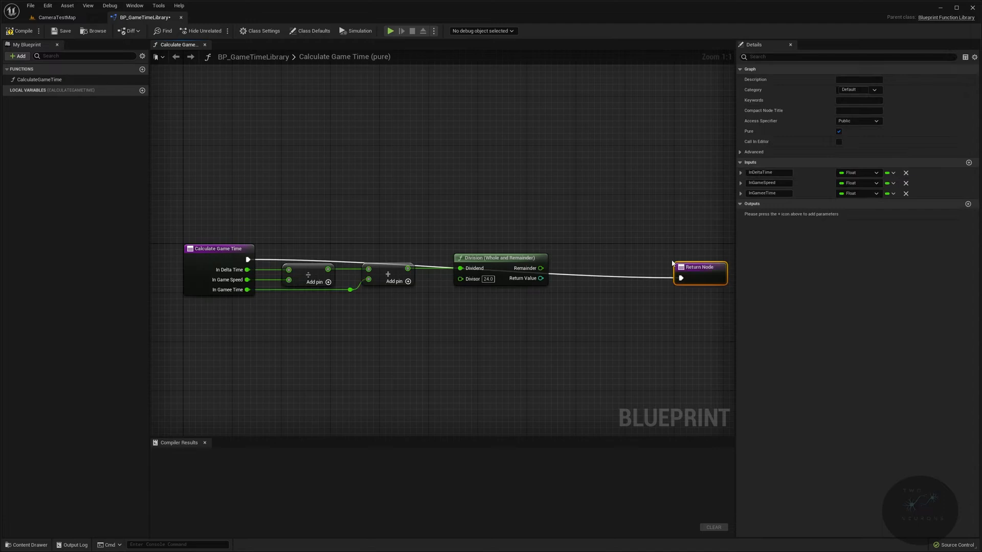
Add a float output OutGameTime fed by the division's Remainder.
drag(699, 266, 643, 247)
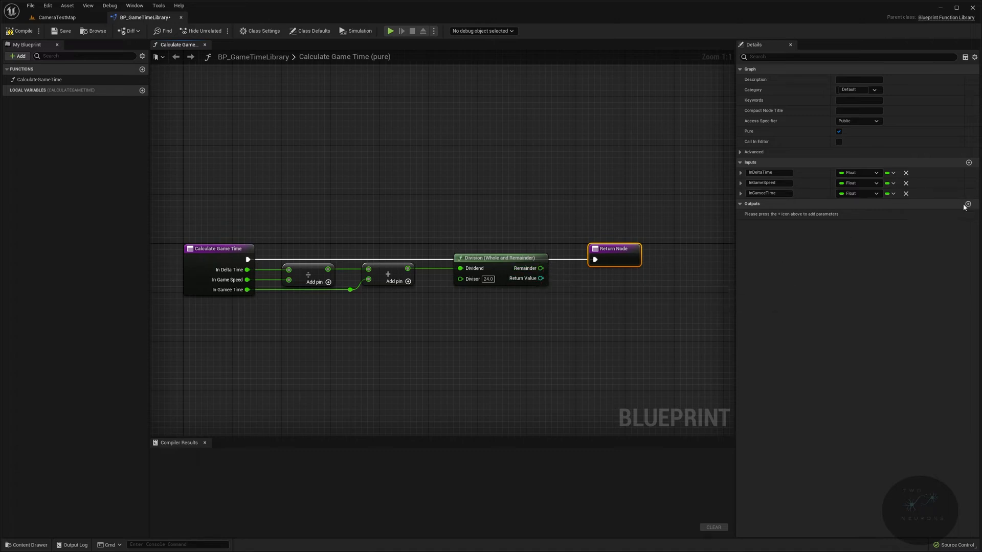
click(967, 204)
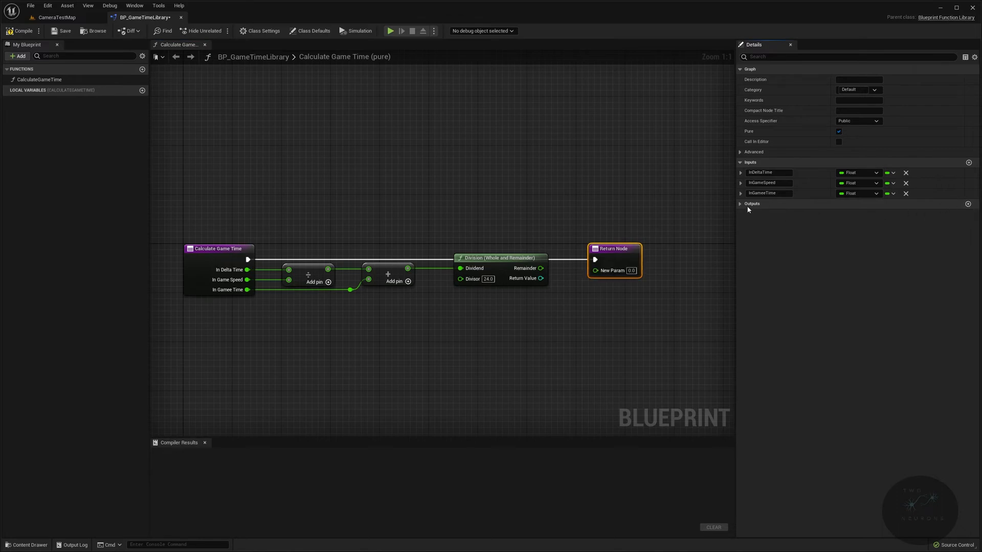
click(968, 217)
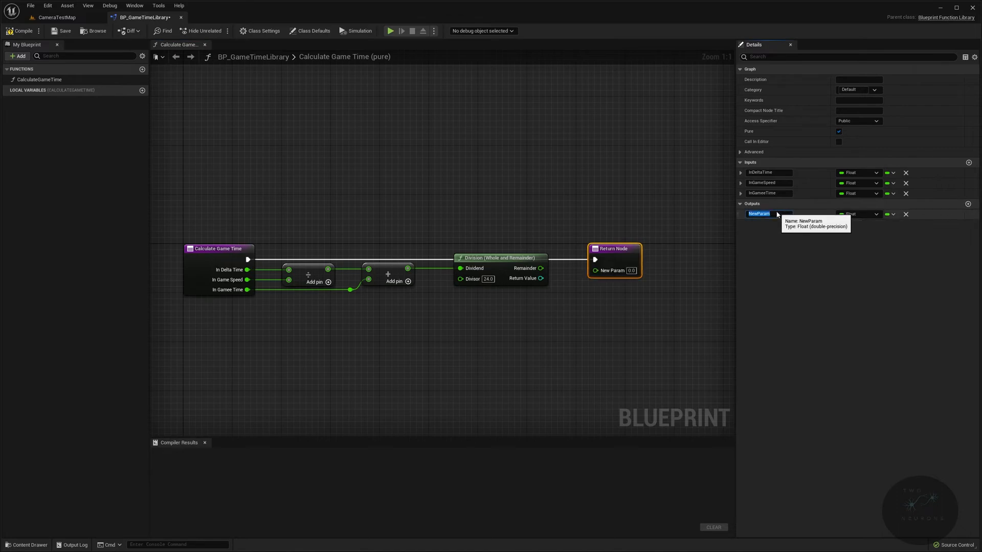
text(OutGameTime)
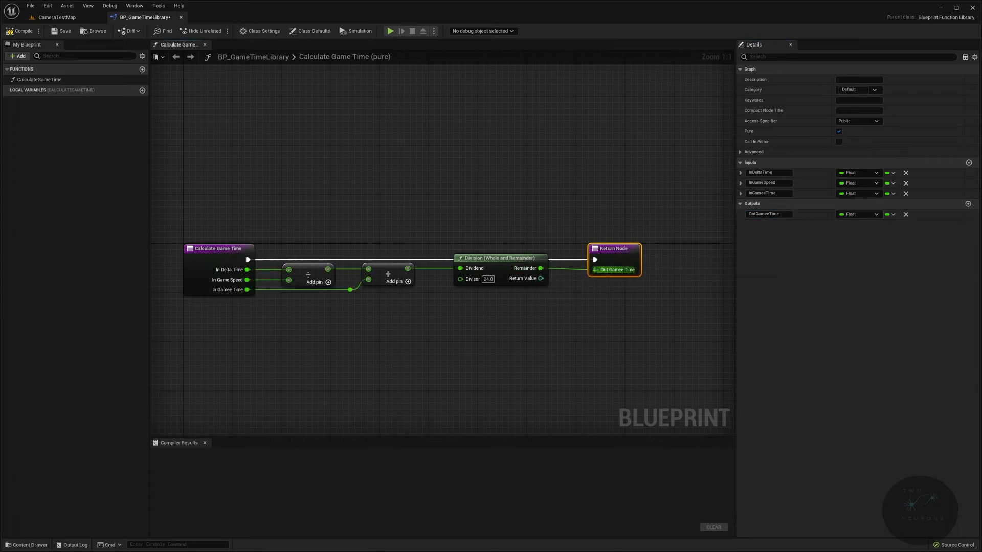
click(380, 295)
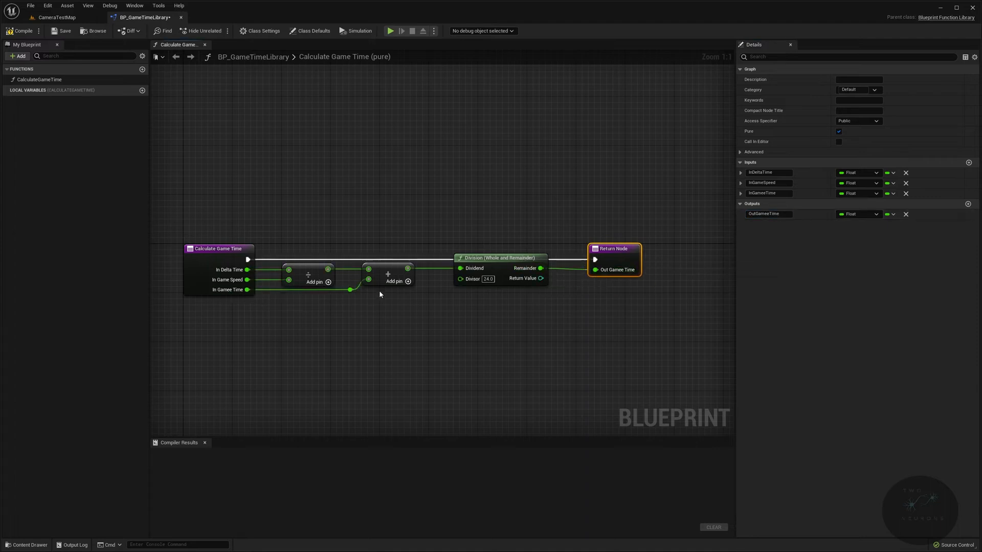
mouse_move(613, 272)
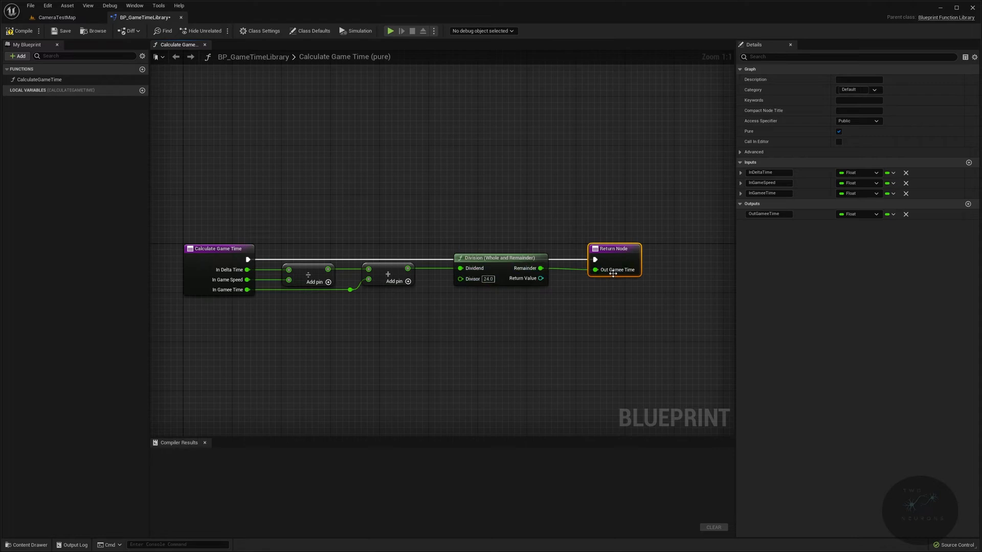
mouse_move(288, 214)
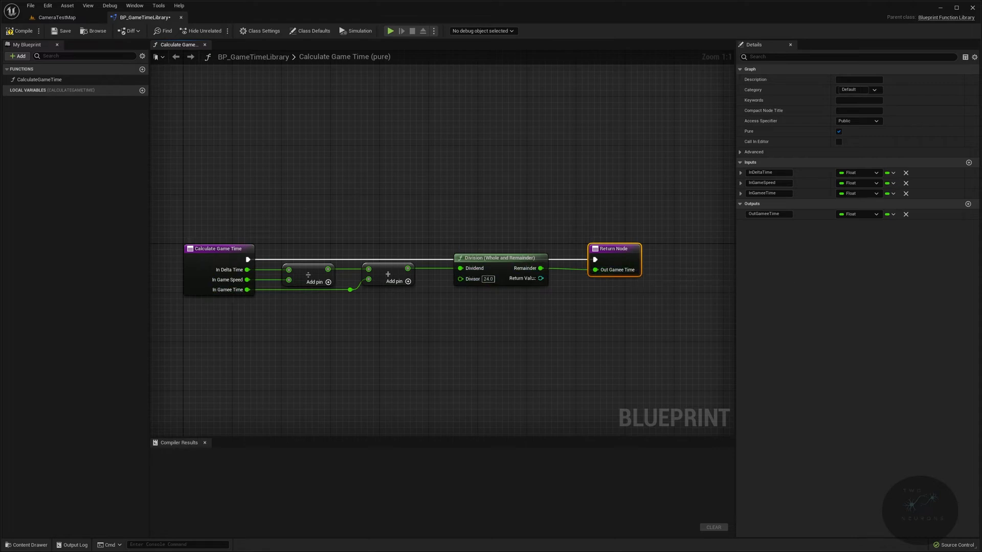
Add a second output, Day Counter, for the division's quotient.
click(968, 203)
text(Day Counter)
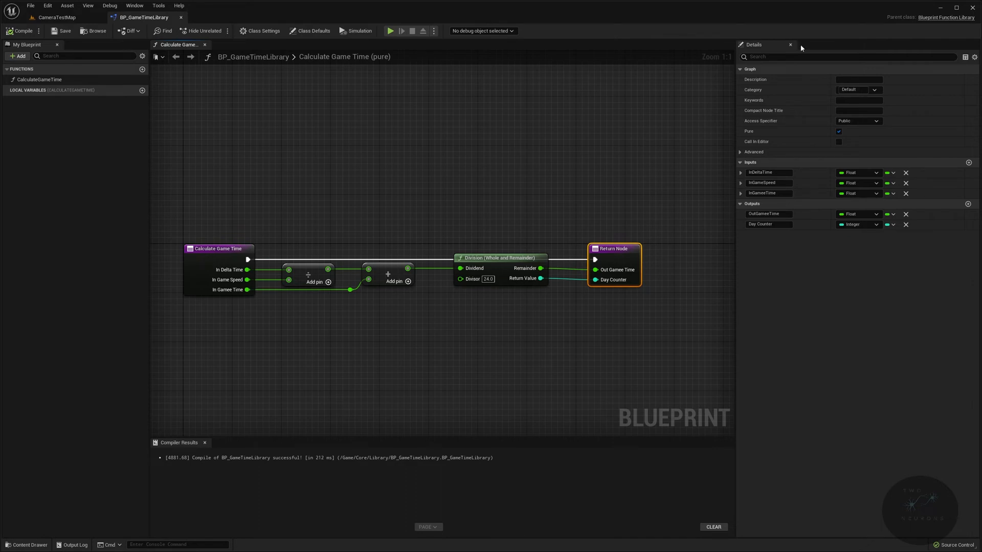
Create a new function named SetSpeedSetting in the library.
click(141, 70)
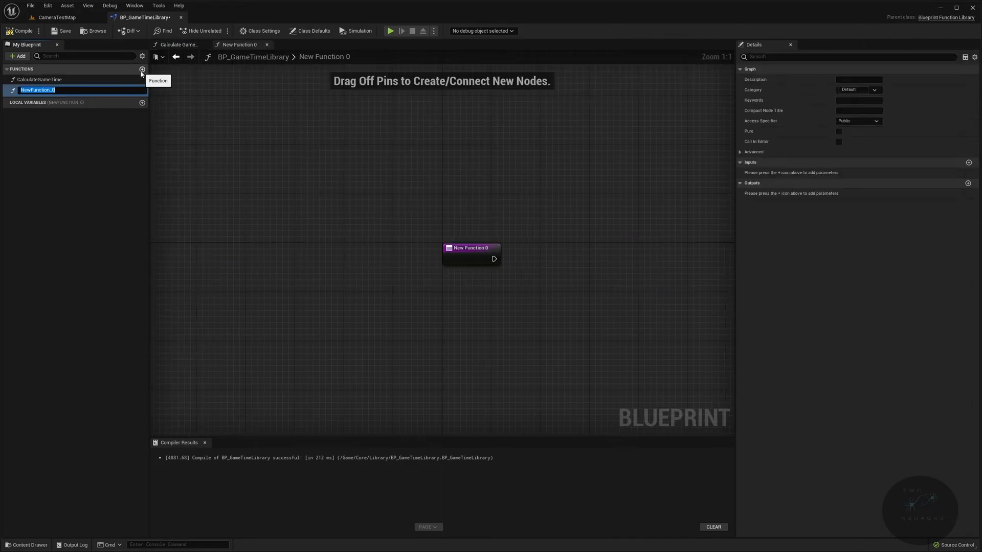
text(SetSpeedS)
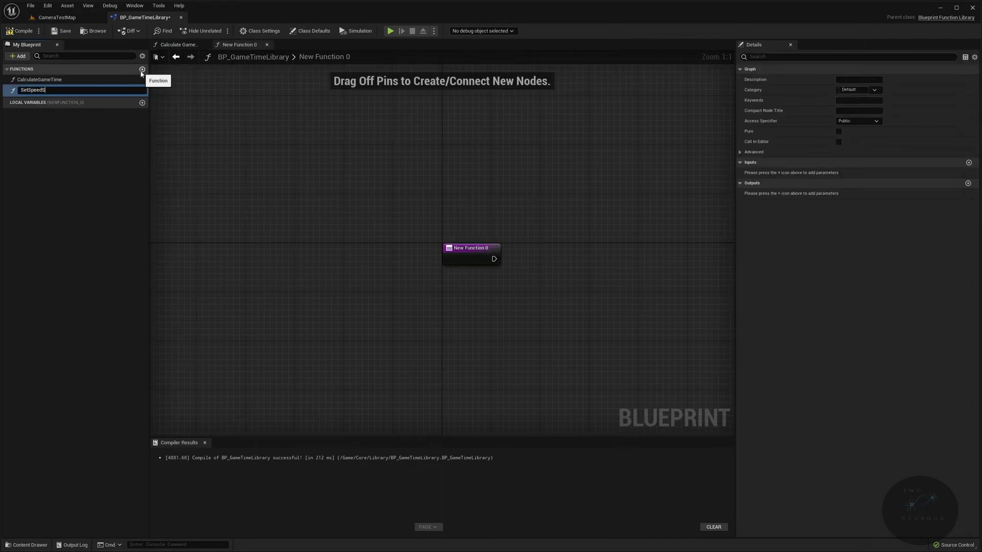
key(Enter)
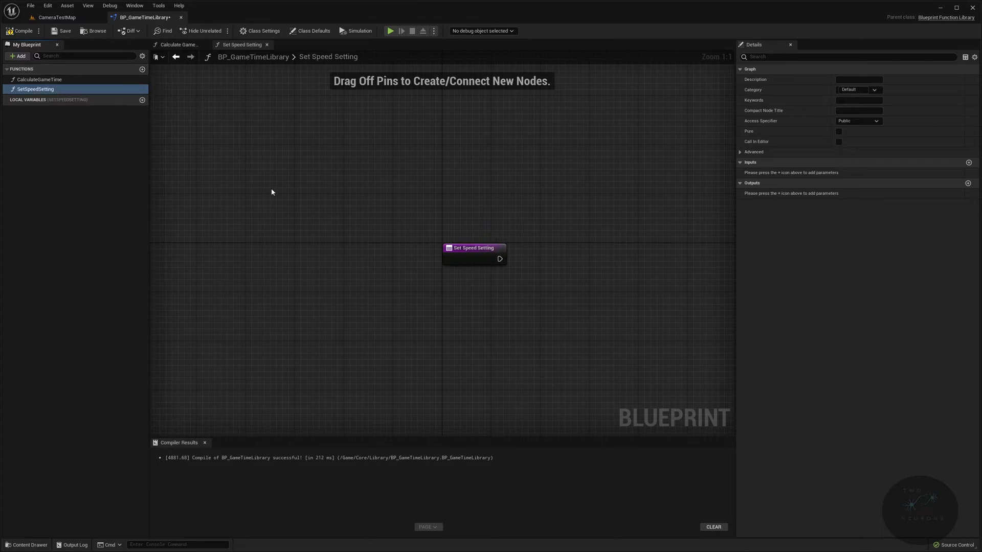
mouse_move(503, 223)
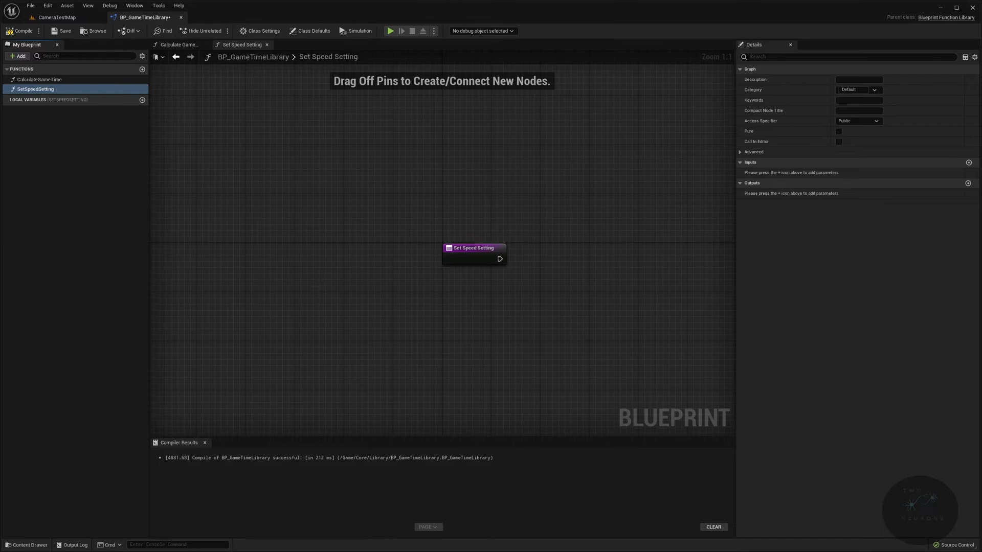
mouse_move(820, 312)
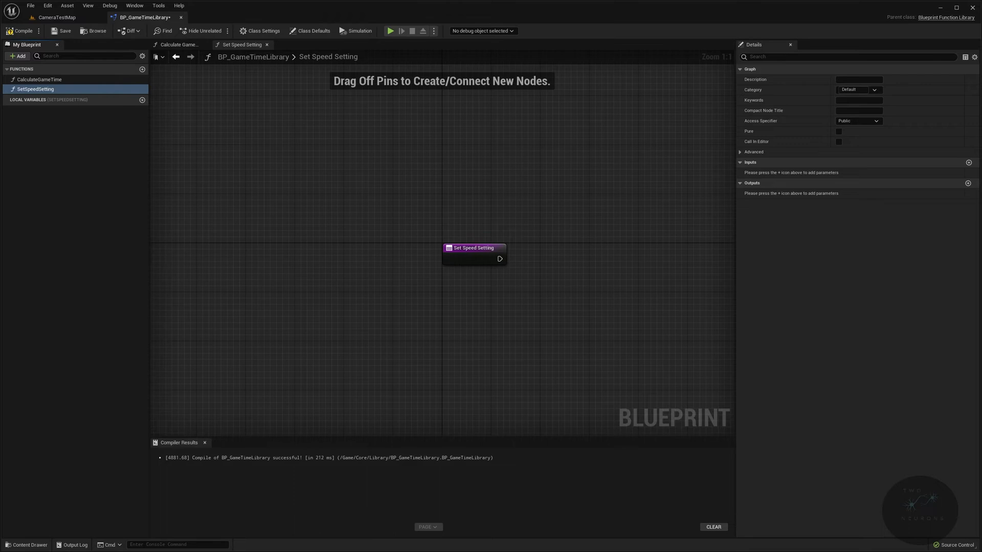
Give SetSpeedSetting a float input named GameSpeed.
click(967, 162)
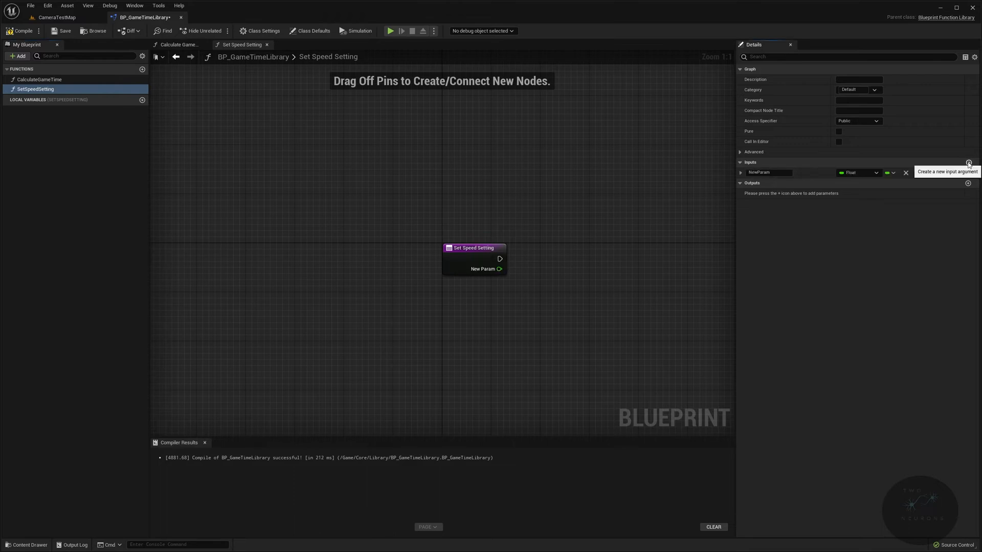
double_click(769, 172)
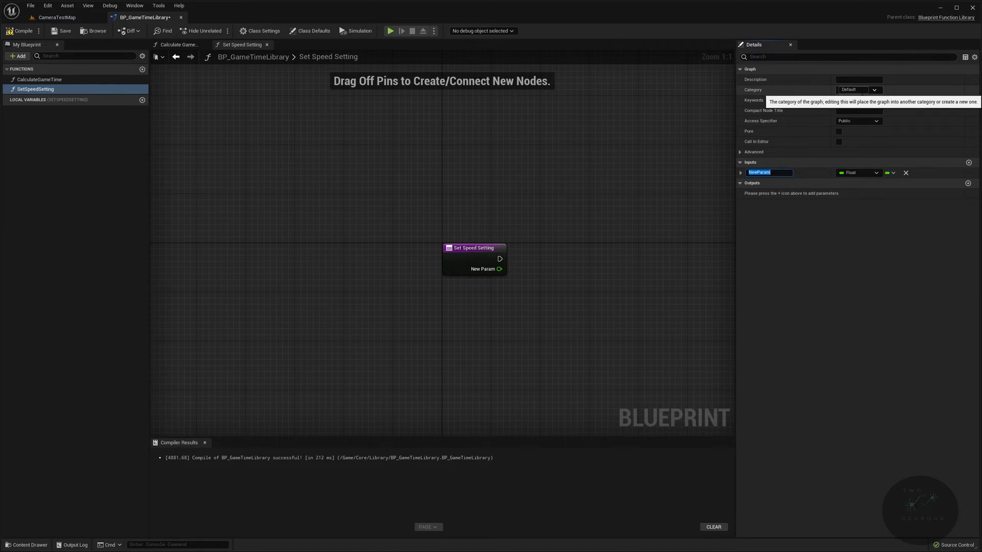
text(GameSpeed)
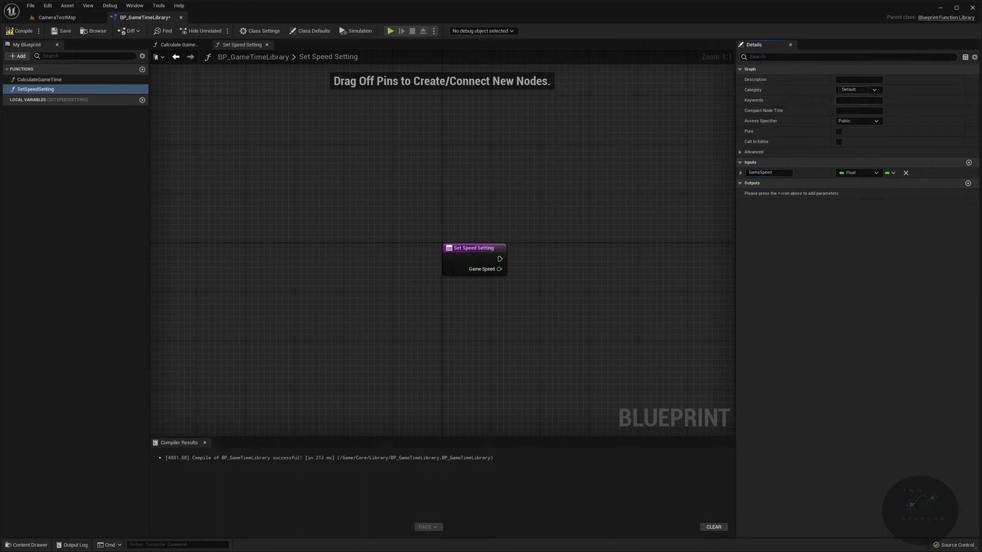
mouse_move(402, 356)
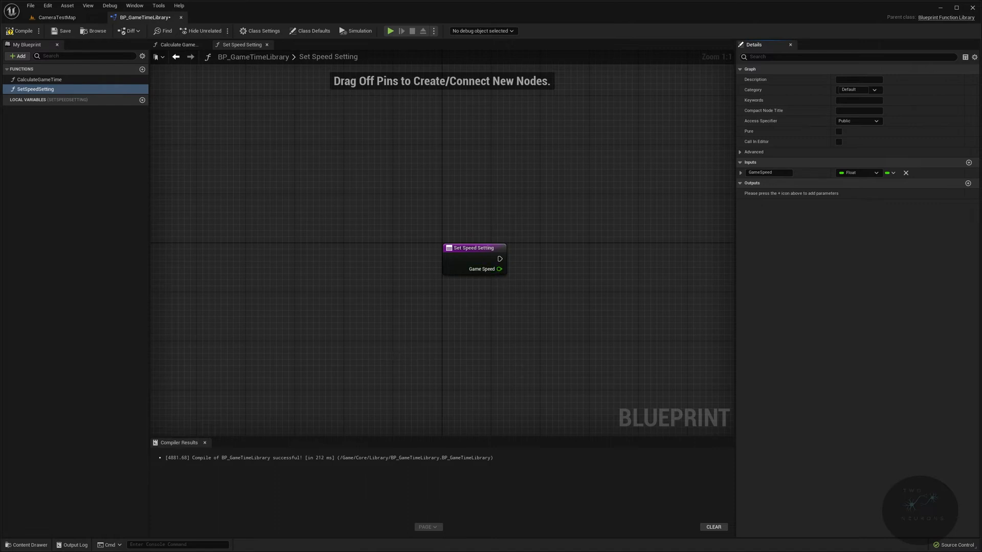
Divide GameSpeed by local DefaultGameSpeedLocal (60) and set the result into PorportionalSpeedLocal.
drag(499, 269, 534, 286)
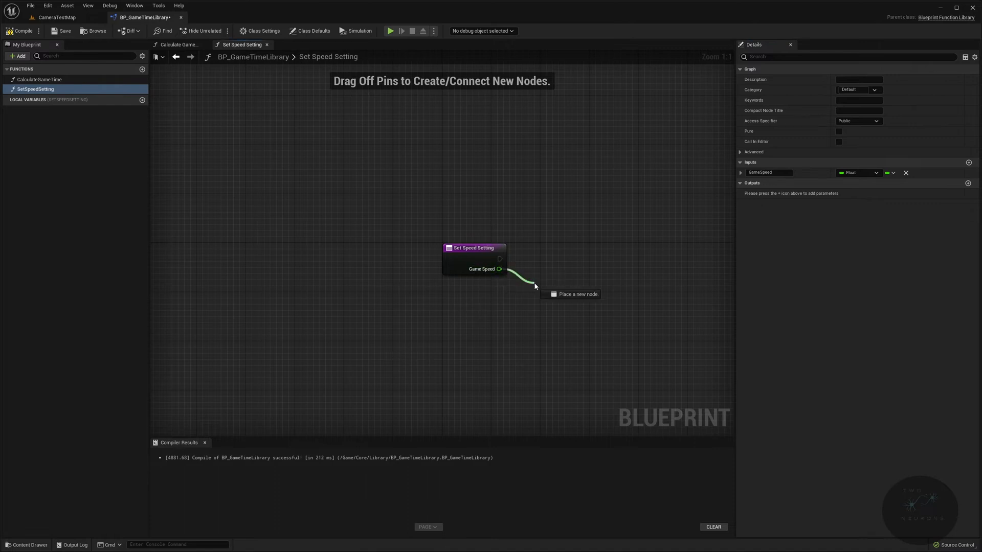
click(565, 299)
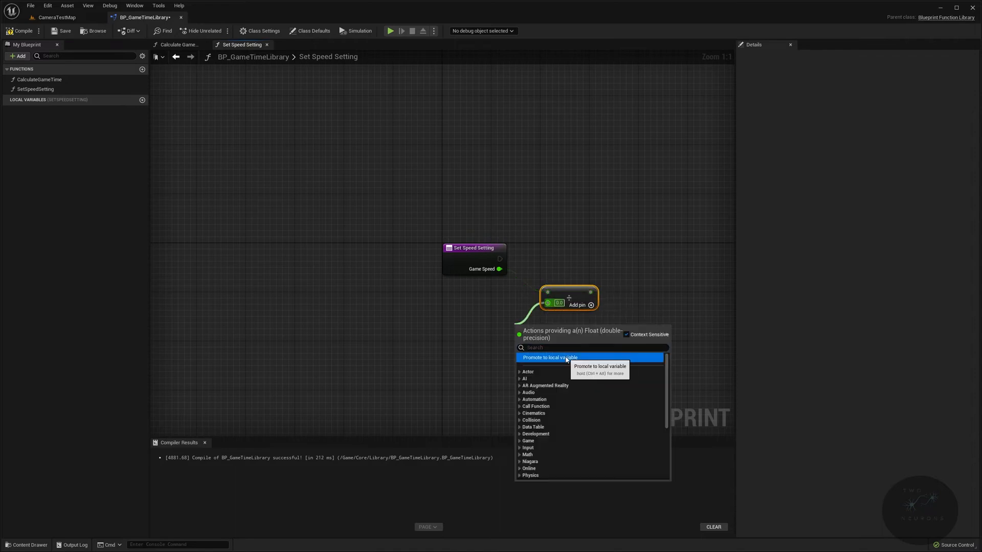
click(549, 357)
text(DefaultGameSpeedLocal)
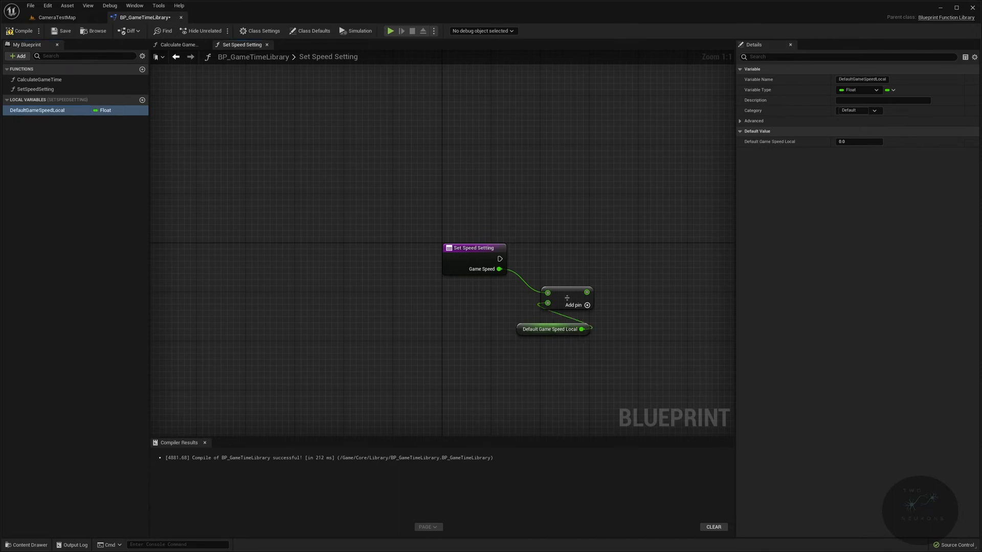
click(857, 141)
text(60)
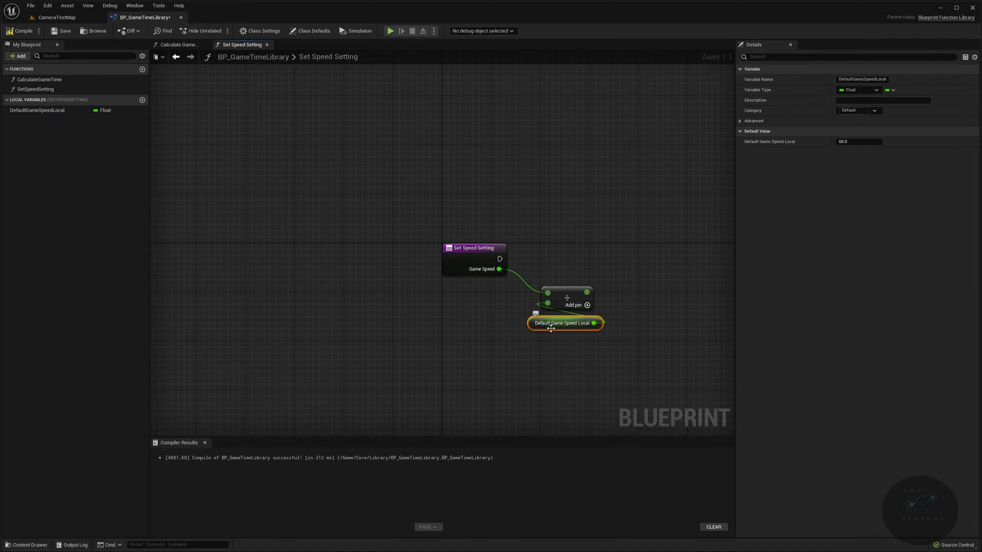
mouse_move(598, 321)
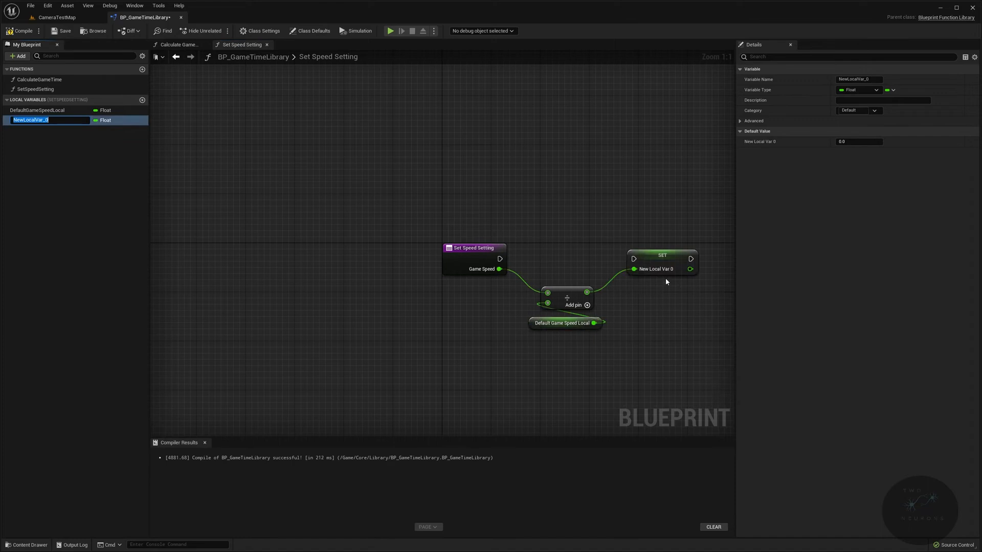
text(PorportionalSpeedLocal)
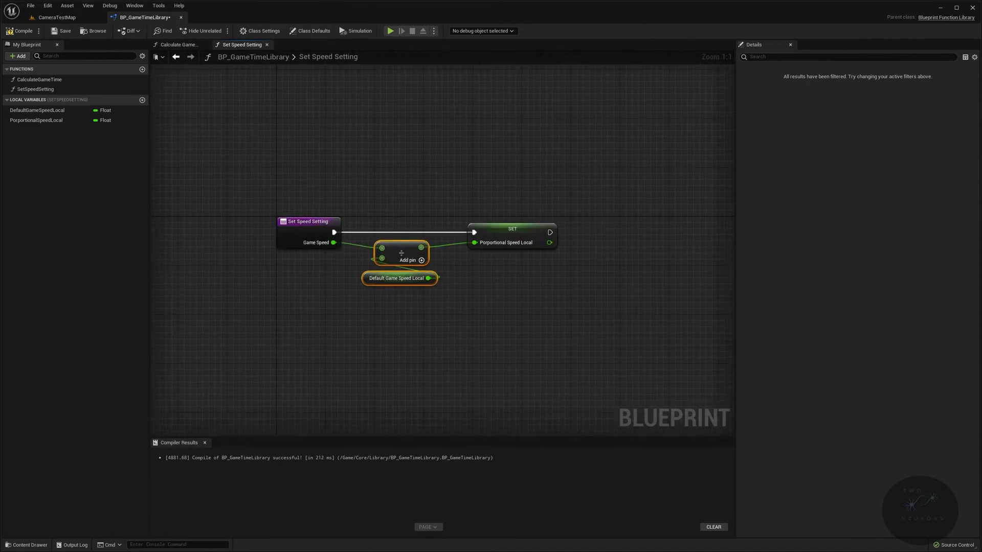
Add a Branch node after the SET PorportionalSpeedLocal node.
drag(550, 232, 589, 232)
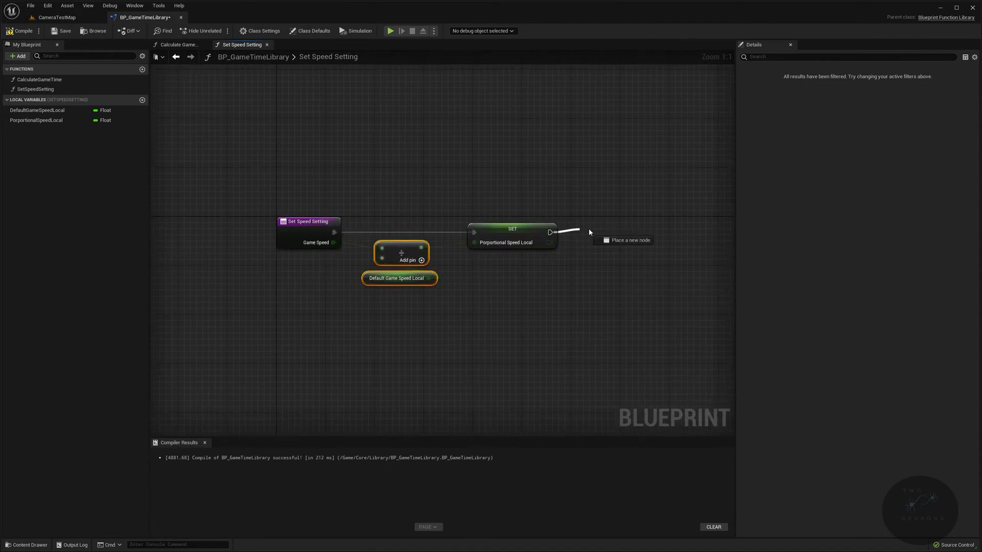
click(629, 240)
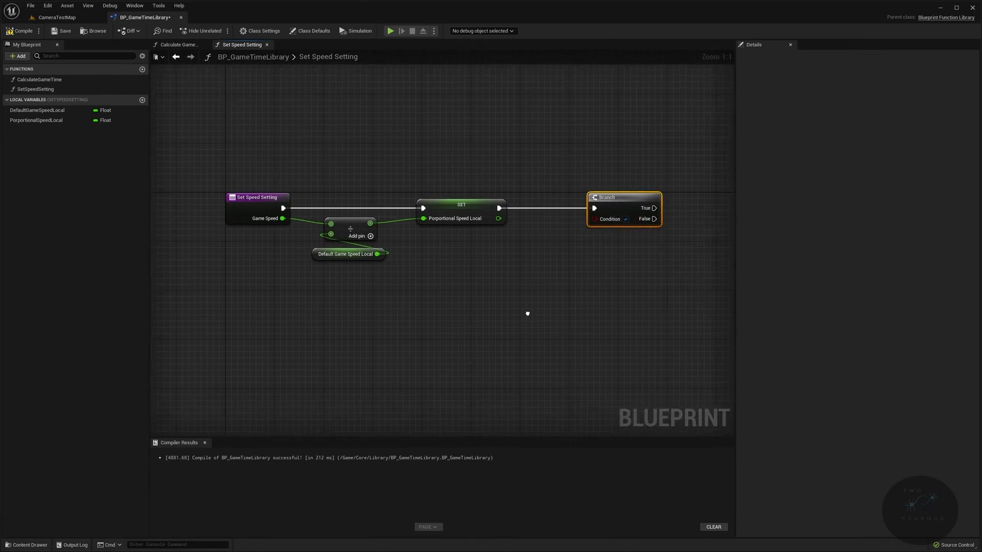
drag(526, 313, 177, 245)
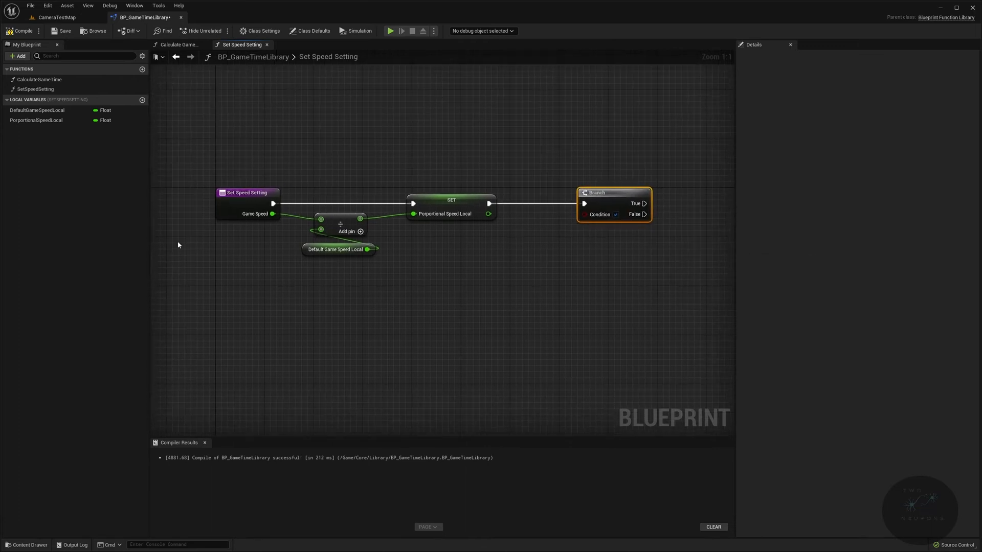
Compare a PorportionalSpeedLocal getter with an Equal (==) node beside the Branch condition.
click(35, 121)
text(==)
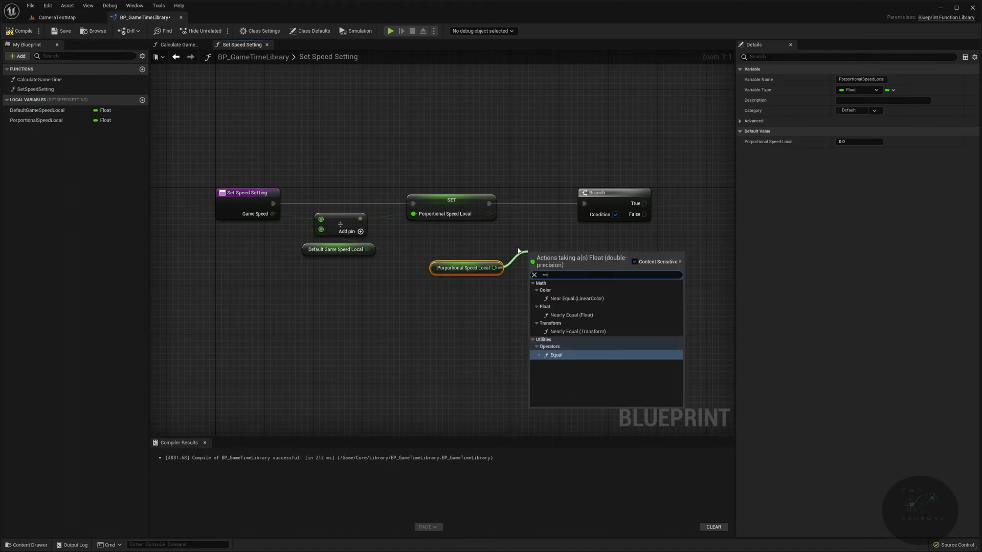
click(556, 355)
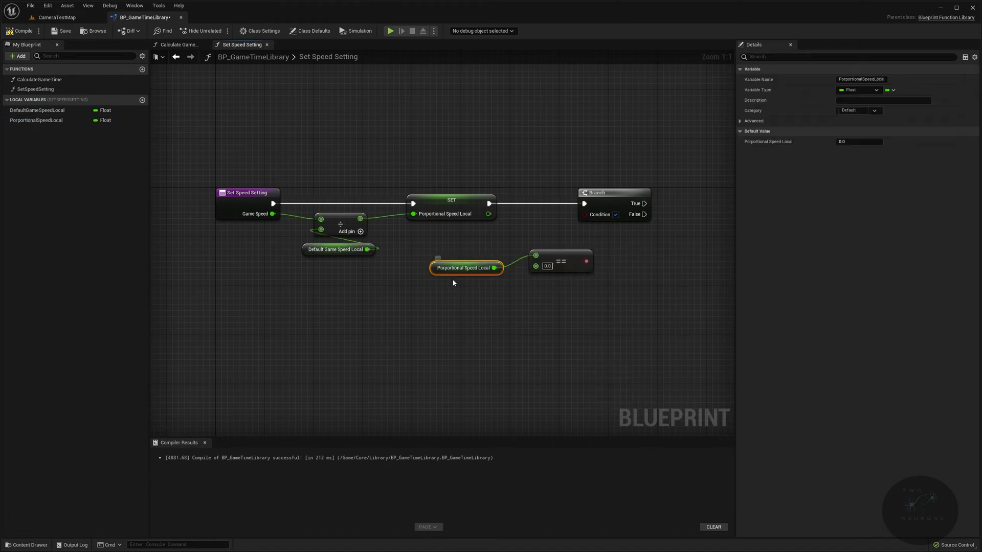
drag(466, 267, 564, 286)
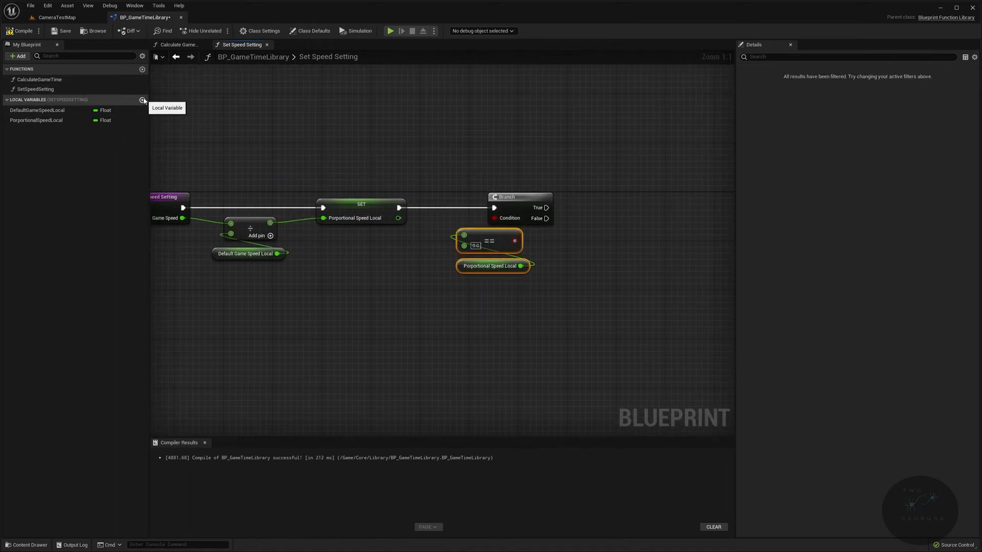
Create an integer local variable named SpeedSettingLocal.
click(143, 101)
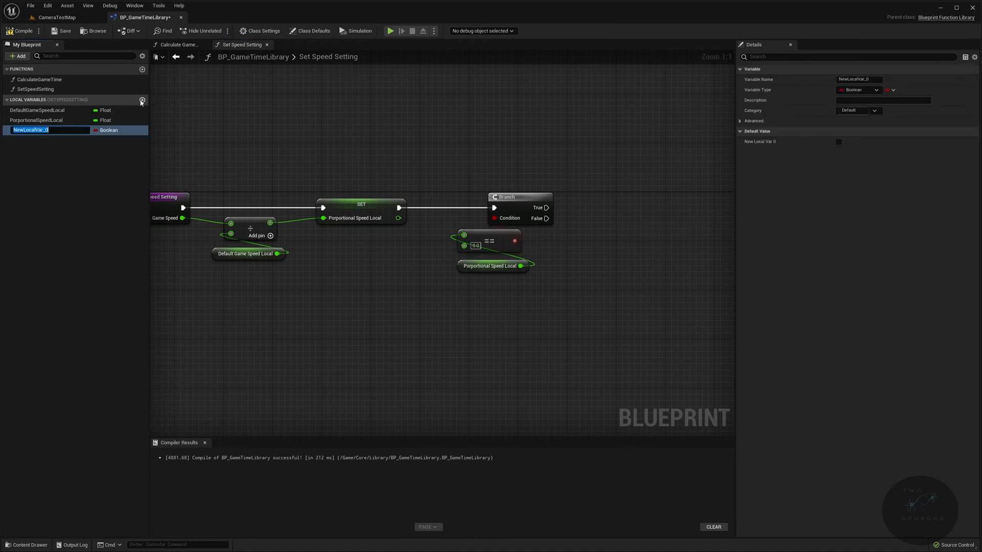
text(Spee)
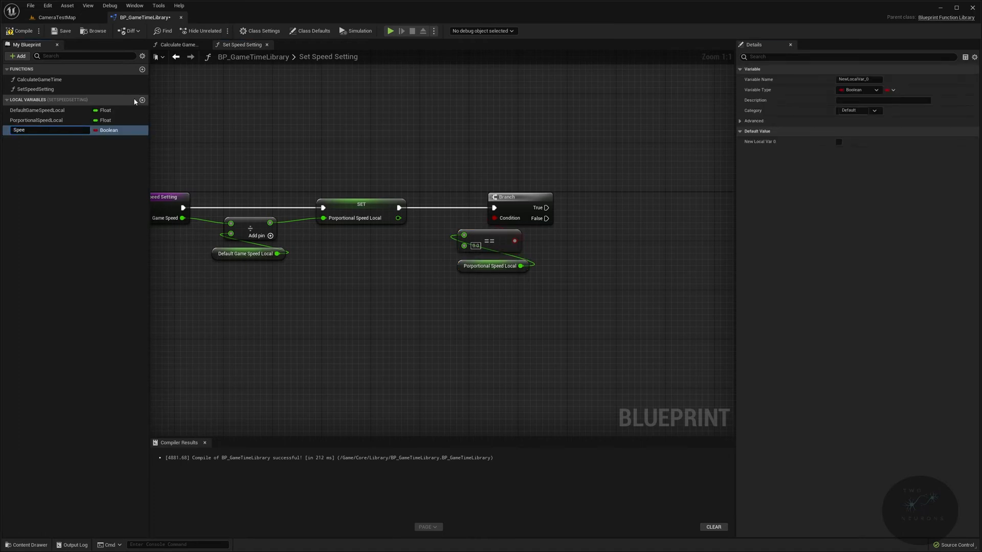
text(SpeedSettingLocal)
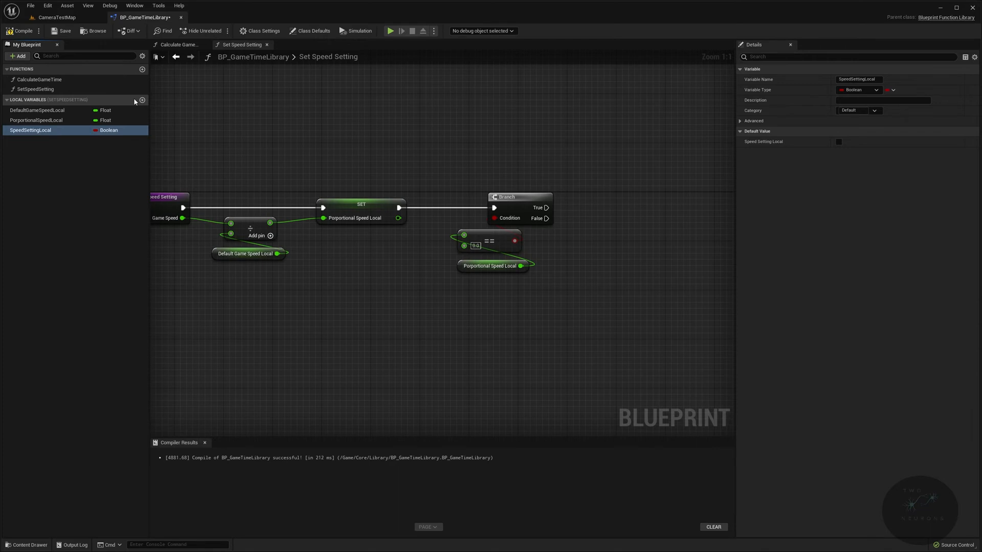
click(857, 90)
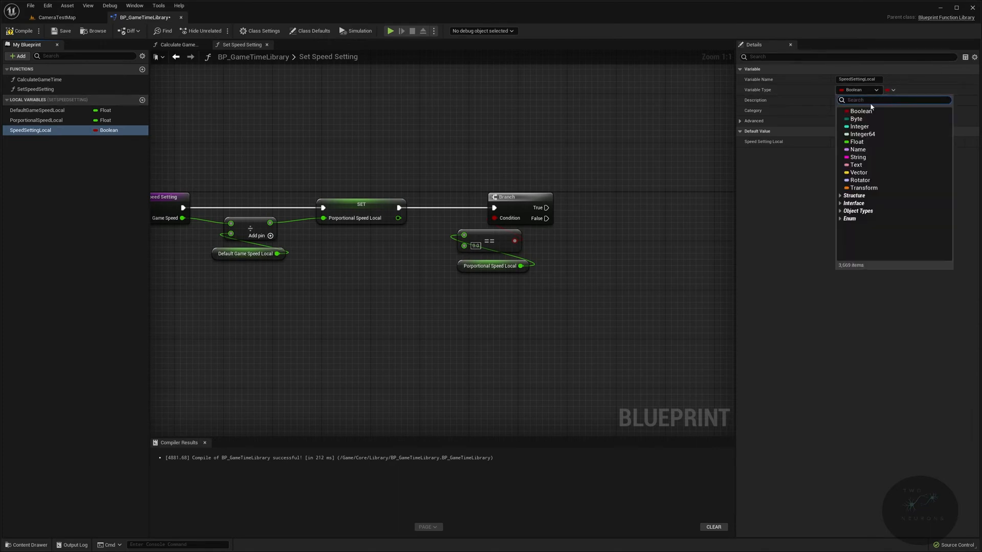
click(859, 127)
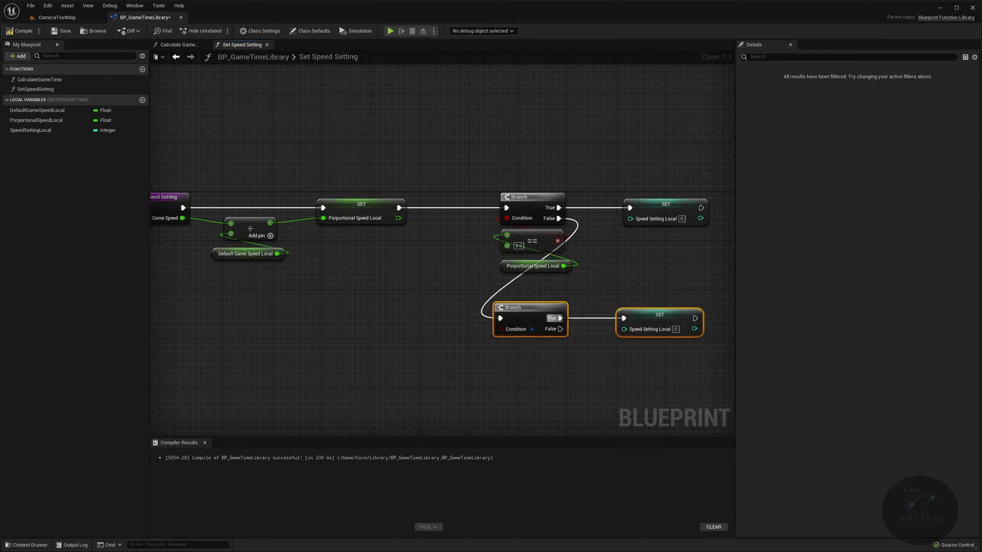
mouse_move(648, 329)
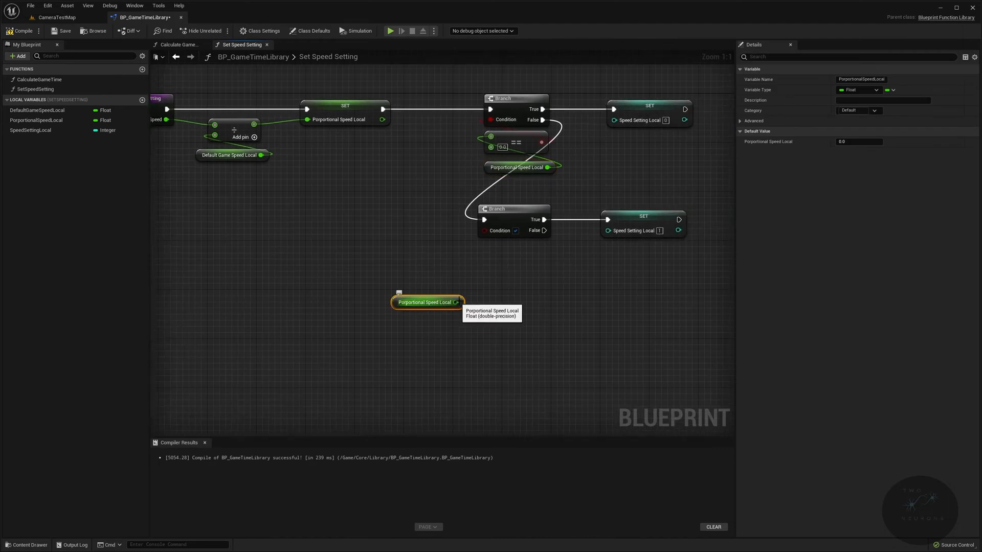
Add a Nearly Equal (Float) check on PorportionalSpeedLocal with the typed value 1.1.
drag(461, 301, 480, 282)
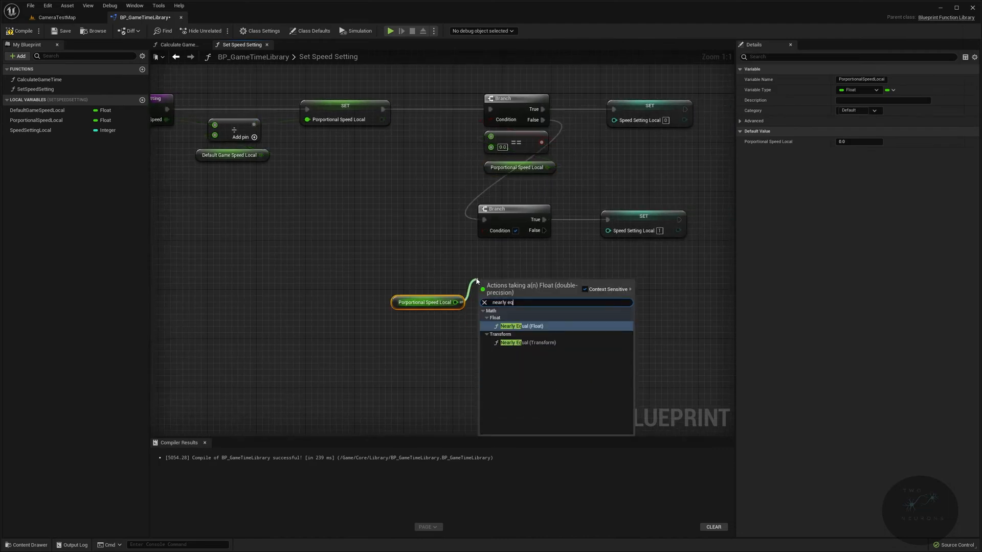
click(517, 326)
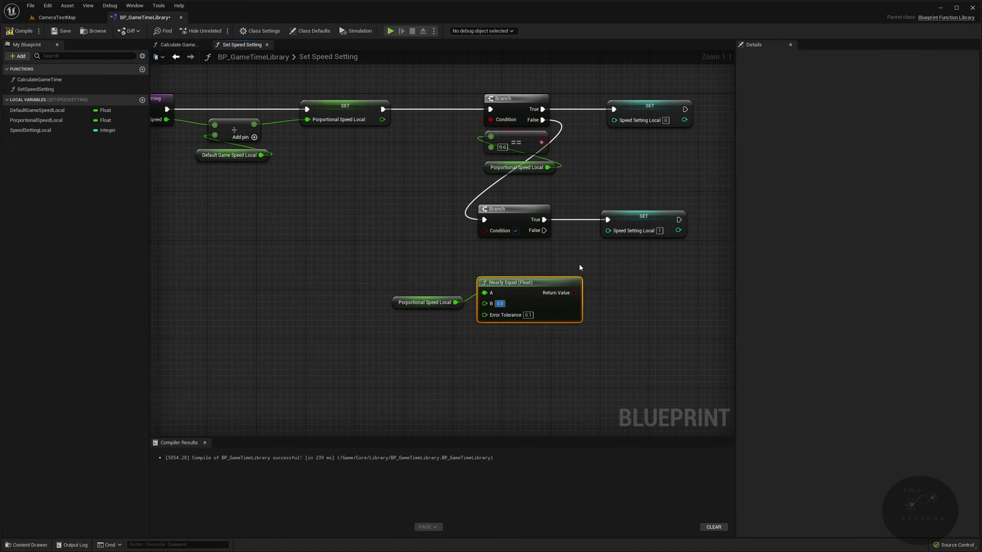
text(1.1)
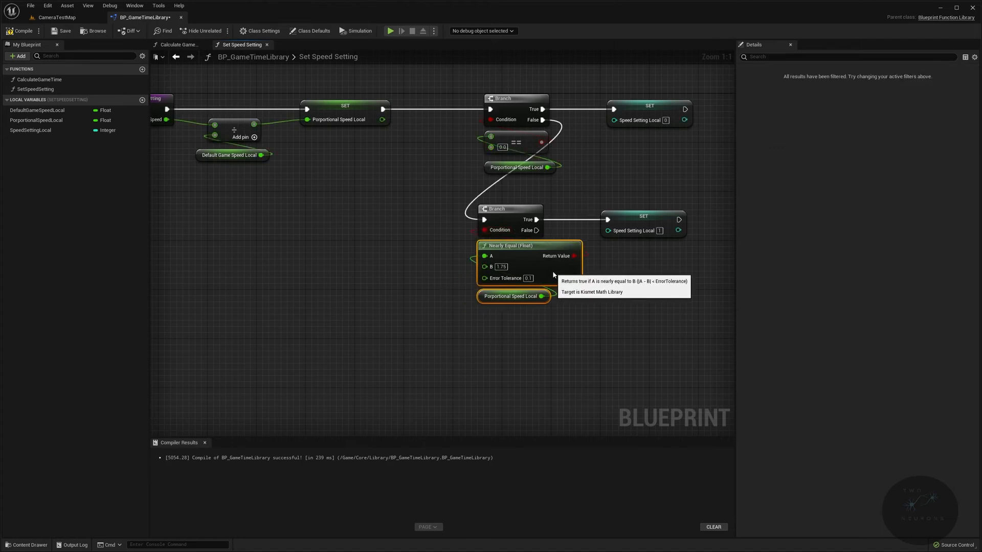
mouse_move(625, 356)
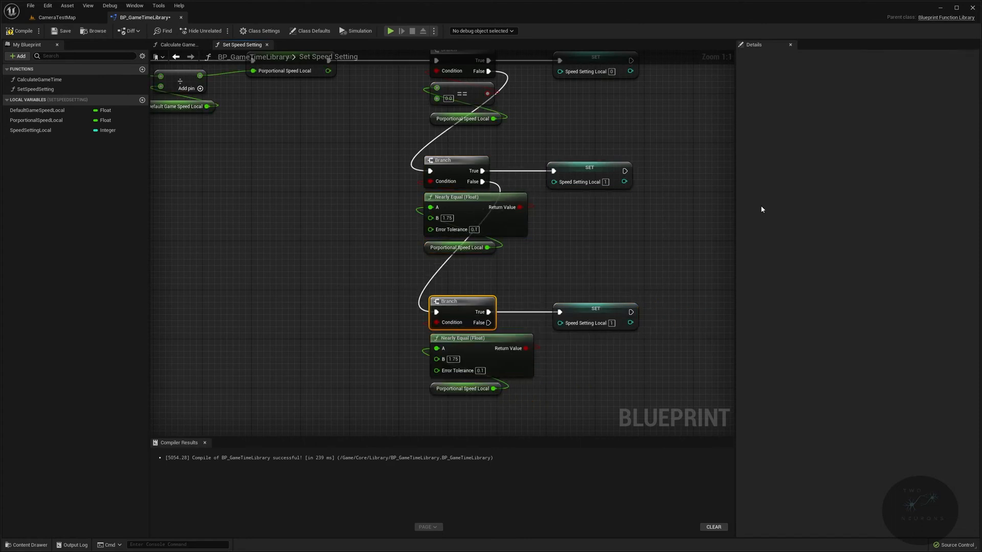
mouse_move(611, 323)
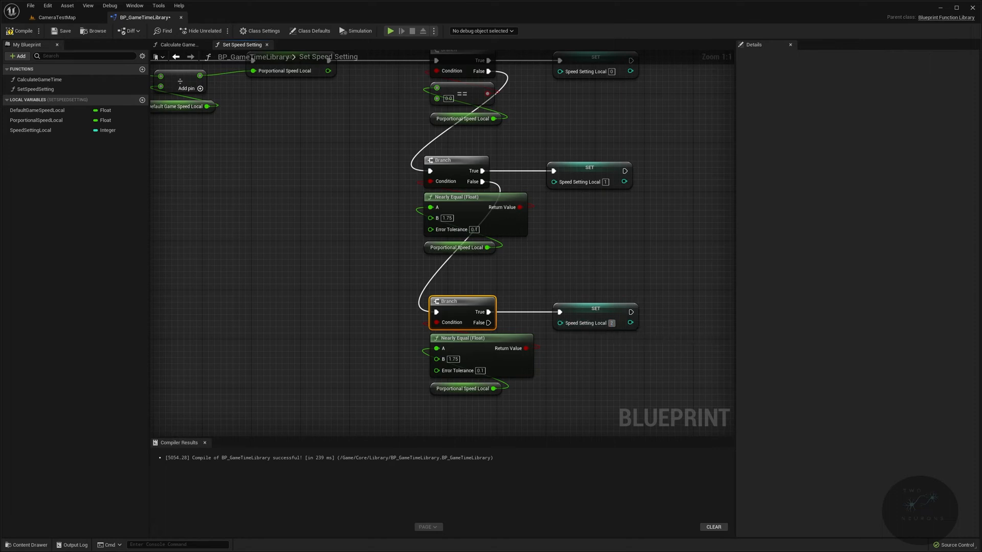
mouse_move(430, 359)
text(1.25)
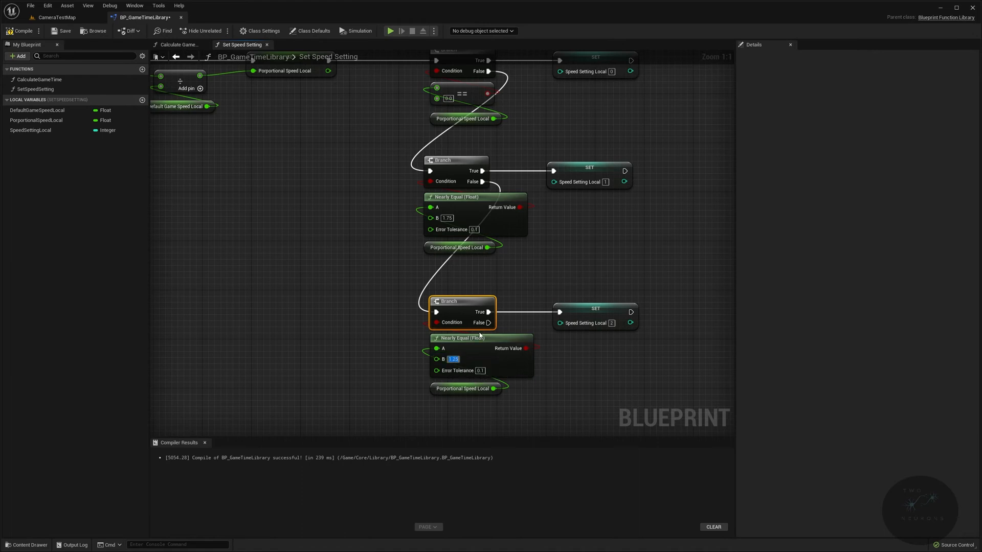
mouse_move(529, 280)
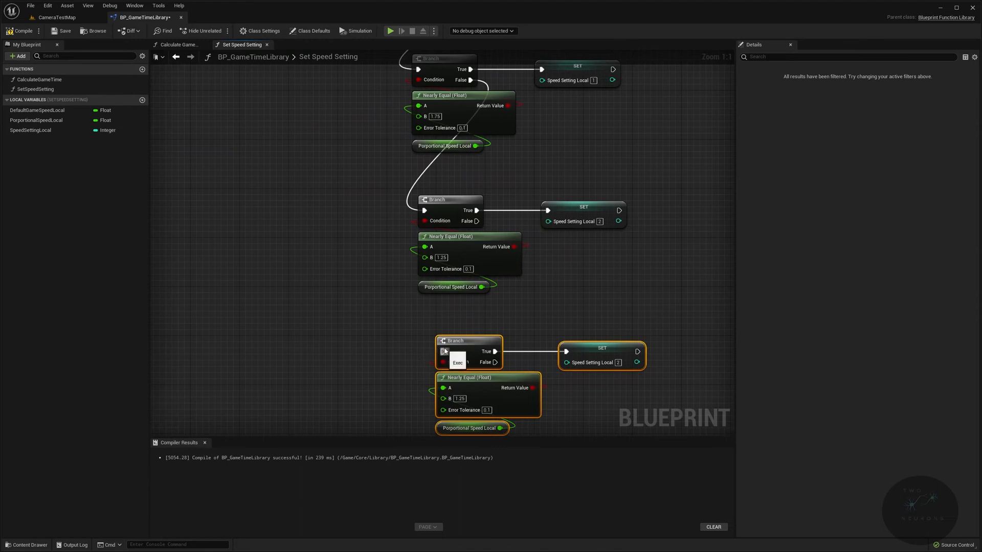
Place copied branch checks with Nearly Equal B values 0.5 and 0.25, incrementing Speed Setting Local.
drag(468, 348, 451, 341)
text(1)
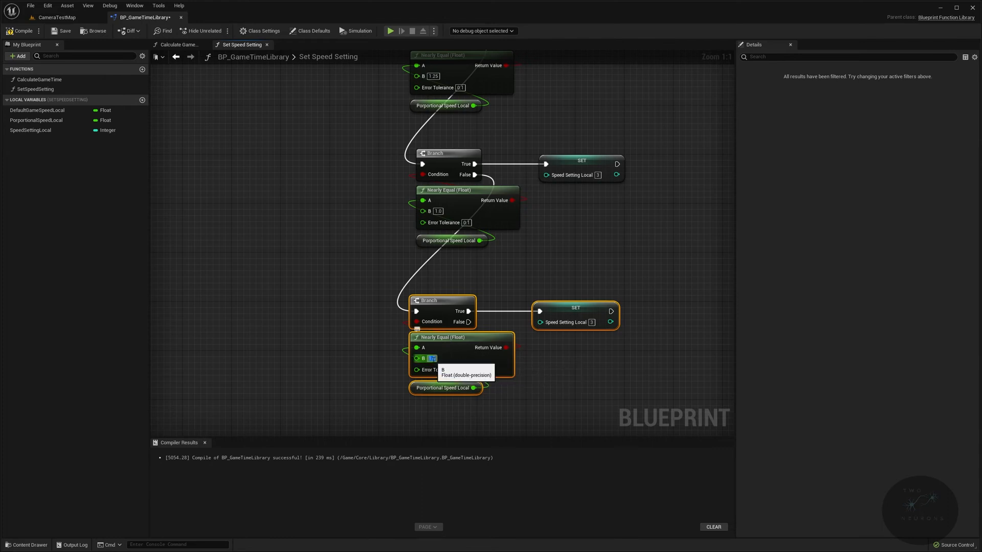
text(0.5)
click(591, 322)
text(4)
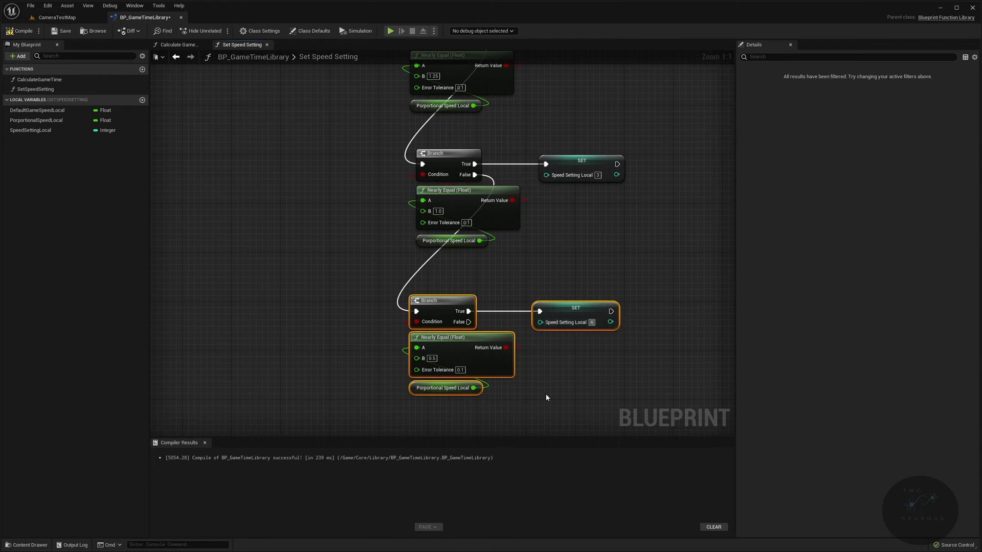
mouse_move(627, 421)
text(5)
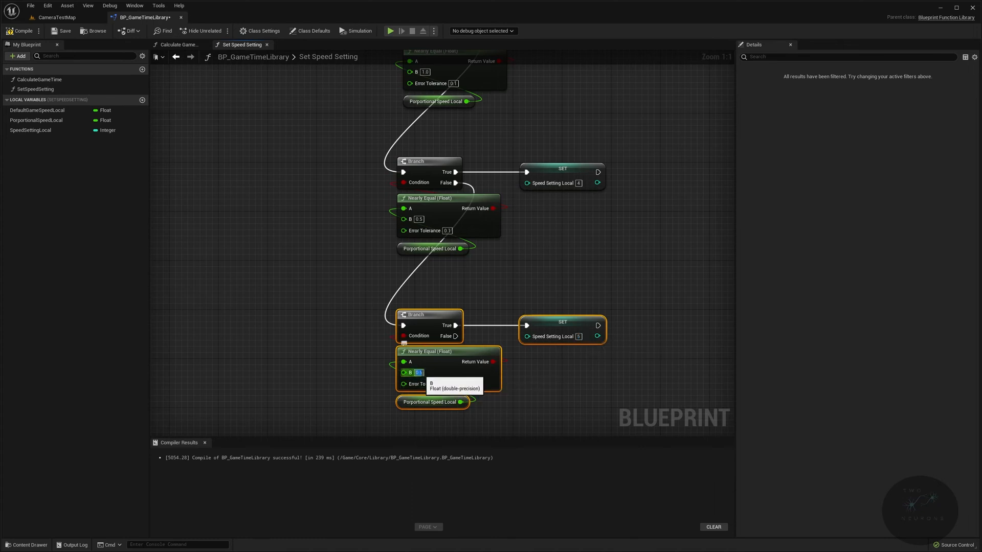
text(0.25)
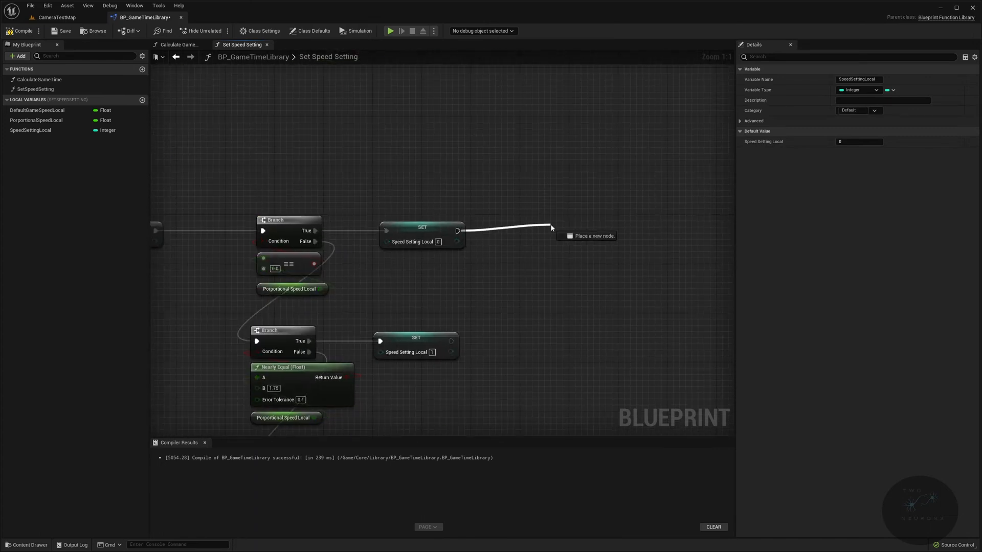
Add a Return Node outputting SpeedSetting after the SET nodes, then start a new library function.
click(585, 235)
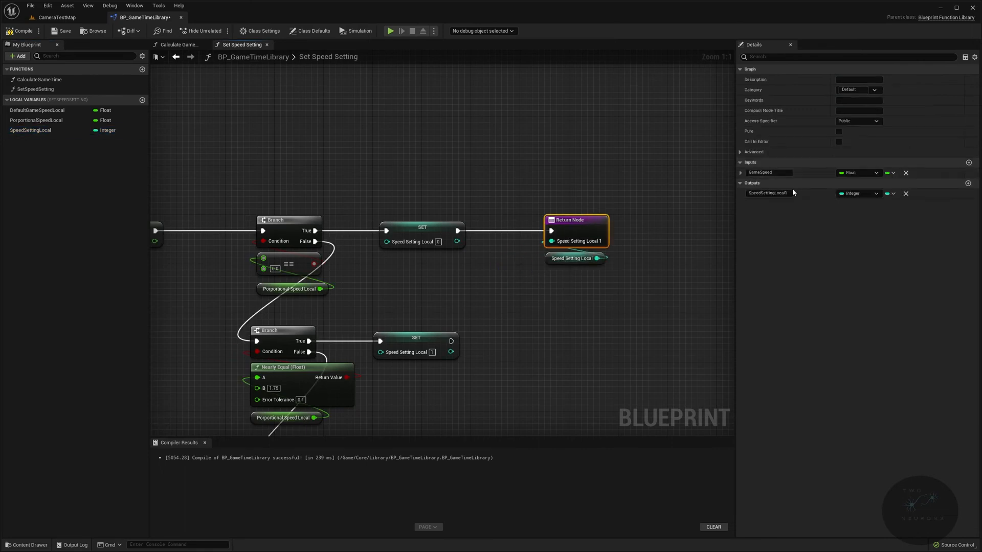
text(SpeedSetting)
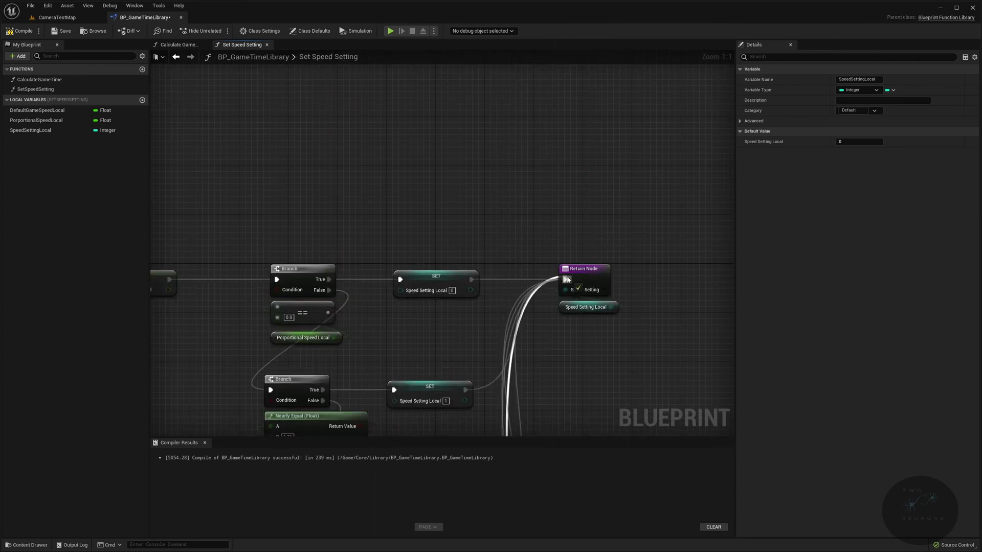
click(142, 70)
text(SetSpeedMultiplier)
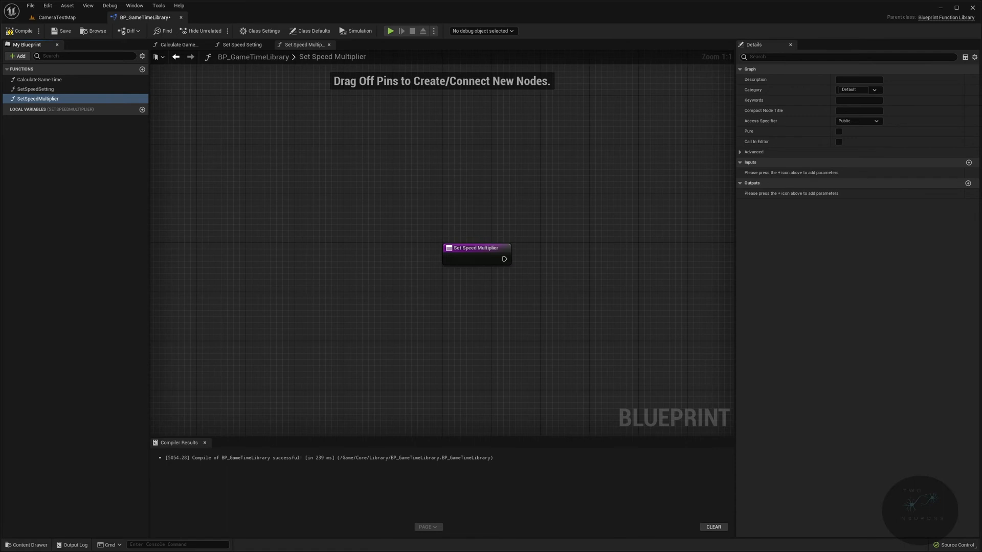
Give SetSpeedMultiplier an integer input parameter named CurrentSpeedSetting.
click(477, 248)
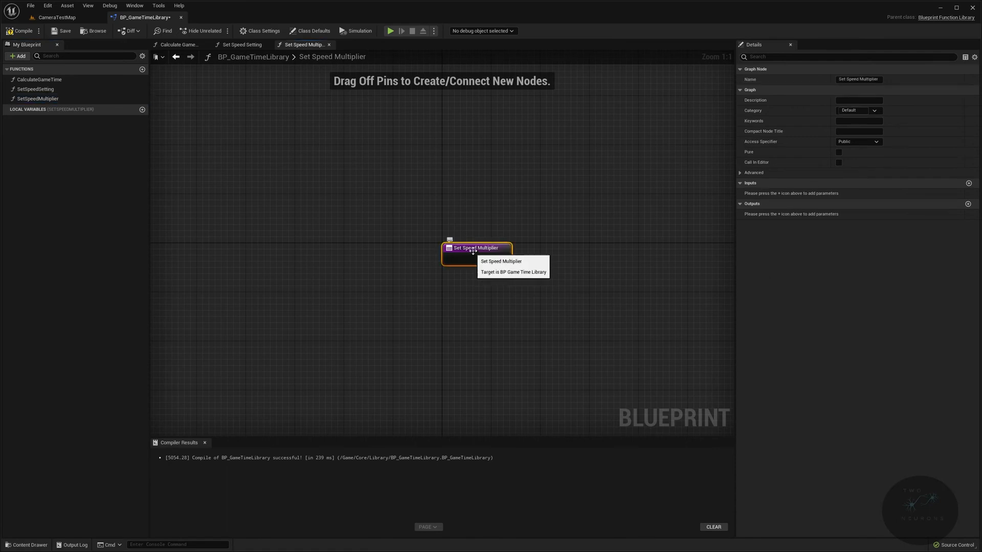
mouse_move(969, 183)
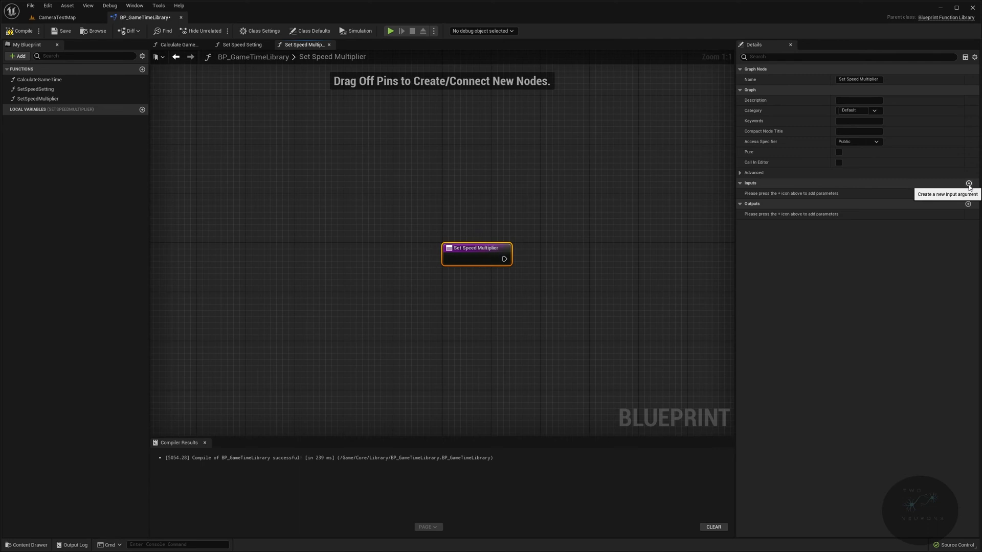
click(968, 183)
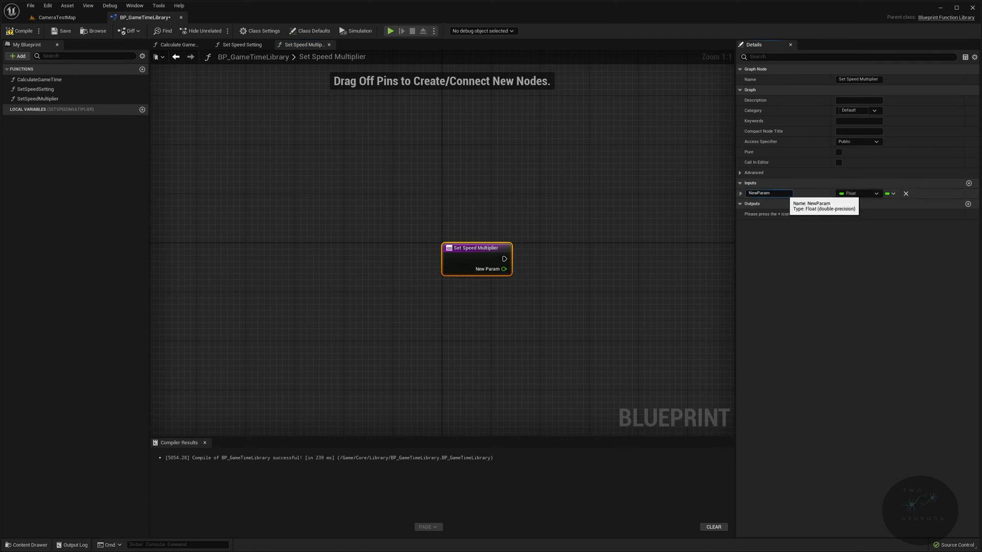
text(CurrentSpeedSetting)
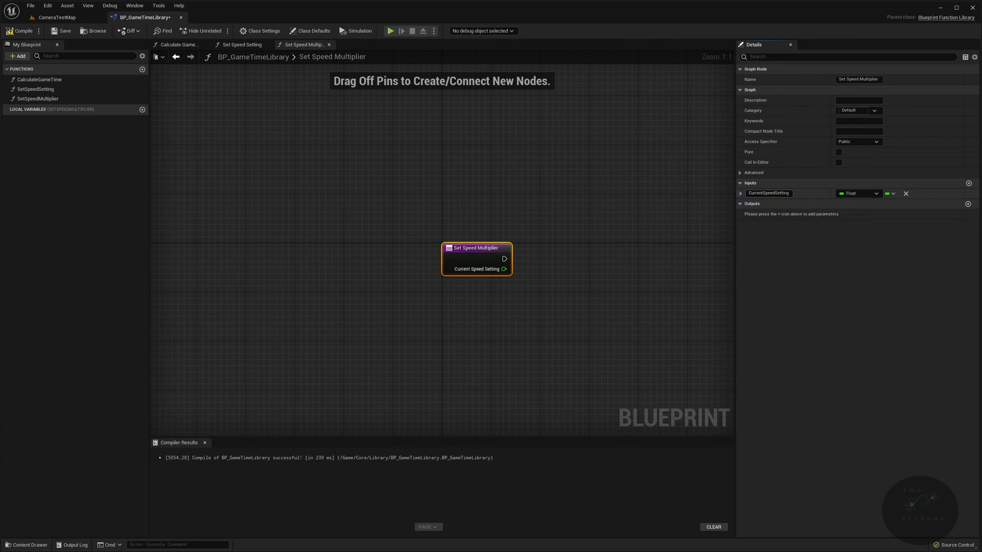
click(859, 193)
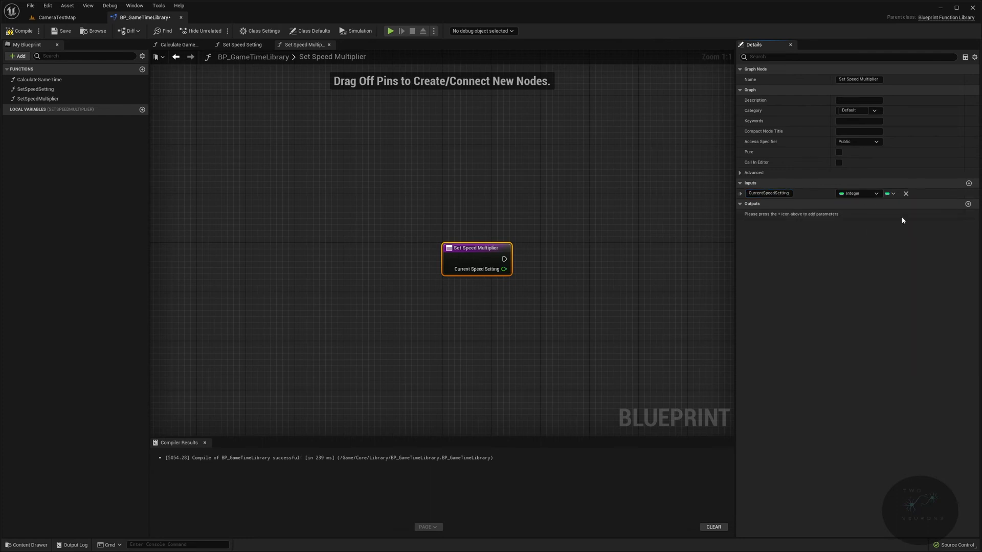
mouse_move(841, 156)
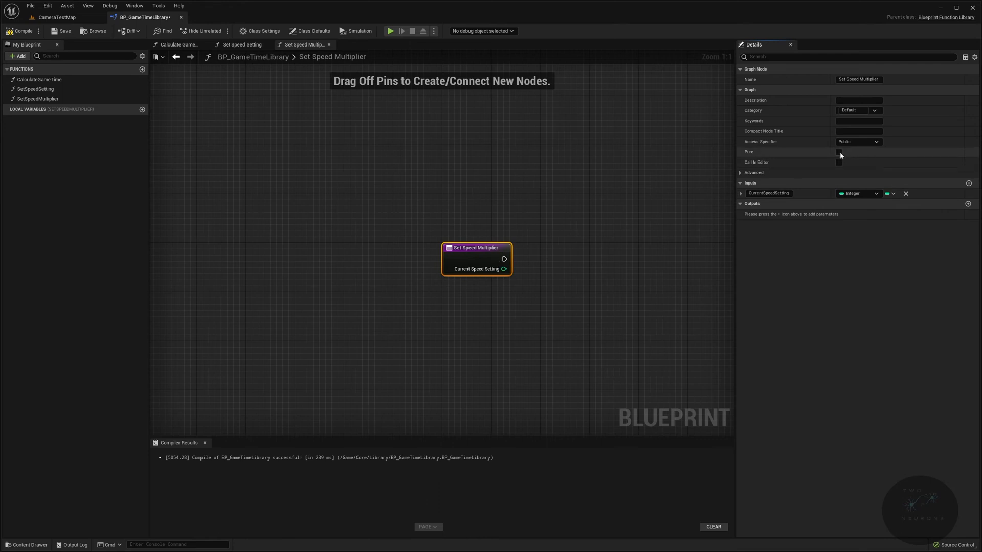
Mark the new function and SetSpeedSetting as Pure in Details.
click(238, 44)
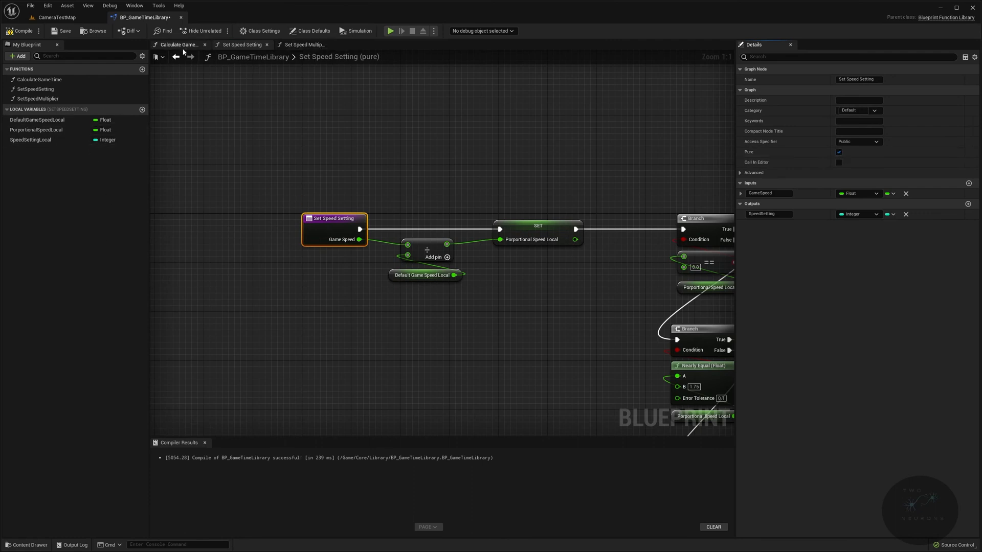
click(179, 44)
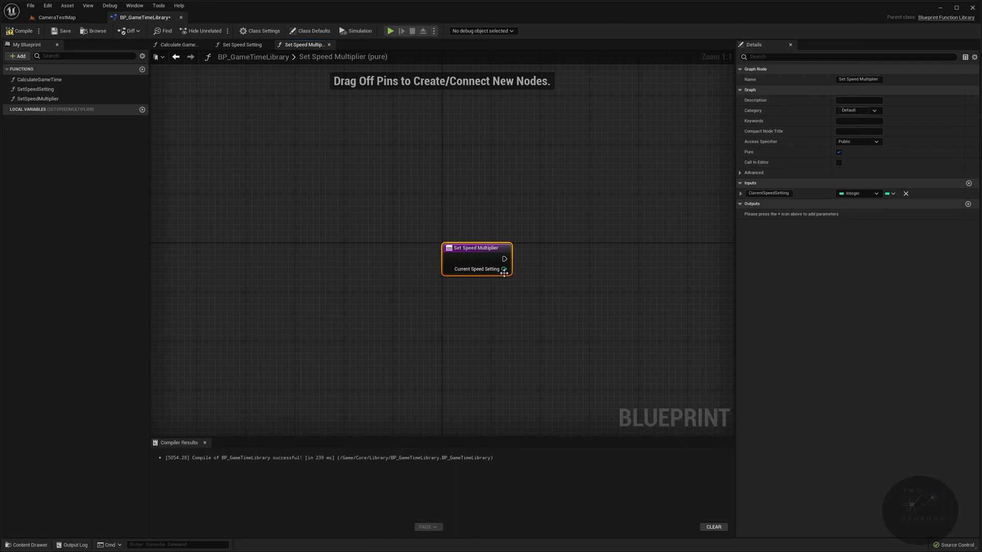
mouse_move(509, 279)
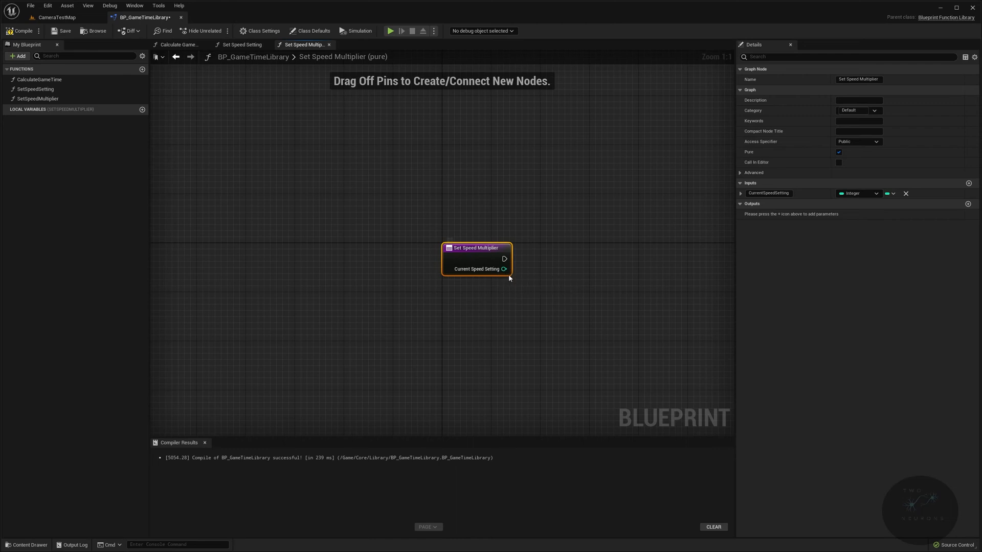
mouse_move(503, 269)
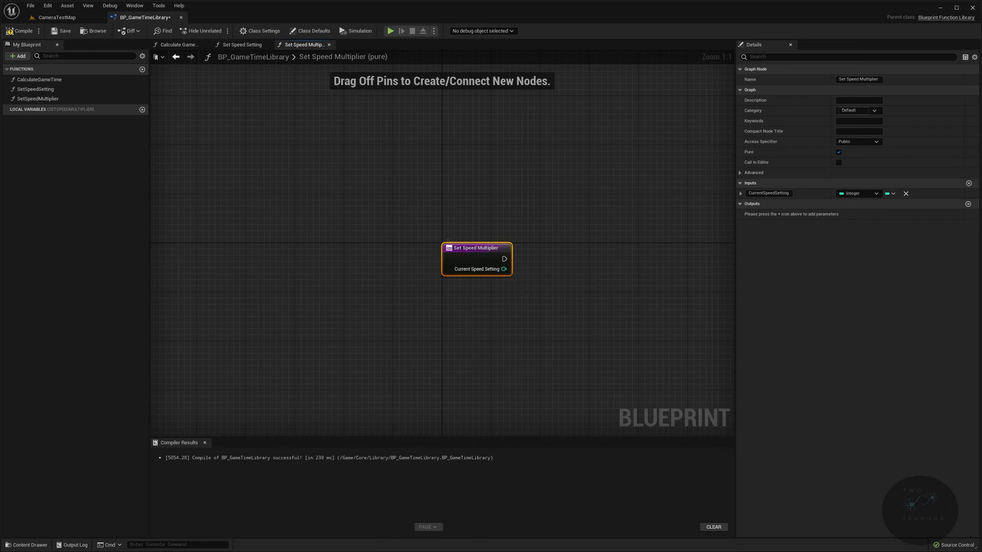
Feed CurrentSpeedSetting into a Switch on Int node and add case outputs up to 2.
click(241, 44)
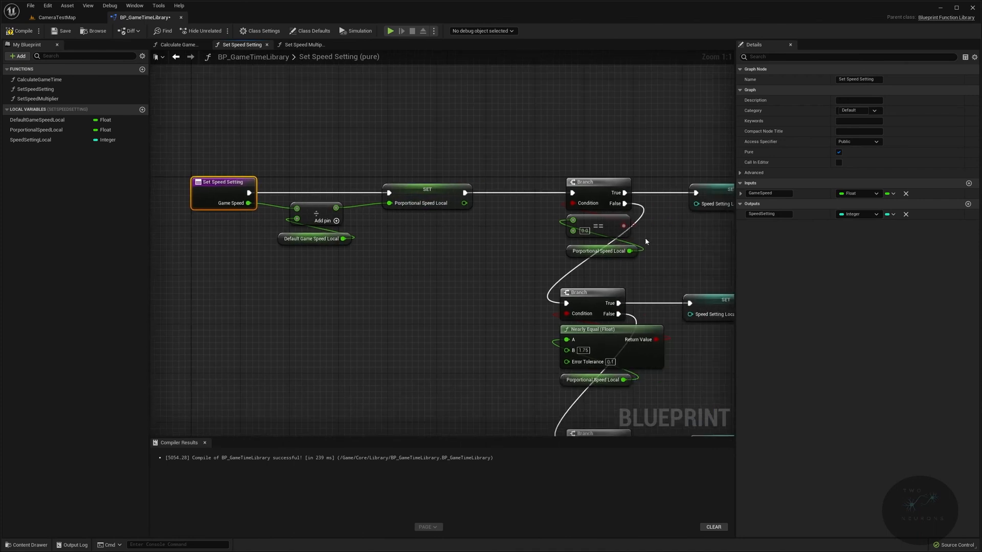
click(305, 44)
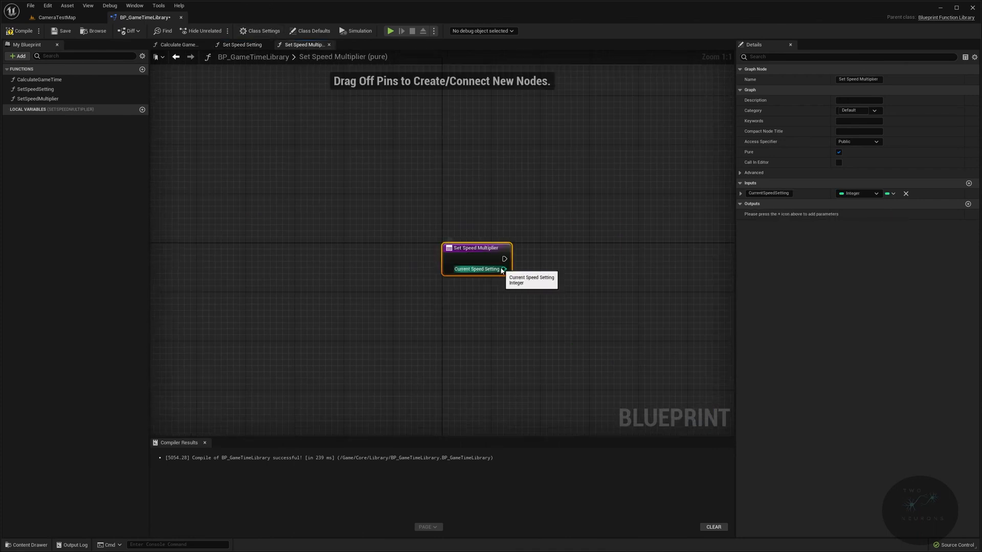
drag(503, 269, 561, 260)
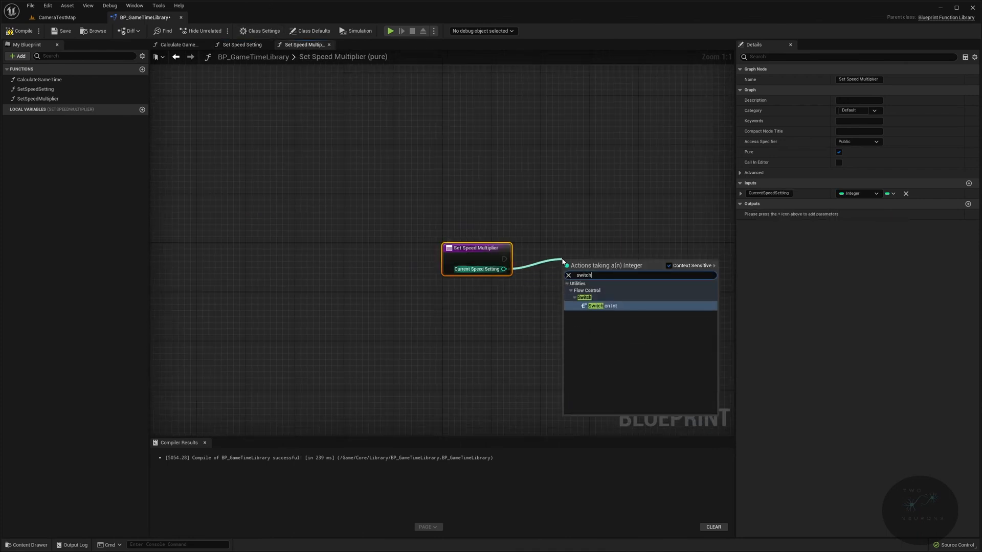
click(597, 306)
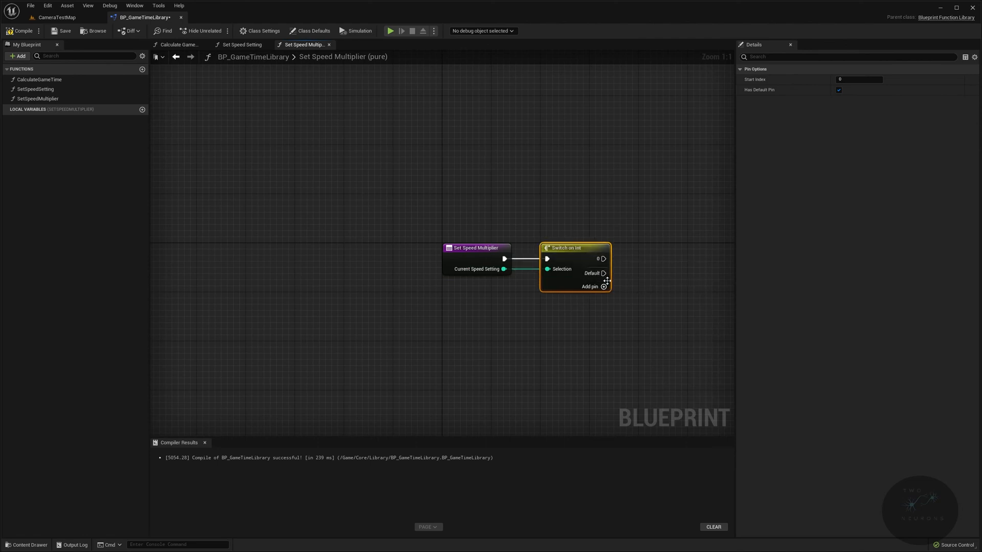
click(603, 286)
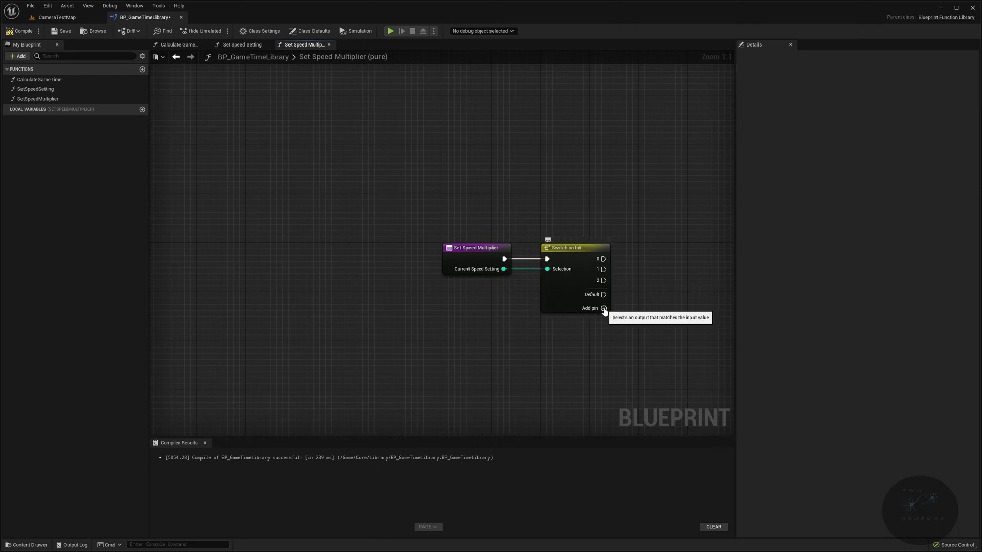
click(603, 309)
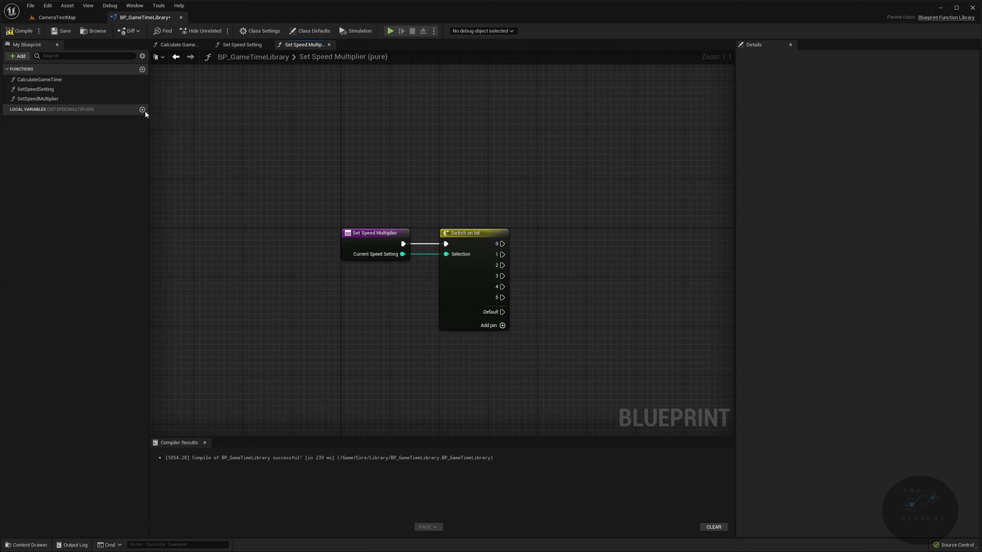
Create a float local variable SpeedMultiplierLocal and compile the blueprint.
click(142, 110)
text(SpeedMultiplie)
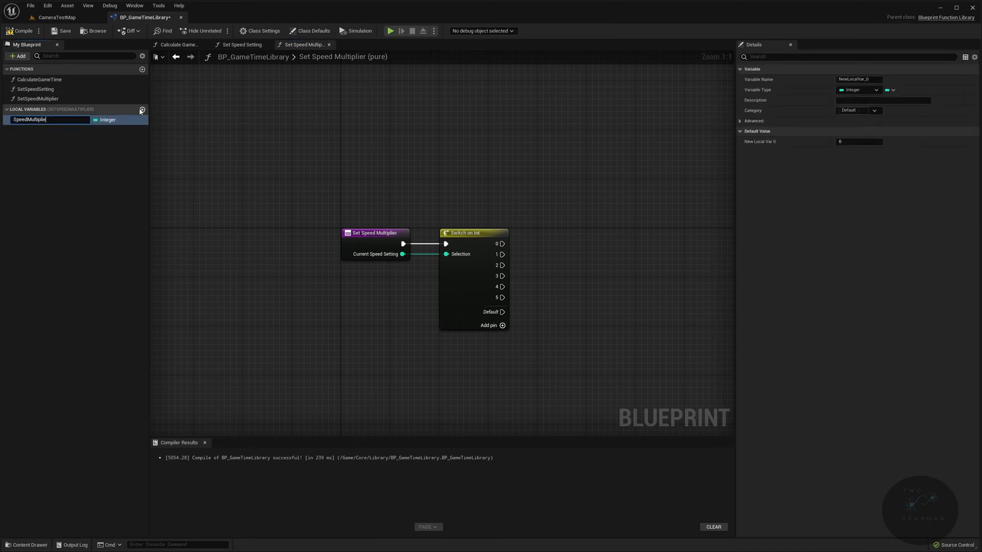
click(859, 89)
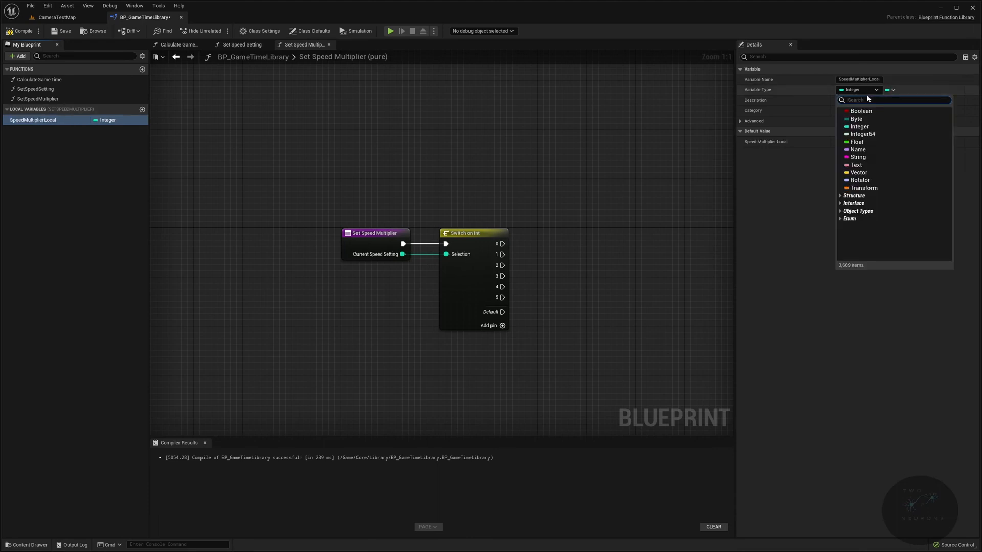
click(857, 141)
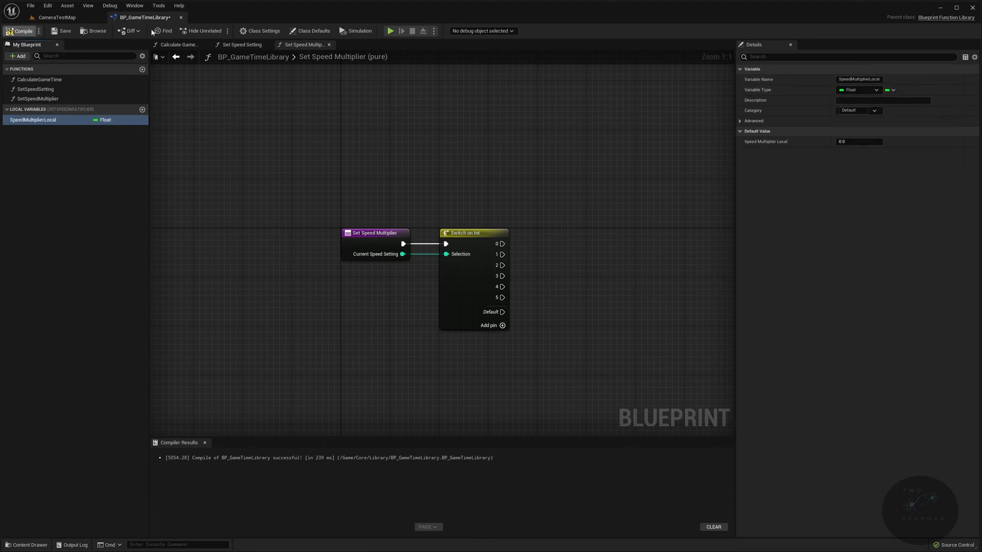
click(18, 31)
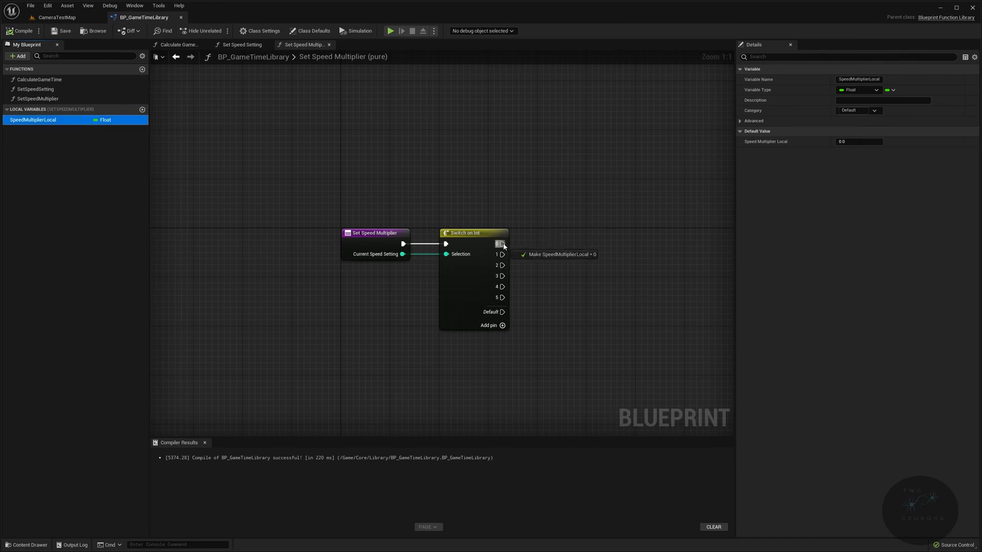
Set SpeedMultiplierLocal to 0.0 on case 0, checking speed values in SetSpeedSetting.
click(554, 254)
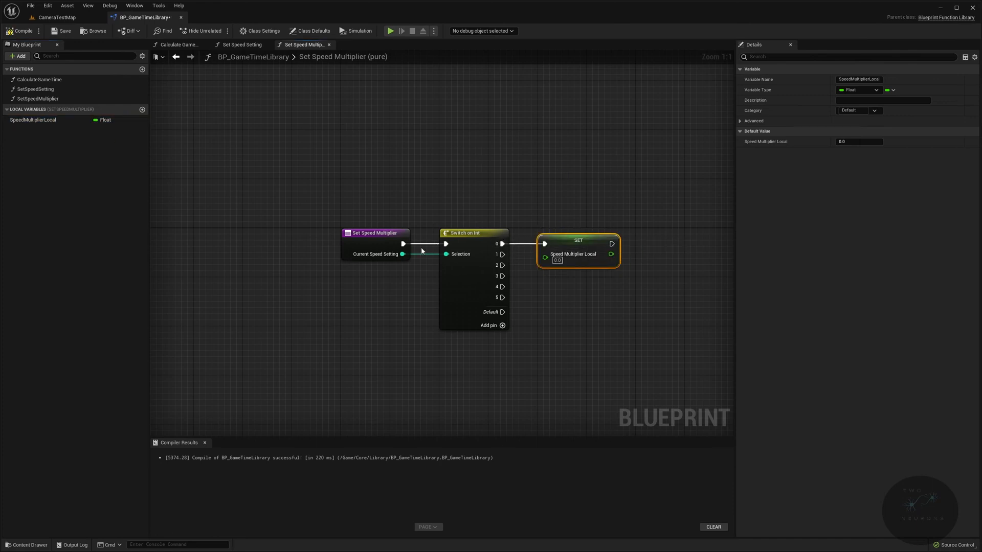
mouse_move(589, 246)
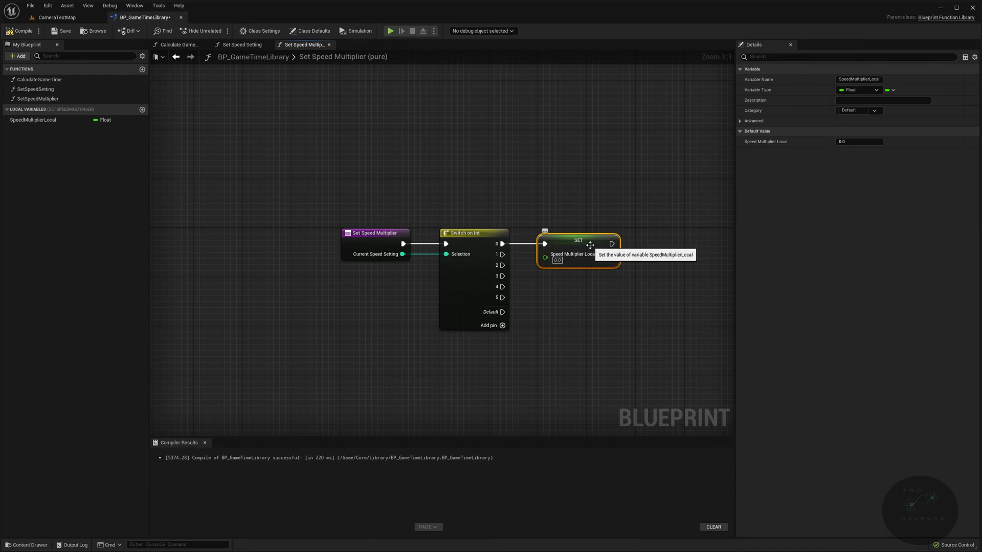
click(239, 44)
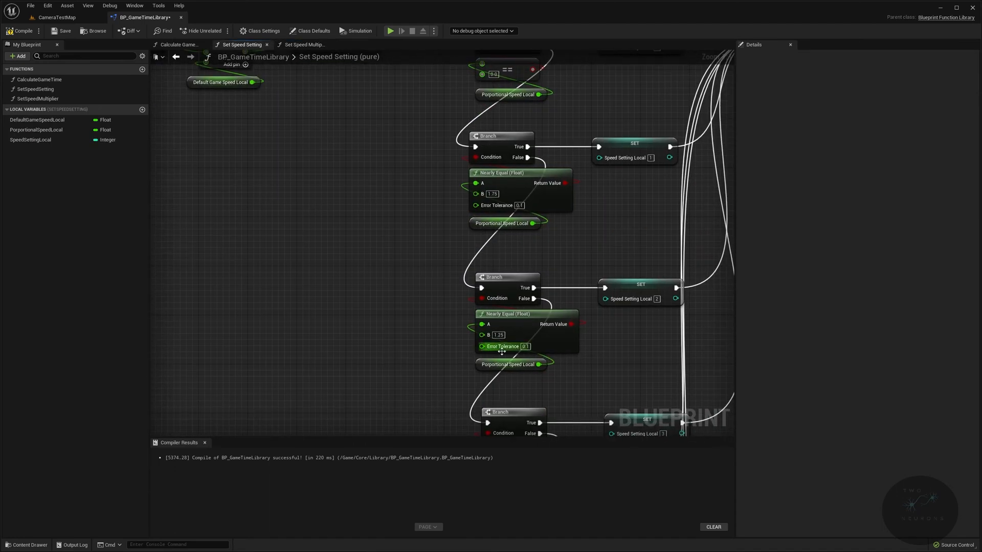
scroll(down, 3)
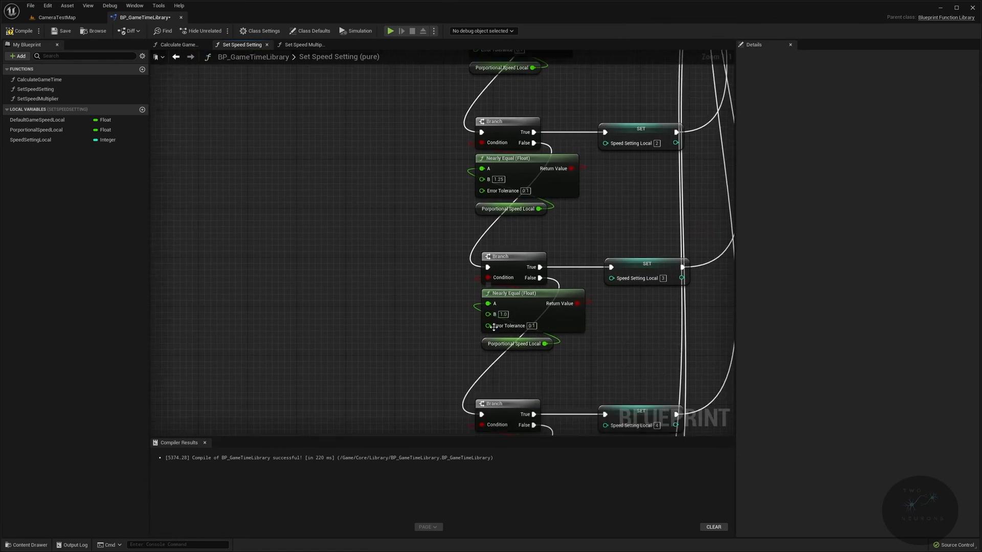
click(310, 44)
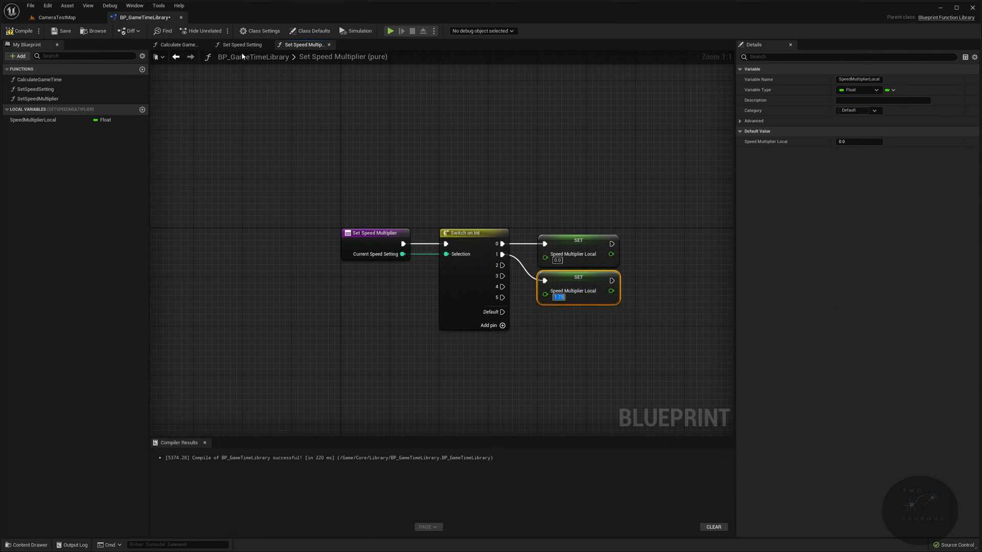
click(237, 44)
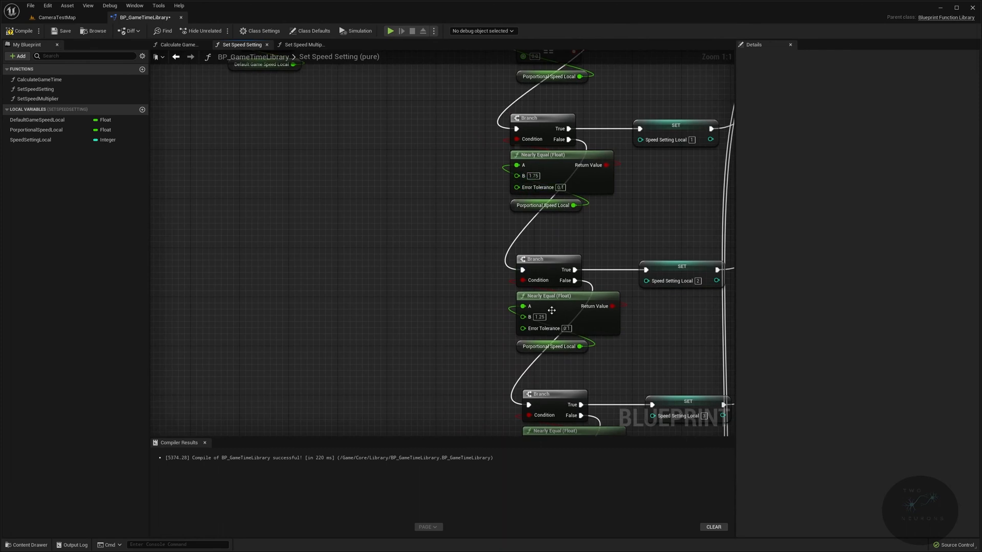
scroll(down, 3)
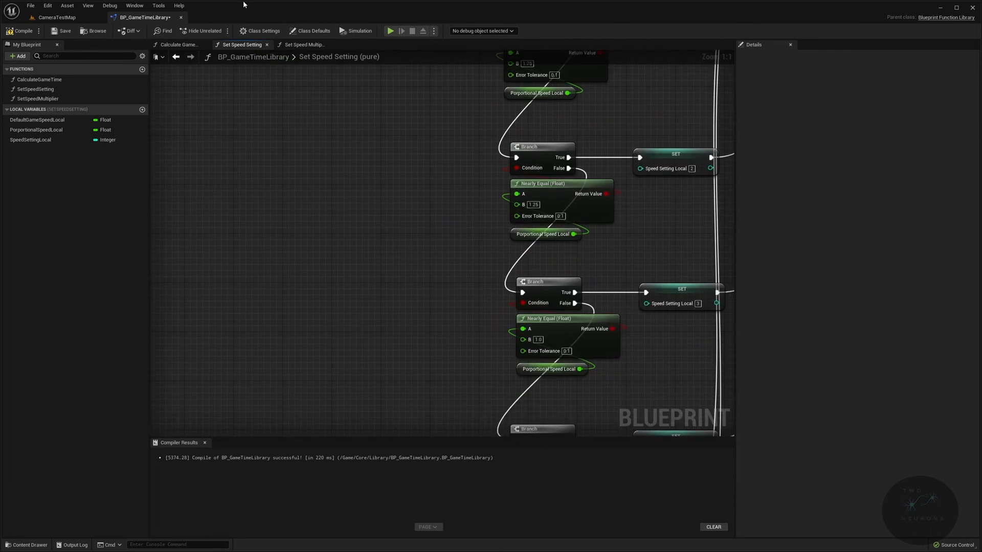
Duplicate setters onto switch cases 2-5 with multipliers 1.25, 1.0, 0.5 and 0.25.
click(303, 44)
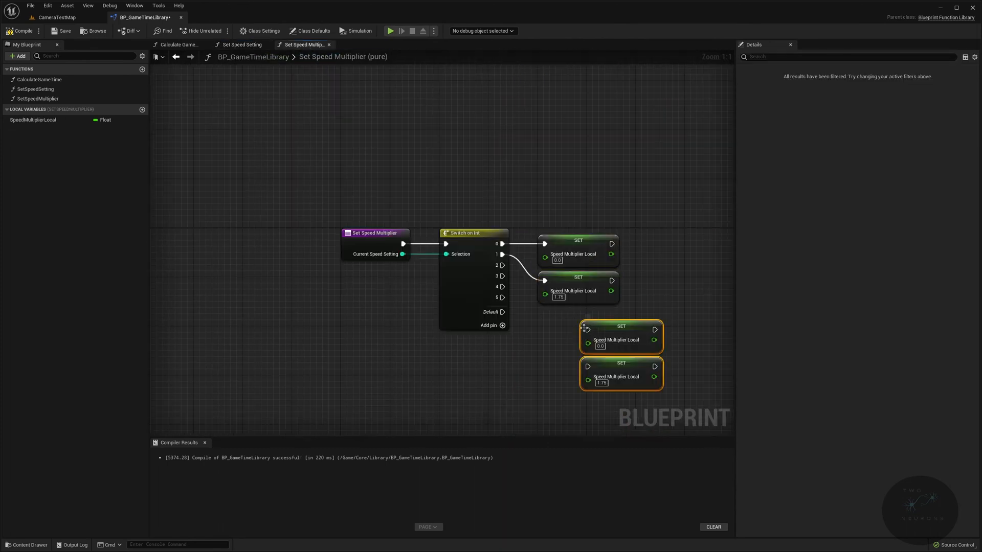
drag(621, 336, 583, 331)
text(1.25)
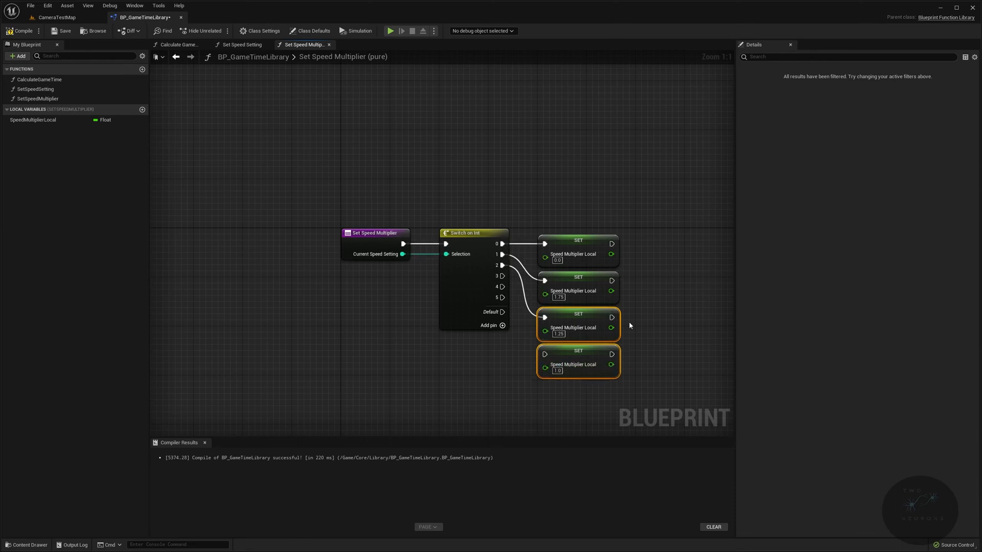
mouse_move(544, 353)
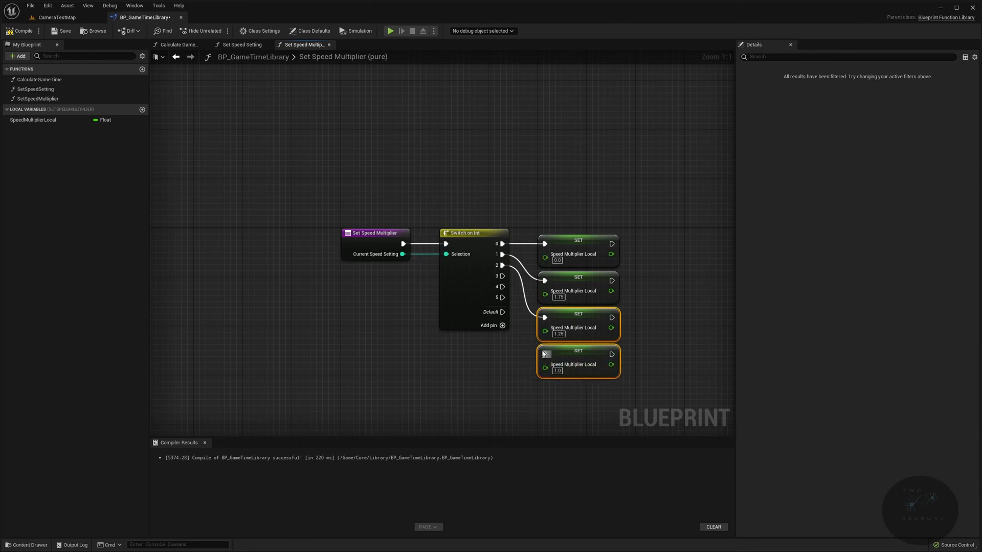
mouse_move(542, 352)
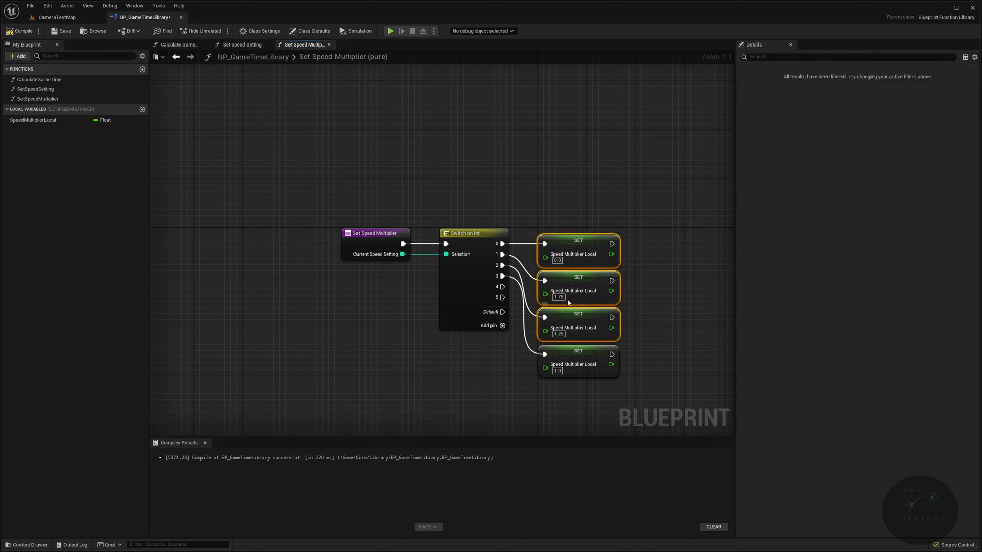
mouse_move(560, 261)
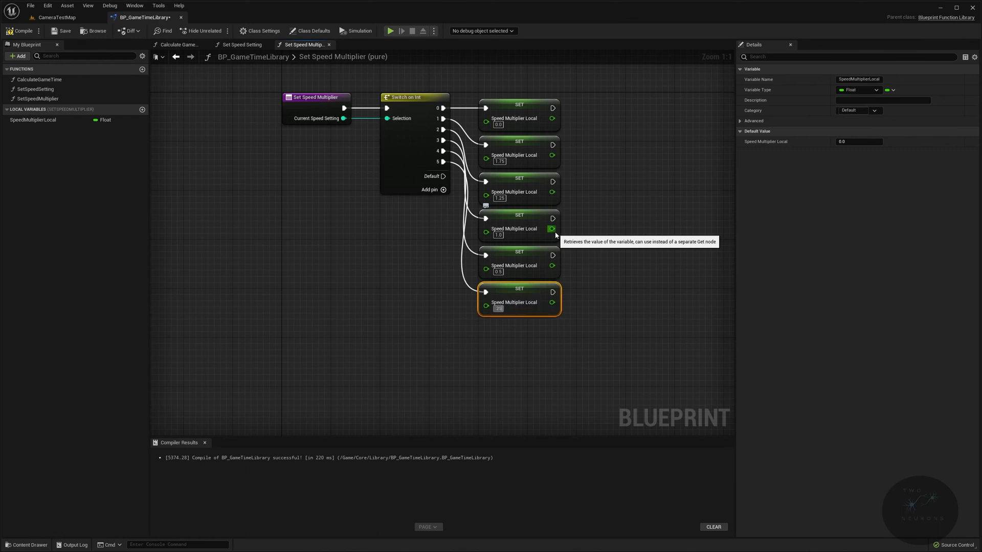
click(243, 44)
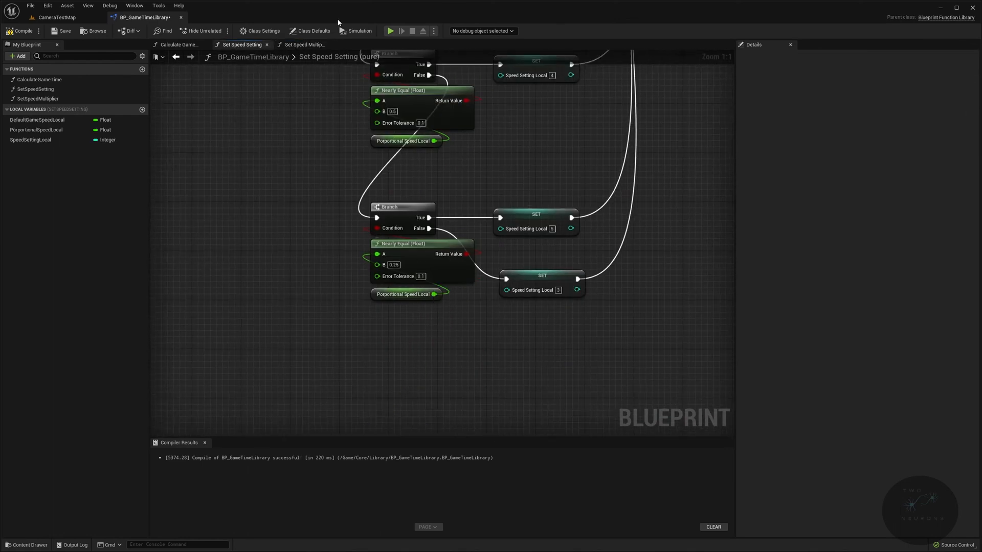
click(305, 44)
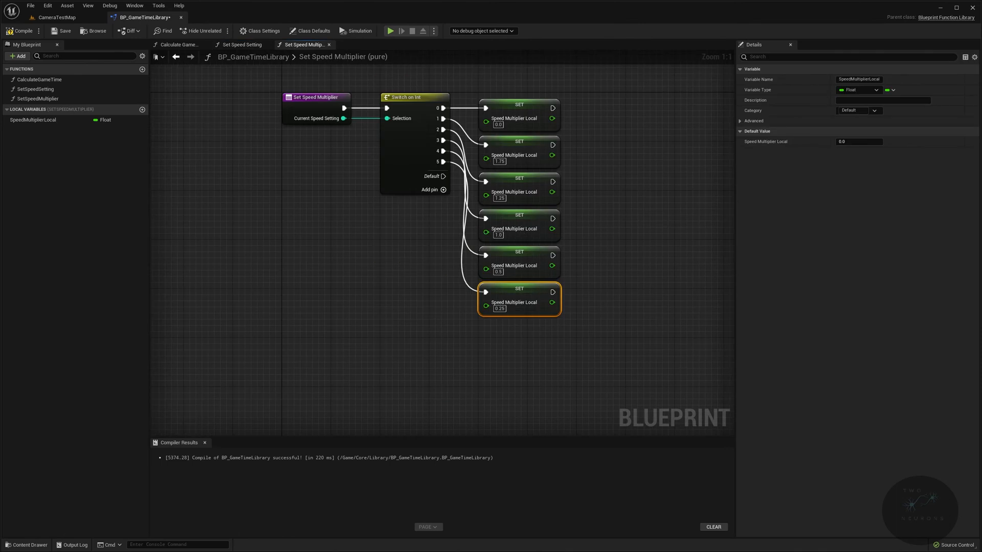
click(518, 214)
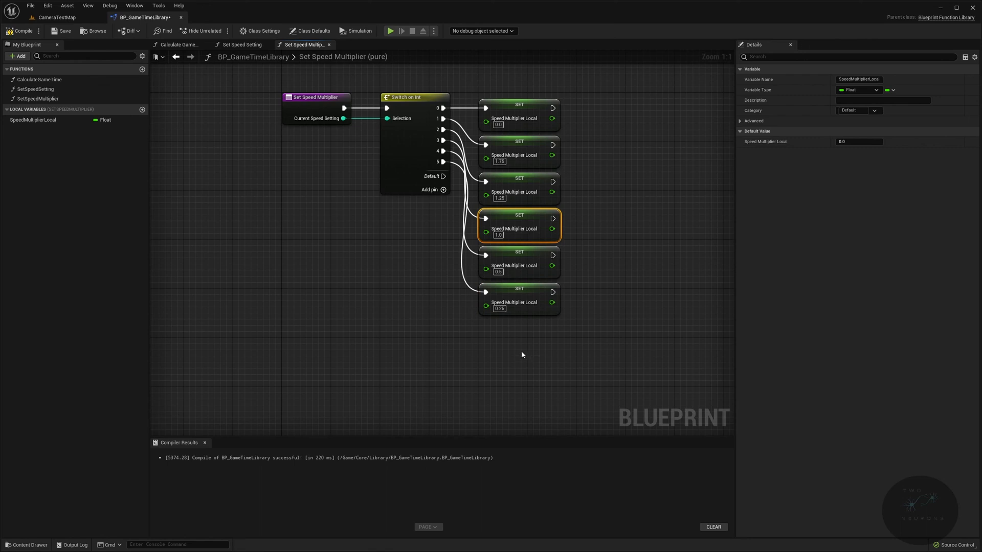
drag(518, 225, 561, 343)
text(retu)
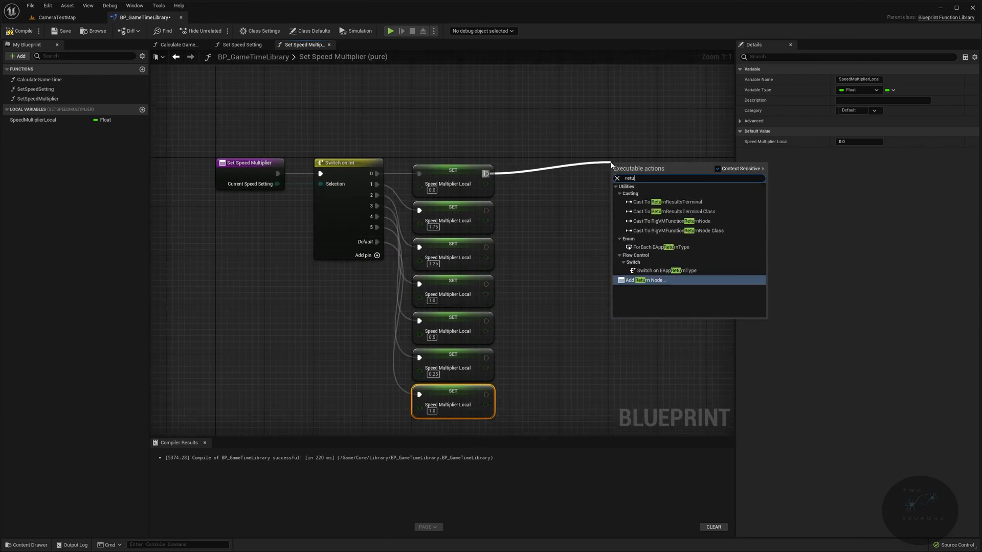
Add a Default-case 1.0 setter and wire all setters into a Return Node outputting SpeedMultiplierLocal.
click(642, 279)
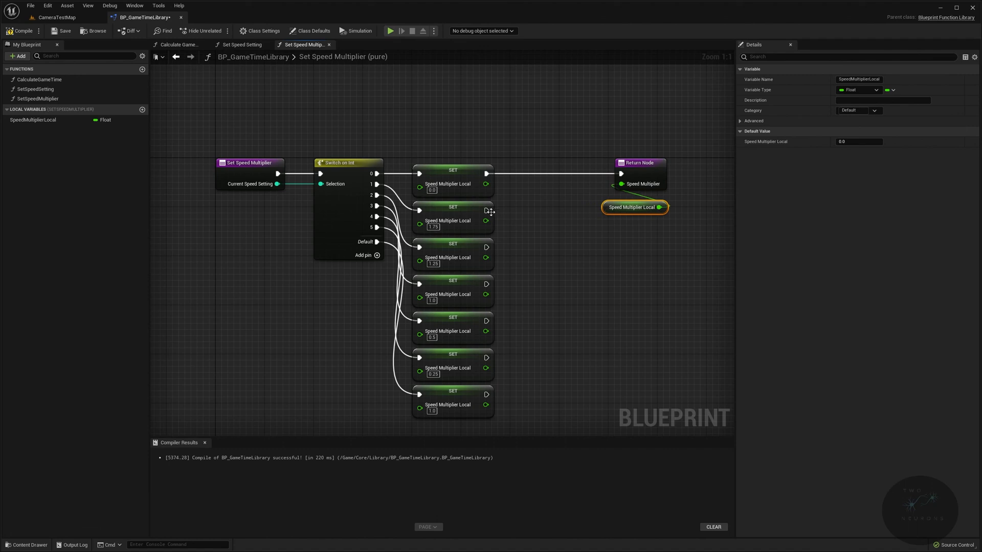
click(176, 44)
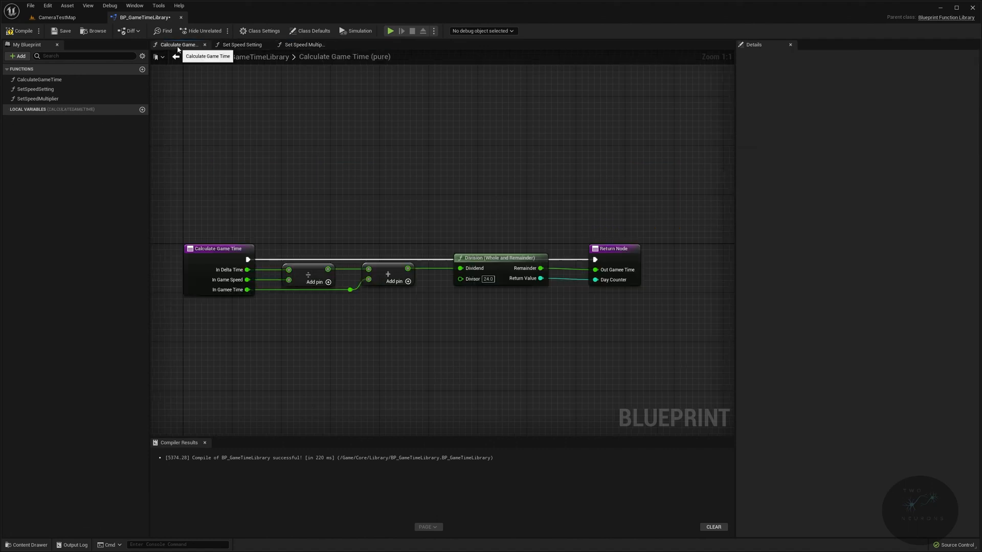
click(303, 44)
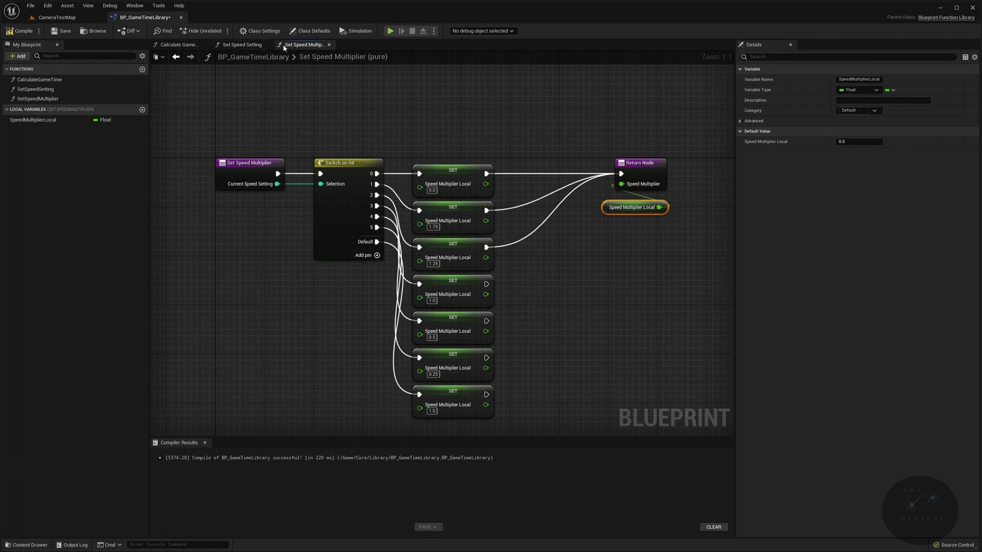
drag(488, 283, 620, 174)
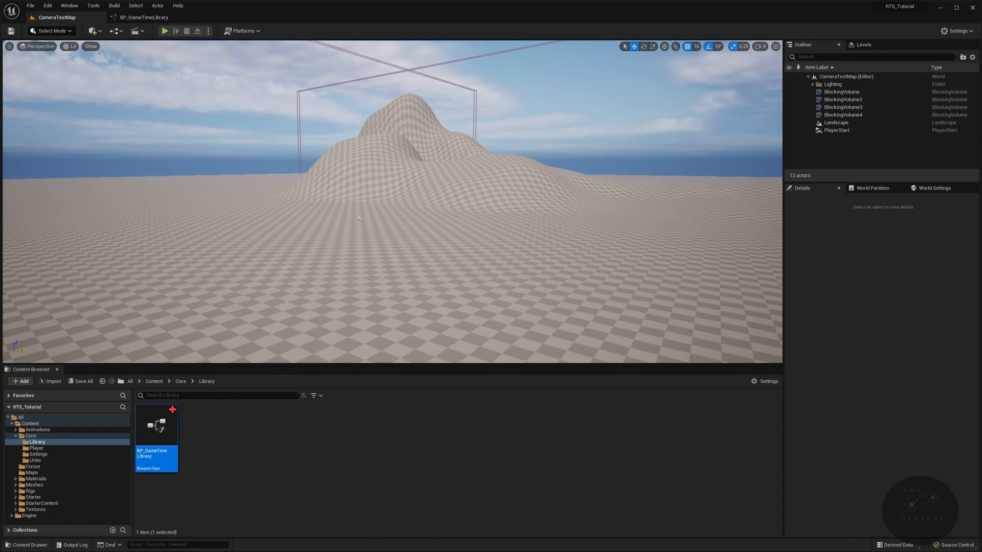
mouse_move(205, 10)
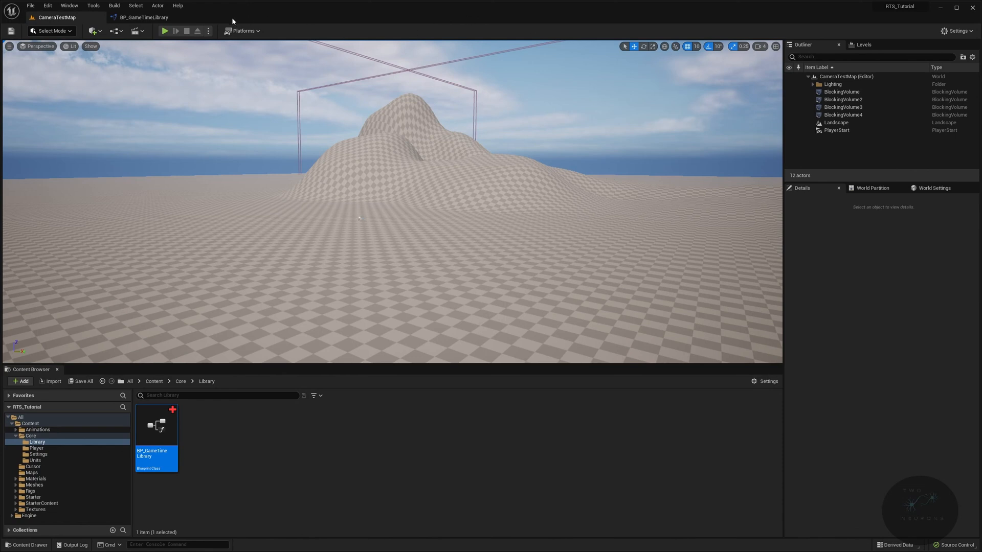
mouse_move(164, 31)
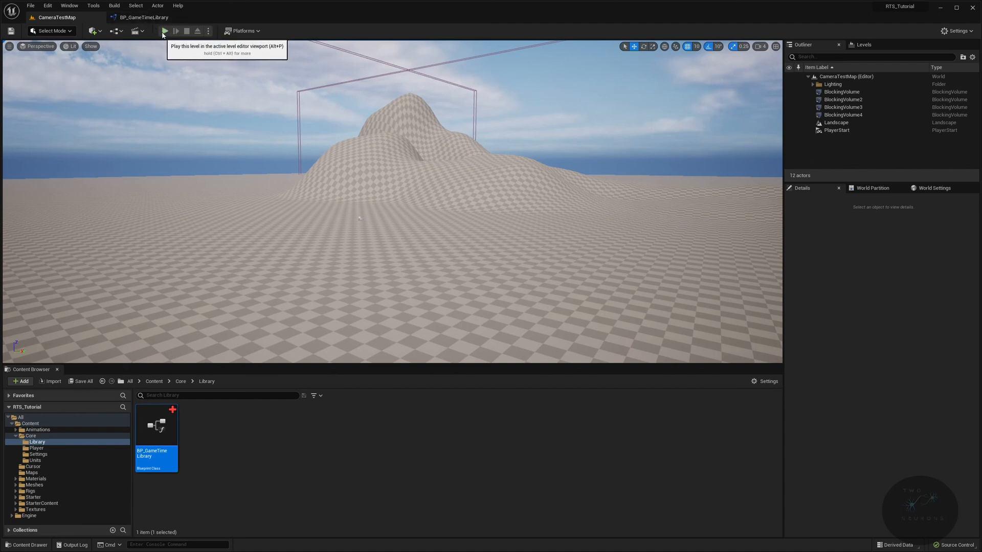
Start a Play In Editor session of CameraTestMap.
click(163, 31)
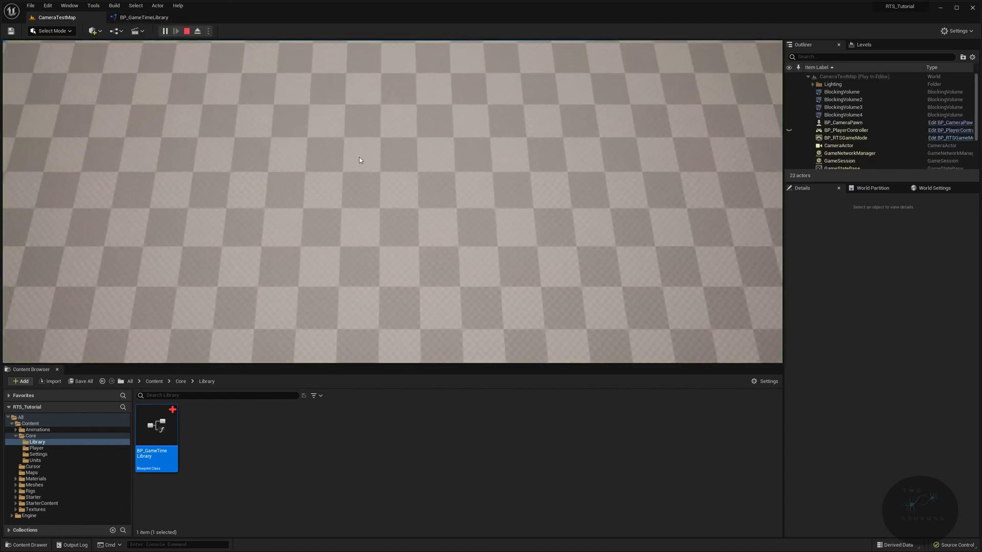